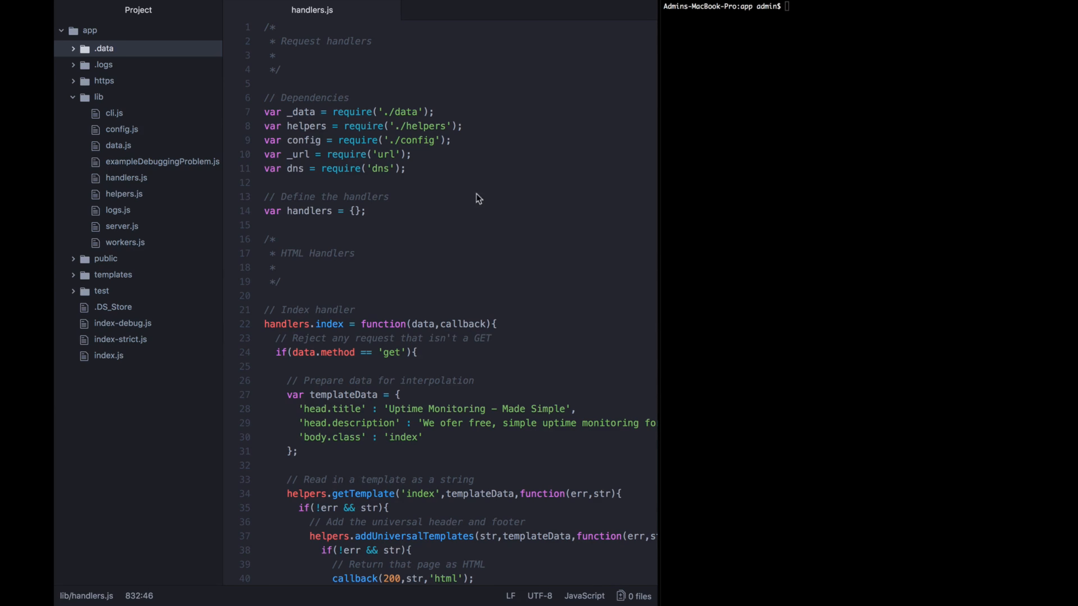
- Add var _performance = require('perf_hooks').performance; below the dns require line
key(enter)
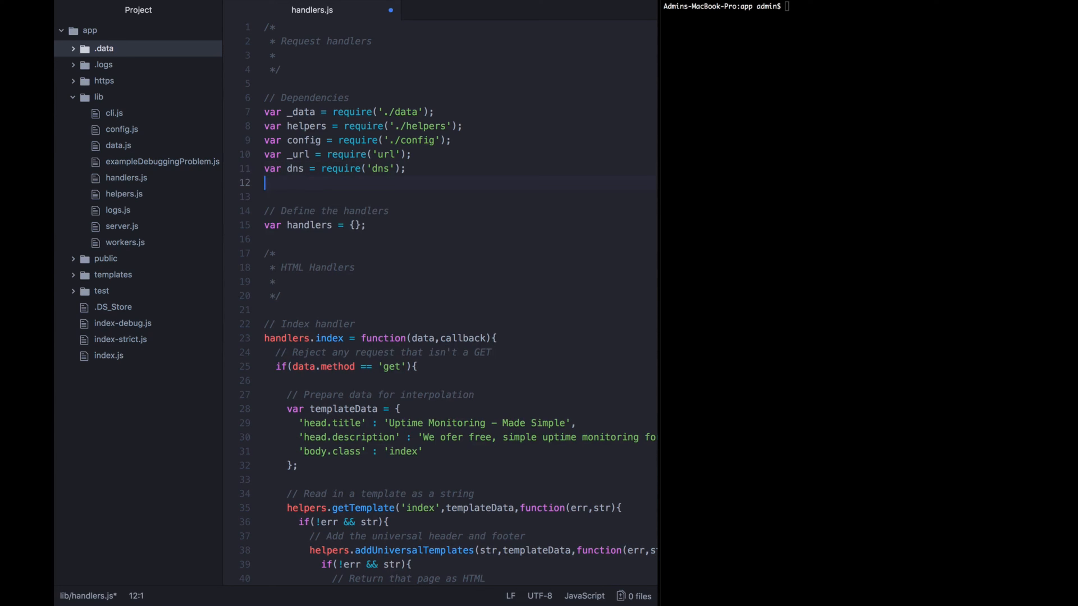
text(var _)
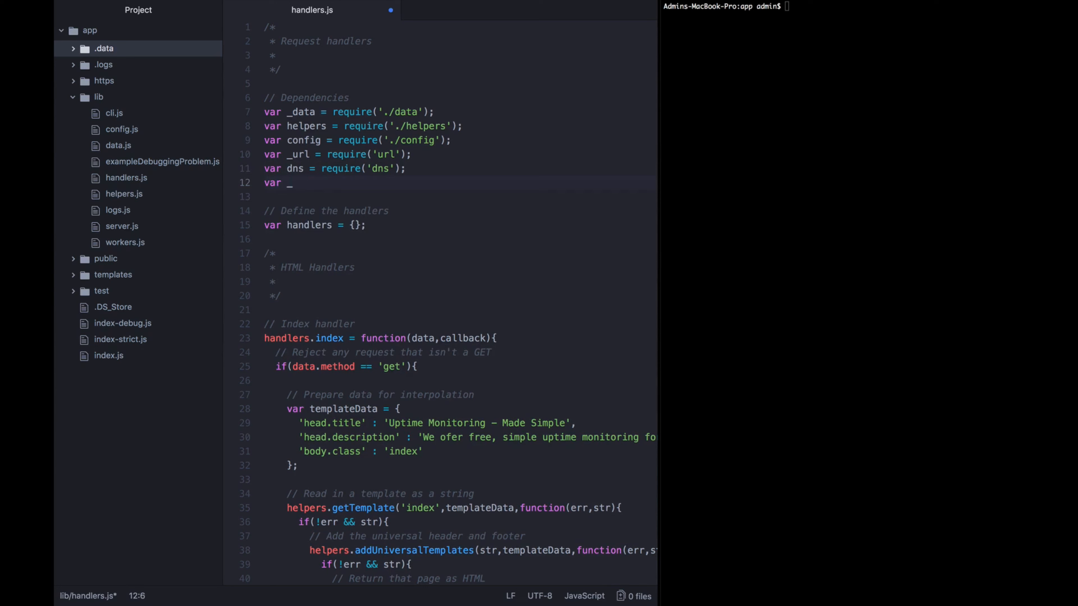
text(performan)
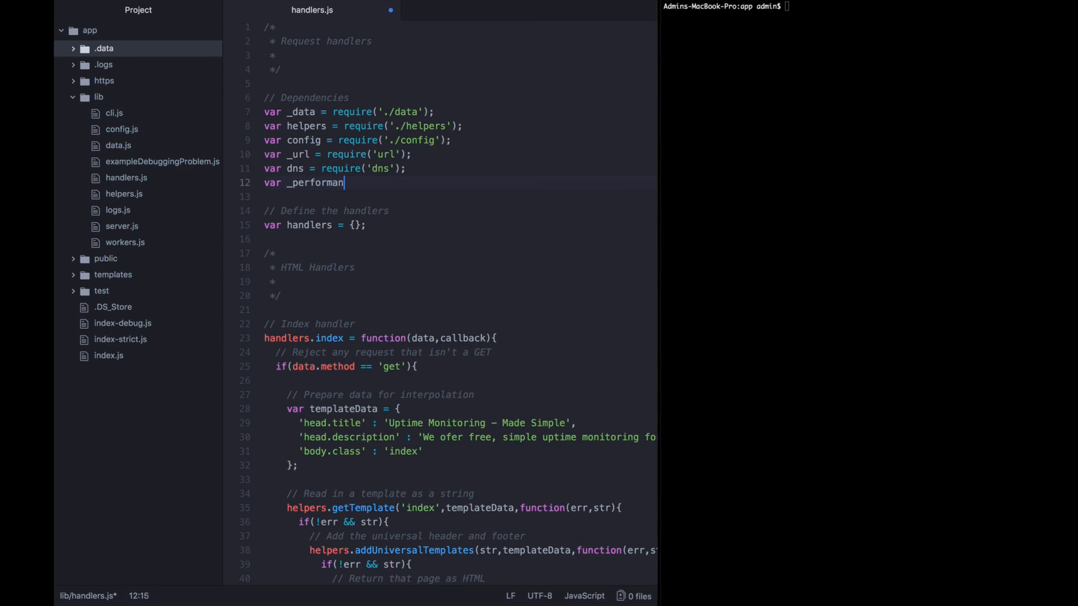
text(ce = require()
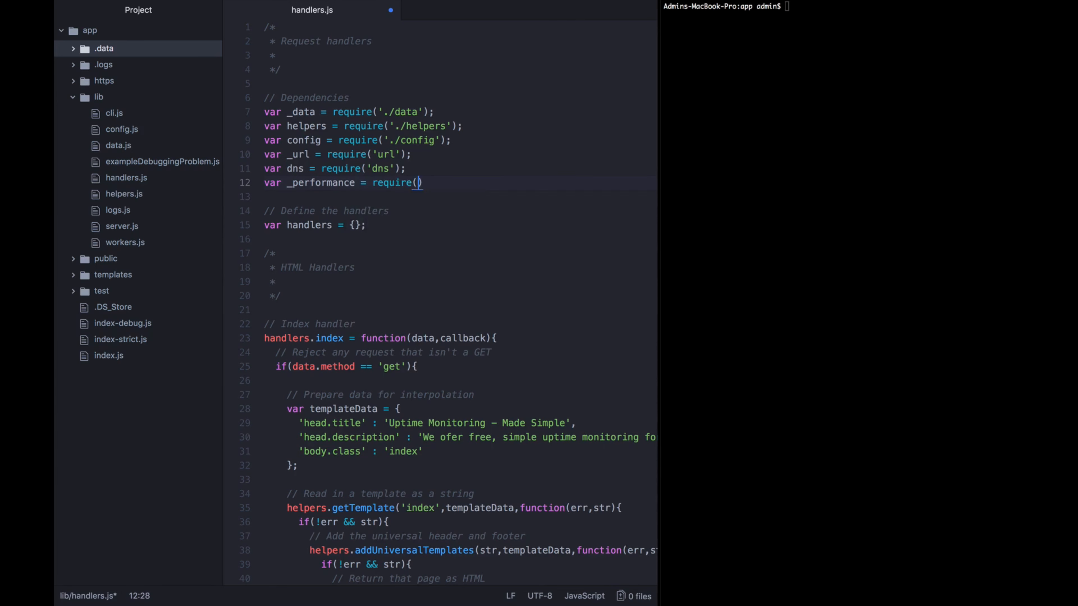
text('pe')
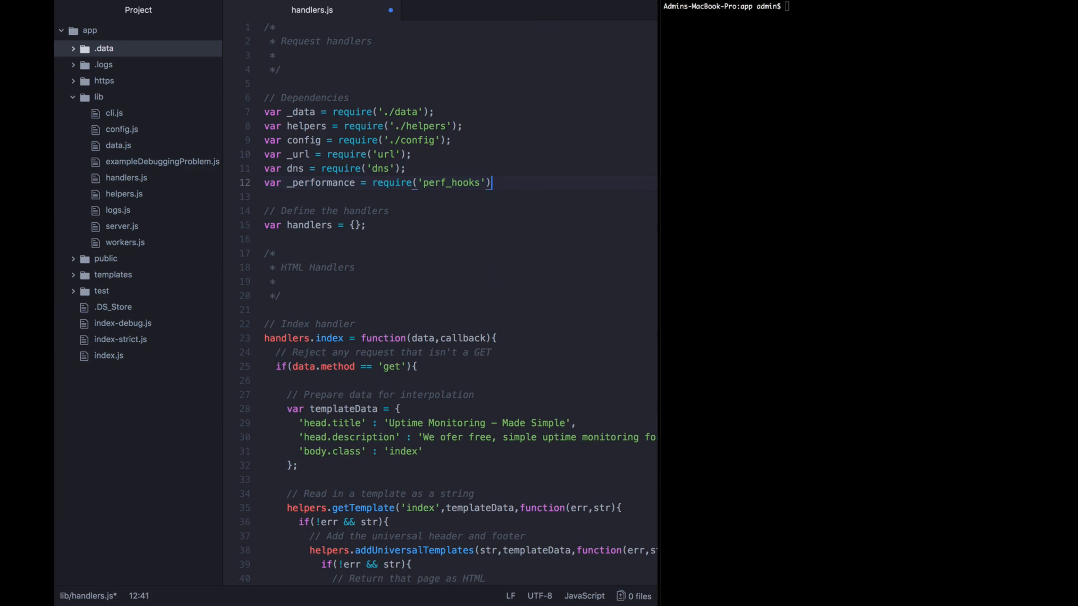
text(.performan)
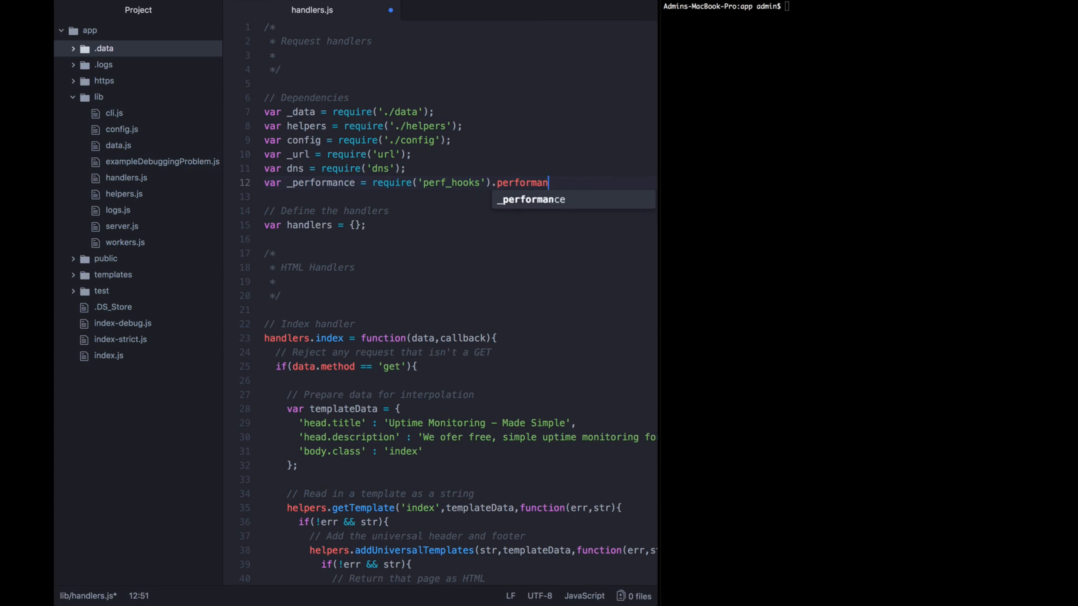
key(Enter)
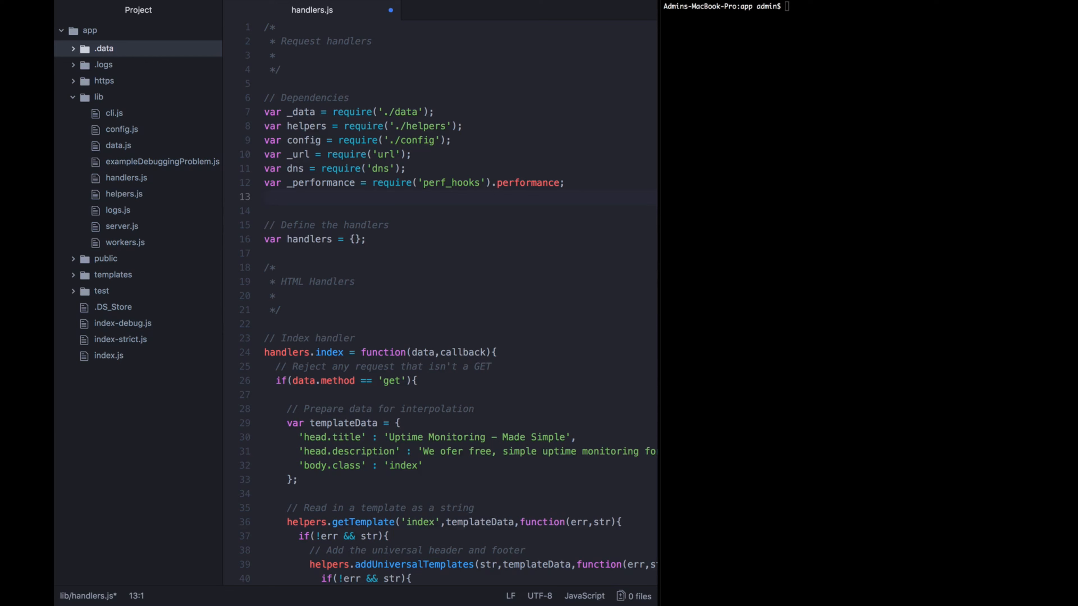
click(265, 197)
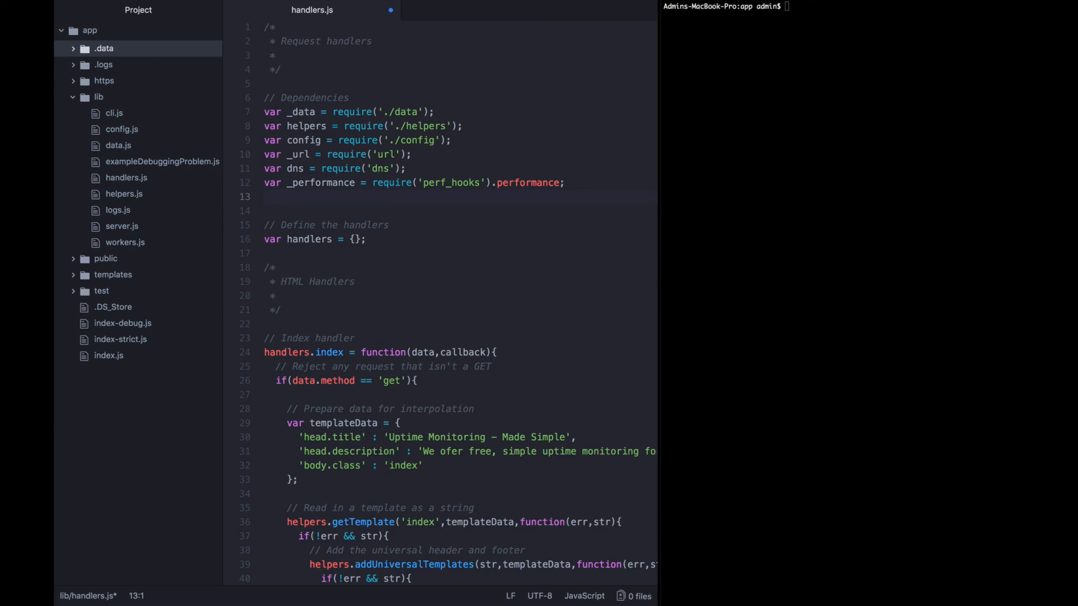
- Add var util = require('util'); as a new dependency line
click(267, 197)
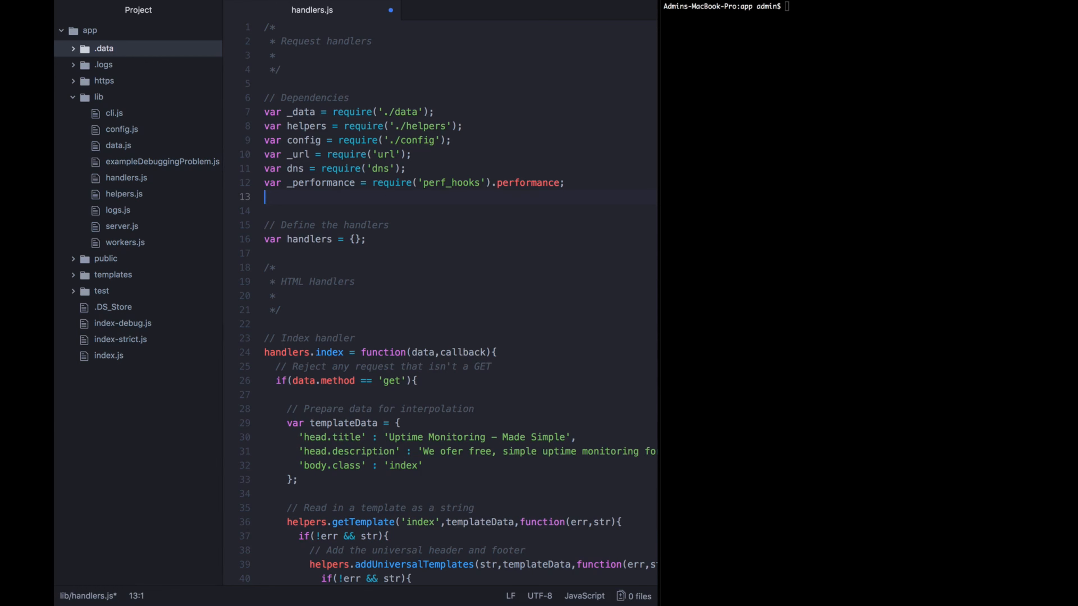
text(vr)
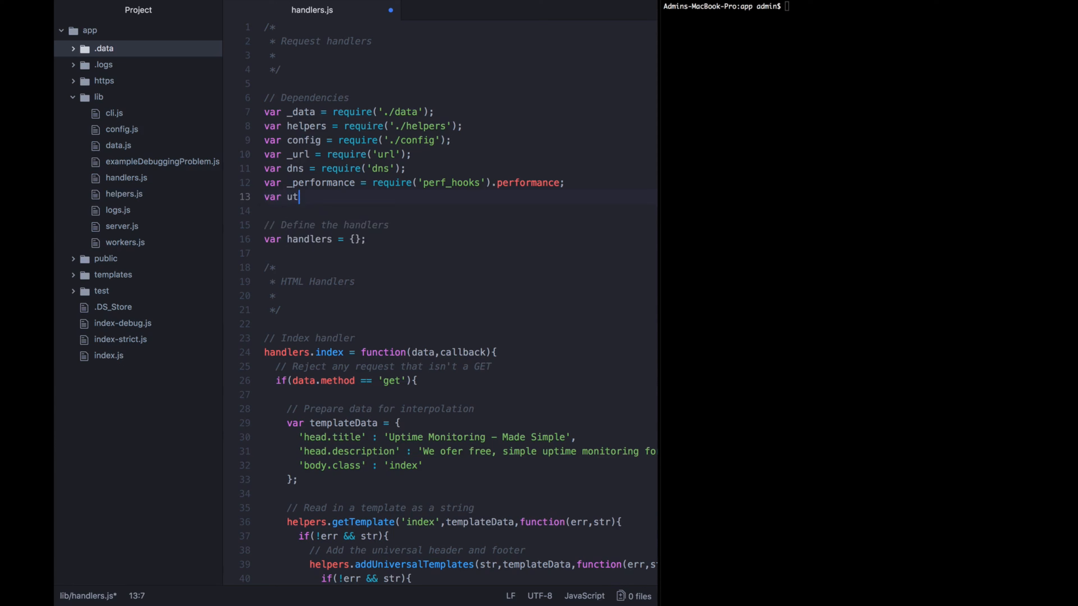
text(il = r)
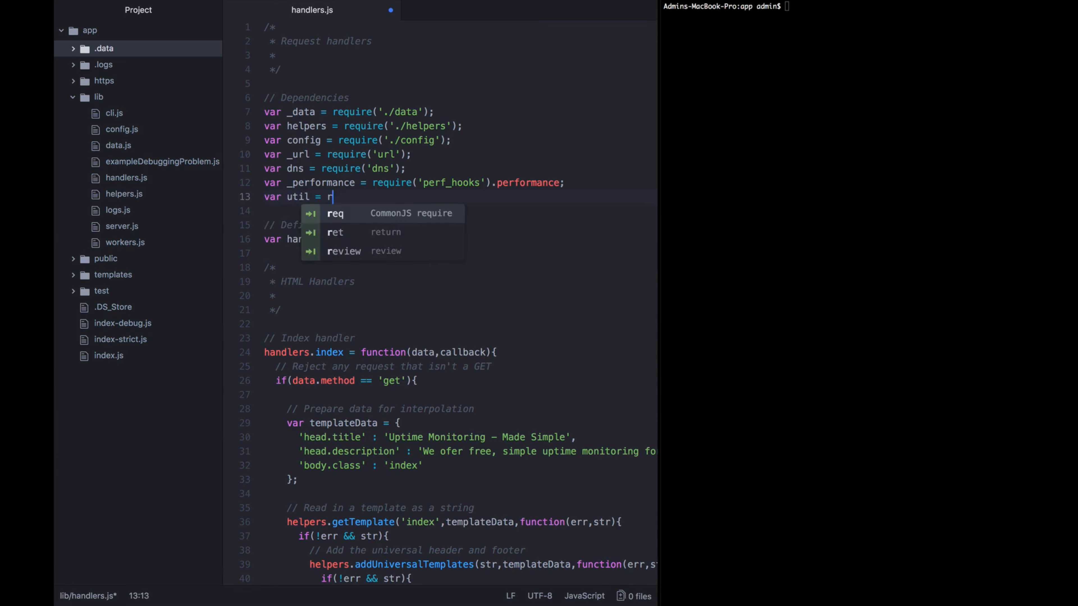
key(Tab)
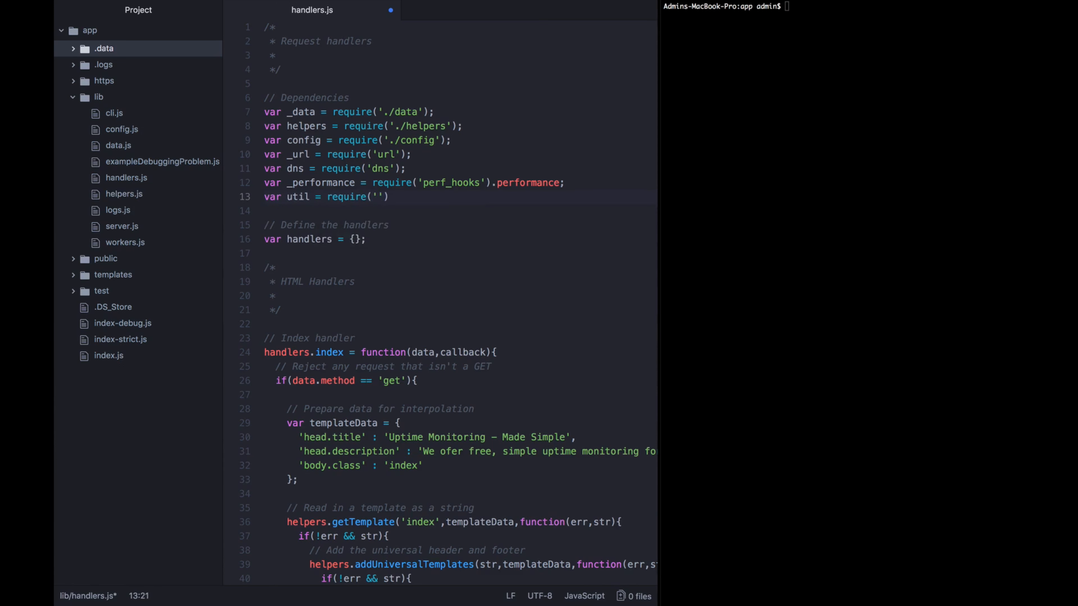
text(util');)
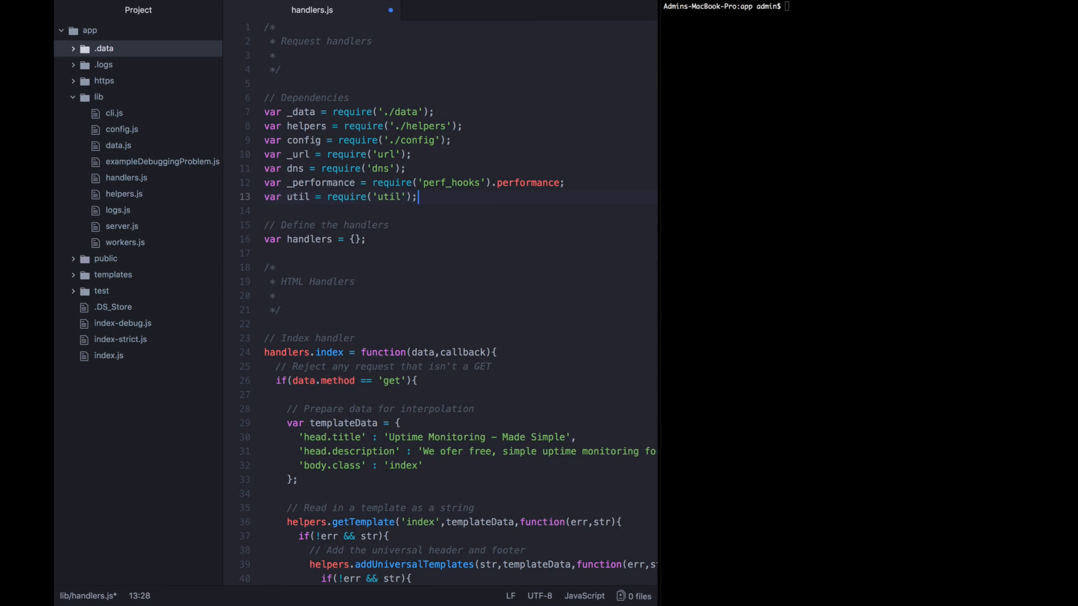
- Add var debug = util.debuglog('performance'); on the following line
text(var d)
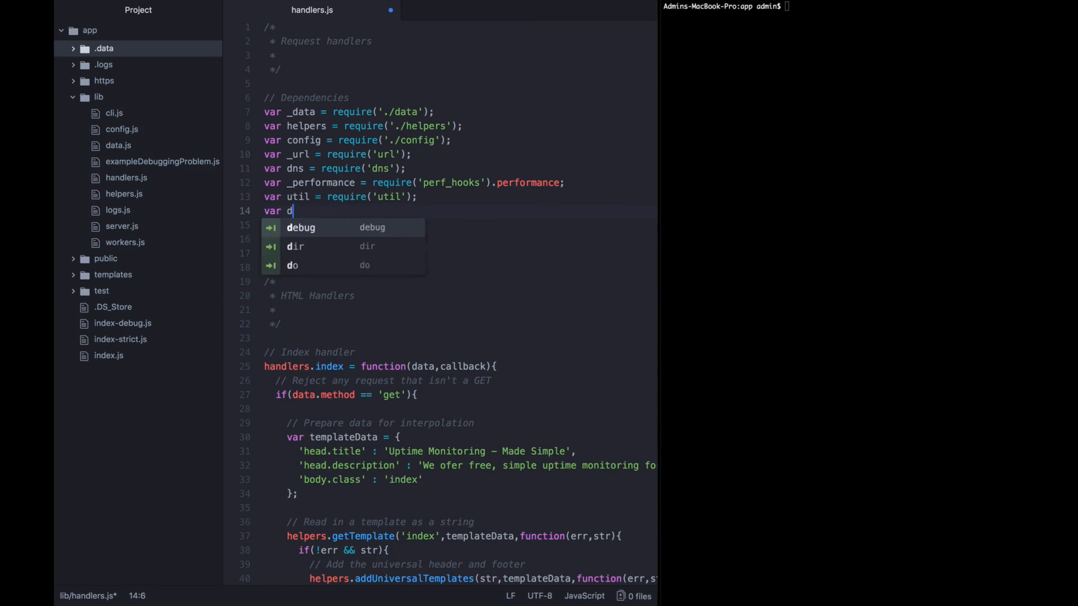
text(ebug)
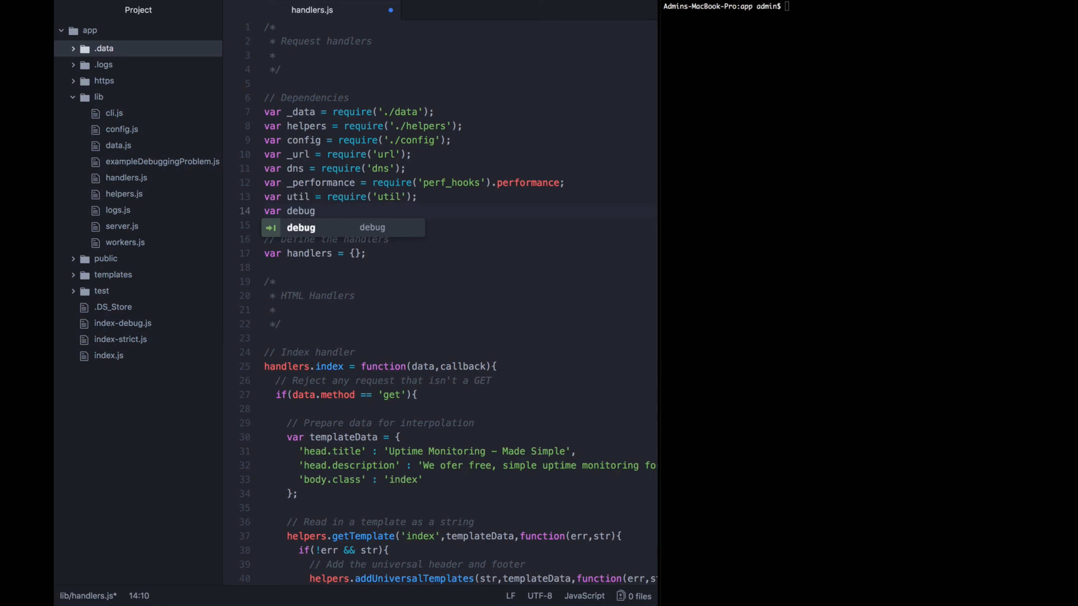
text(= u)
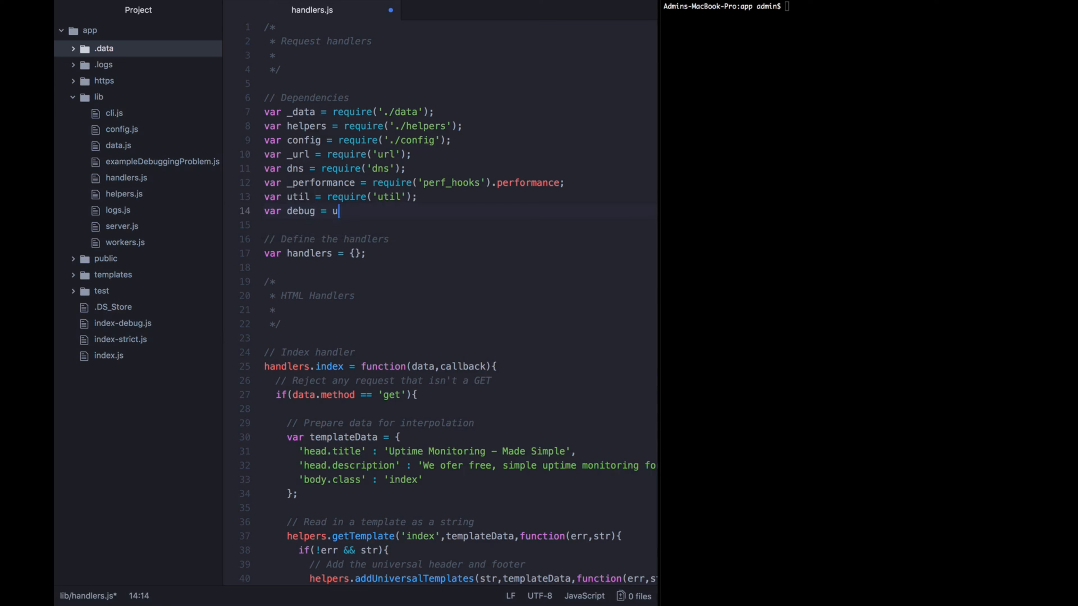
text(tildebuglog)
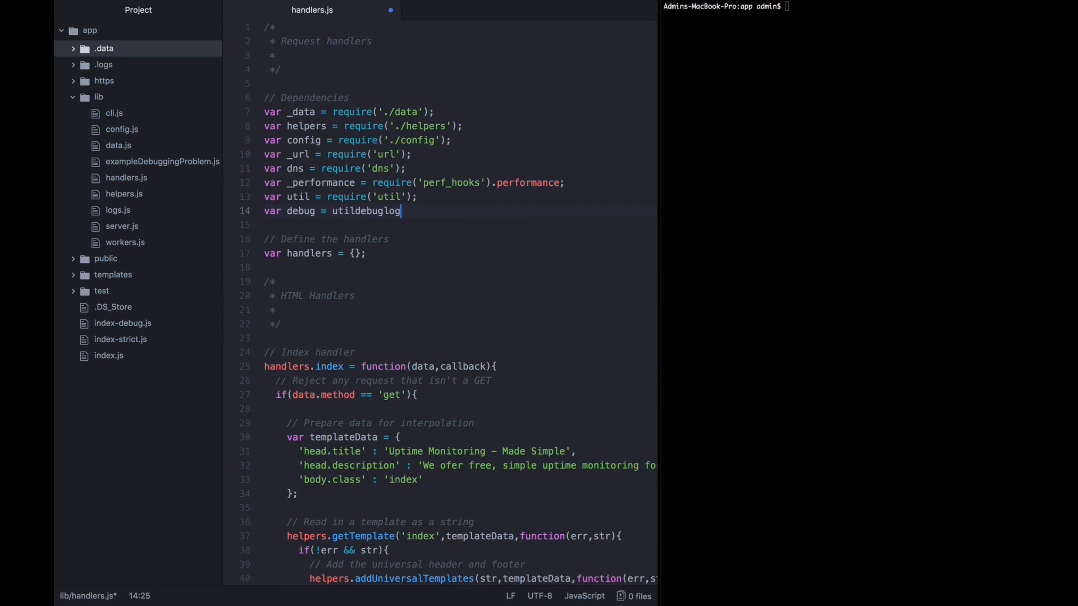
text((''))
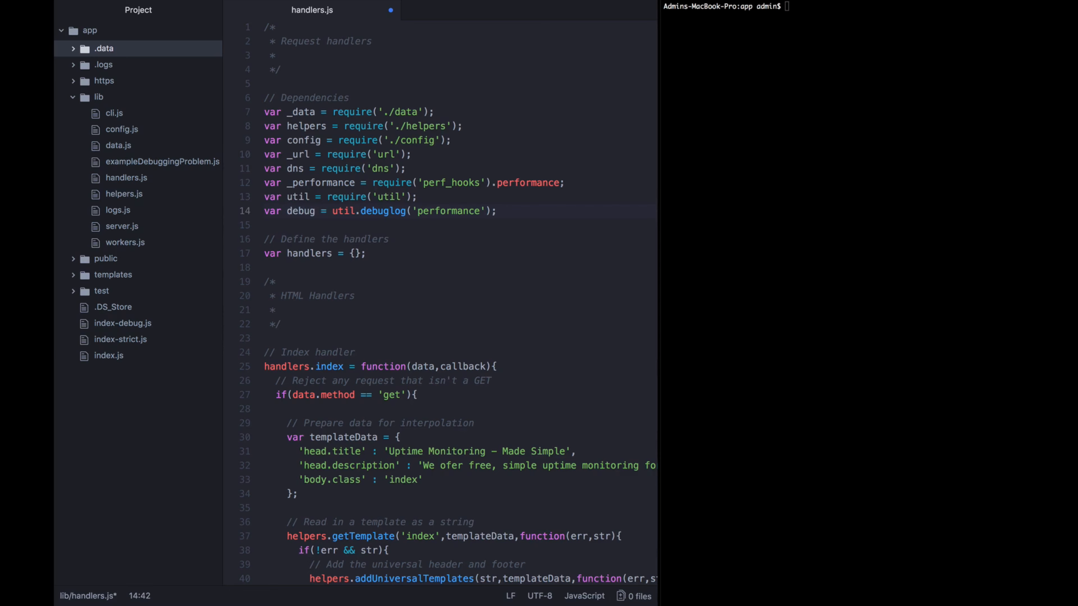
scroll(down, 3)
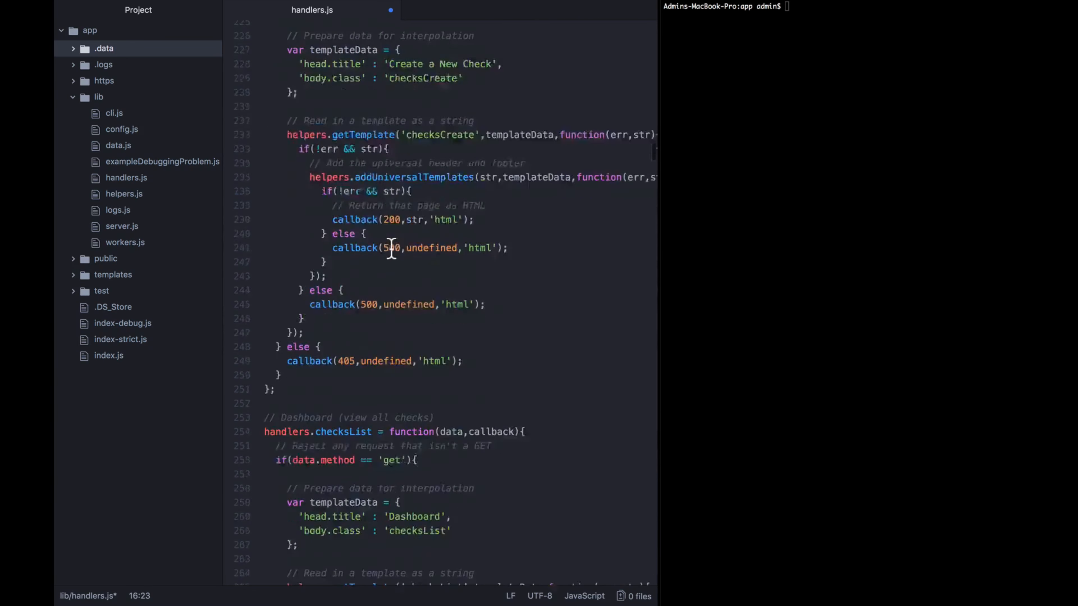
scroll(down, 3)
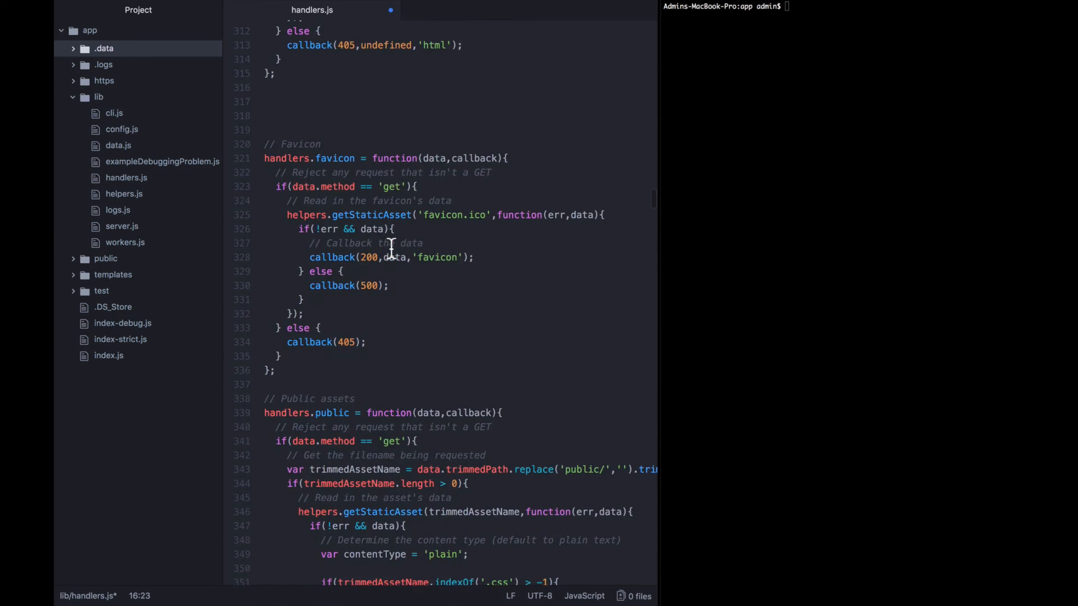
scroll(down, 3)
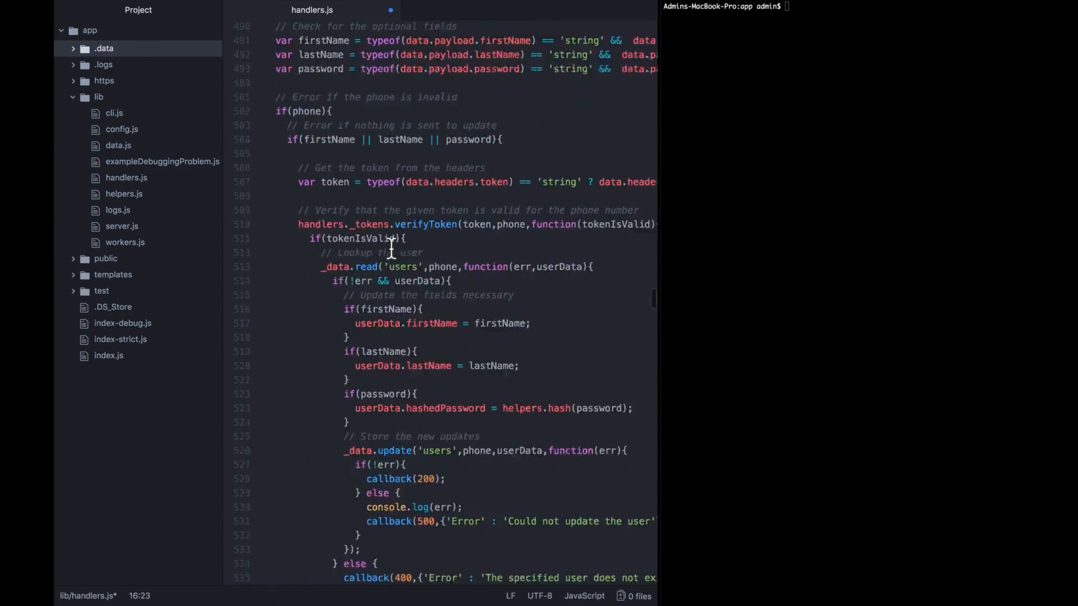
scroll(down, 3)
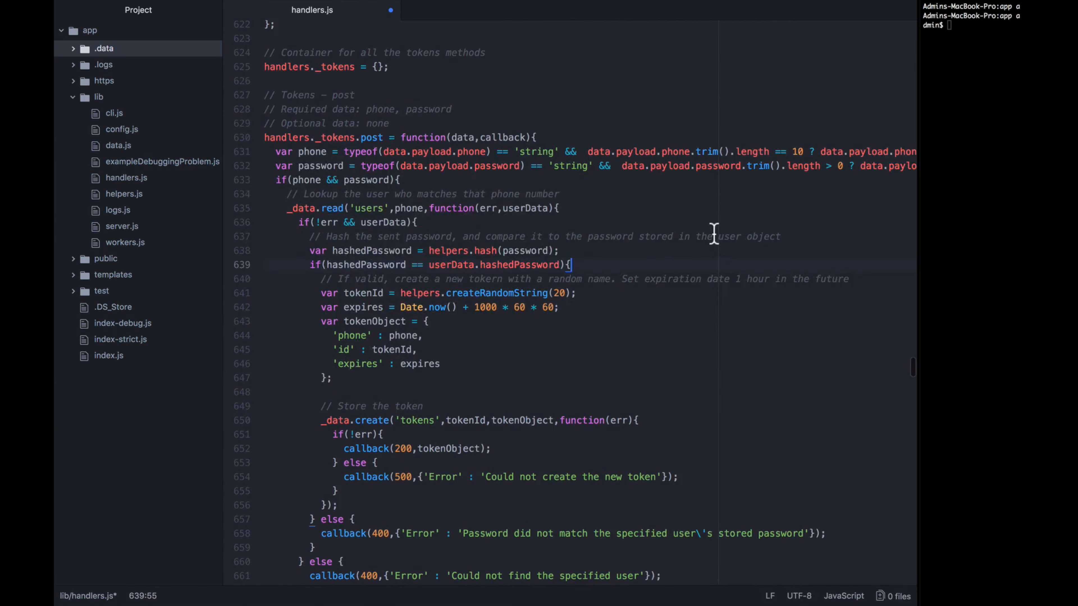
key(cmd+s)
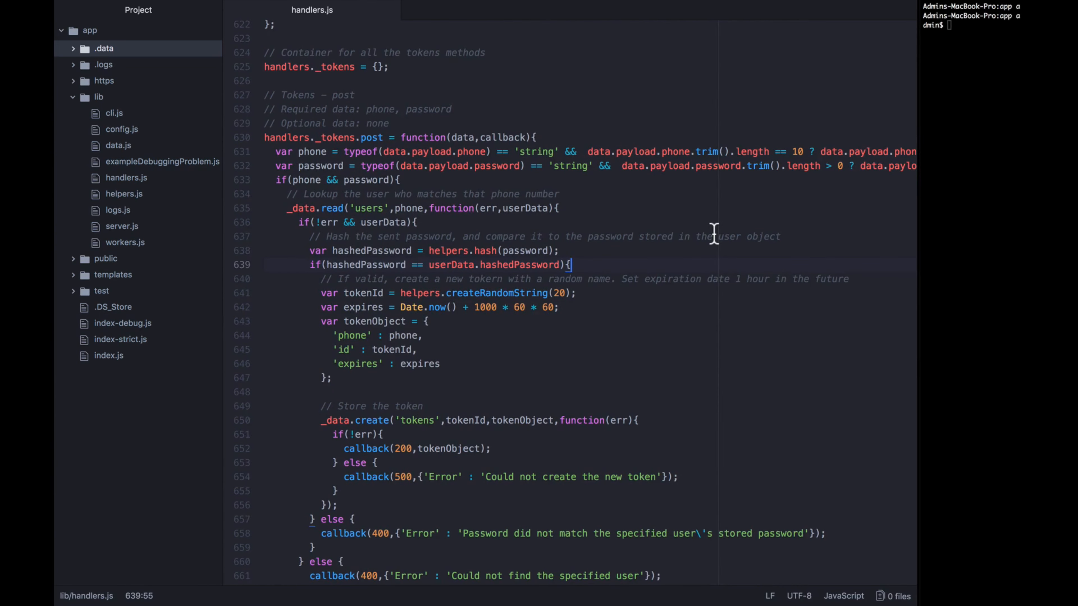
mouse_move(289, 158)
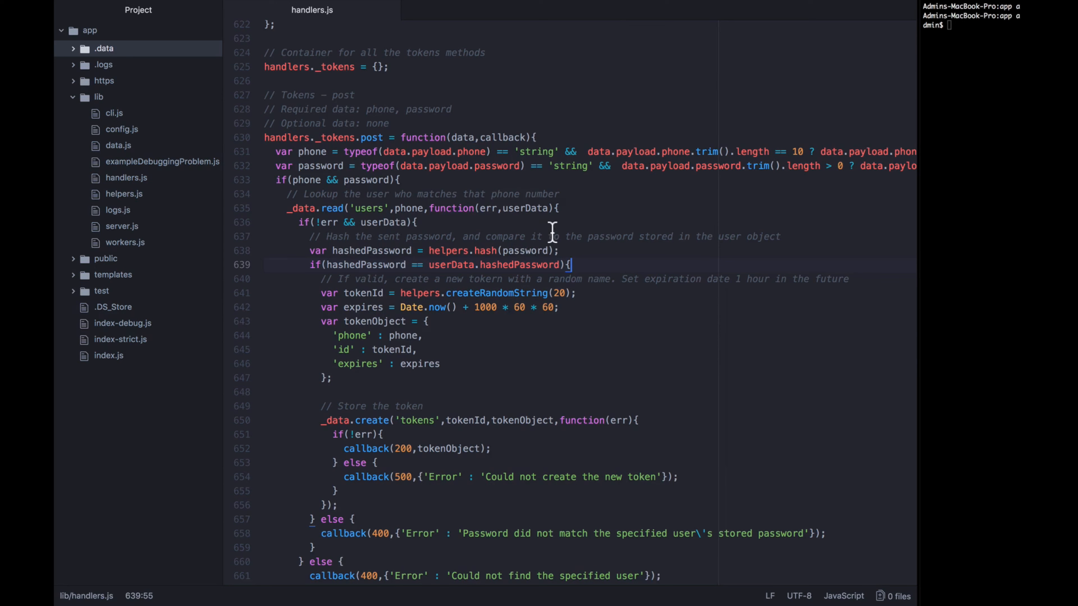
mouse_move(478, 324)
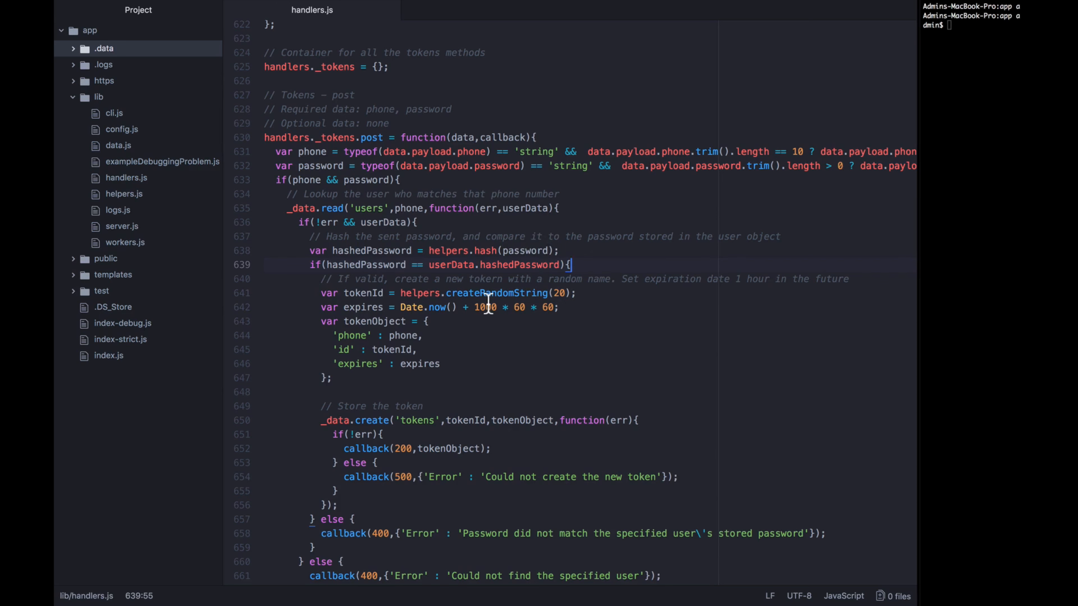
mouse_move(450, 227)
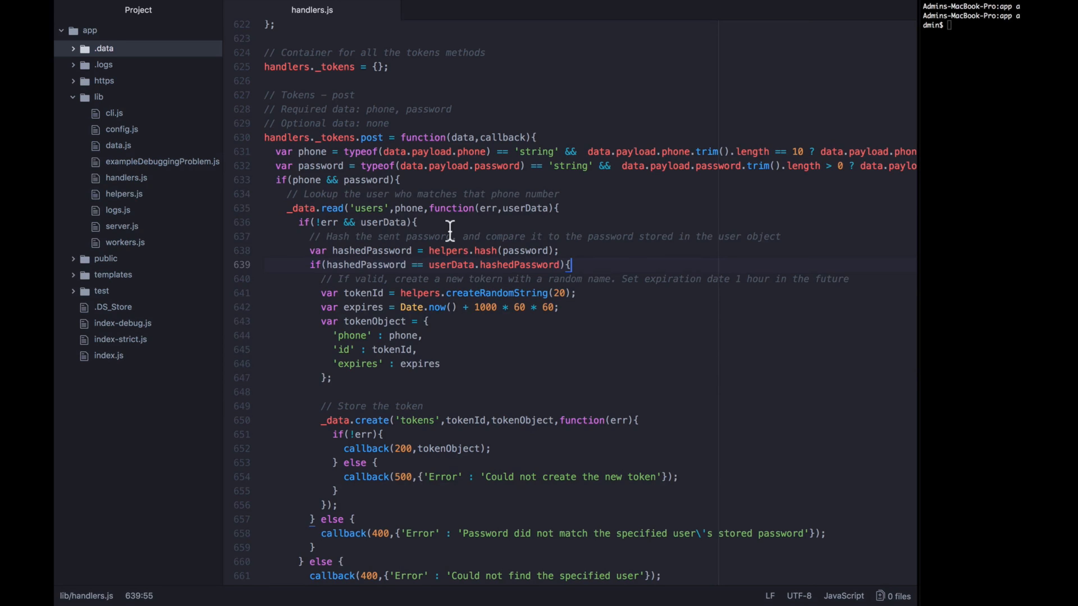
click(332, 378)
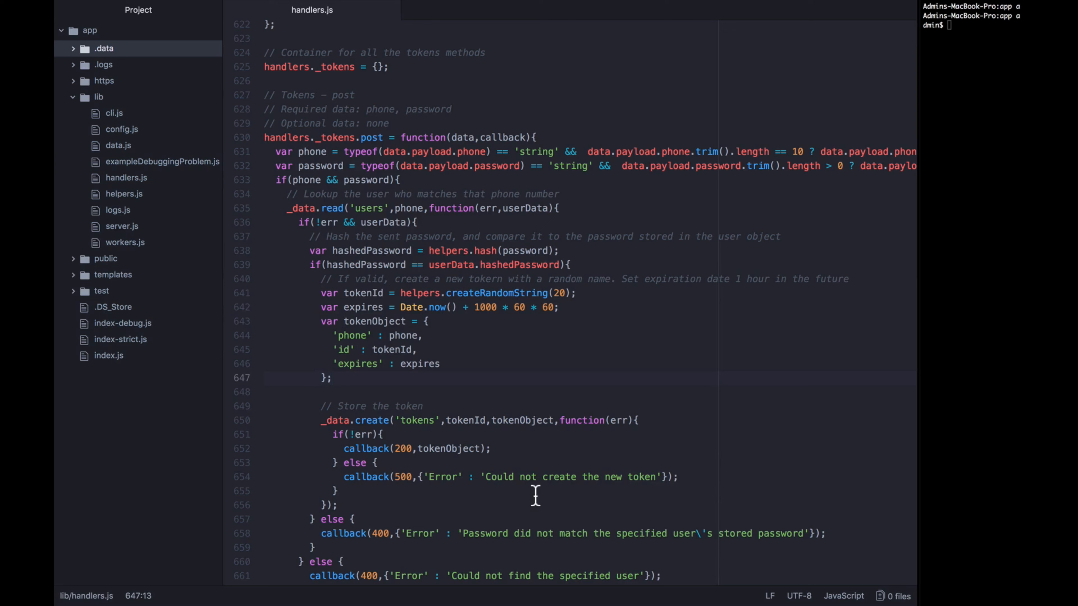
click(333, 378)
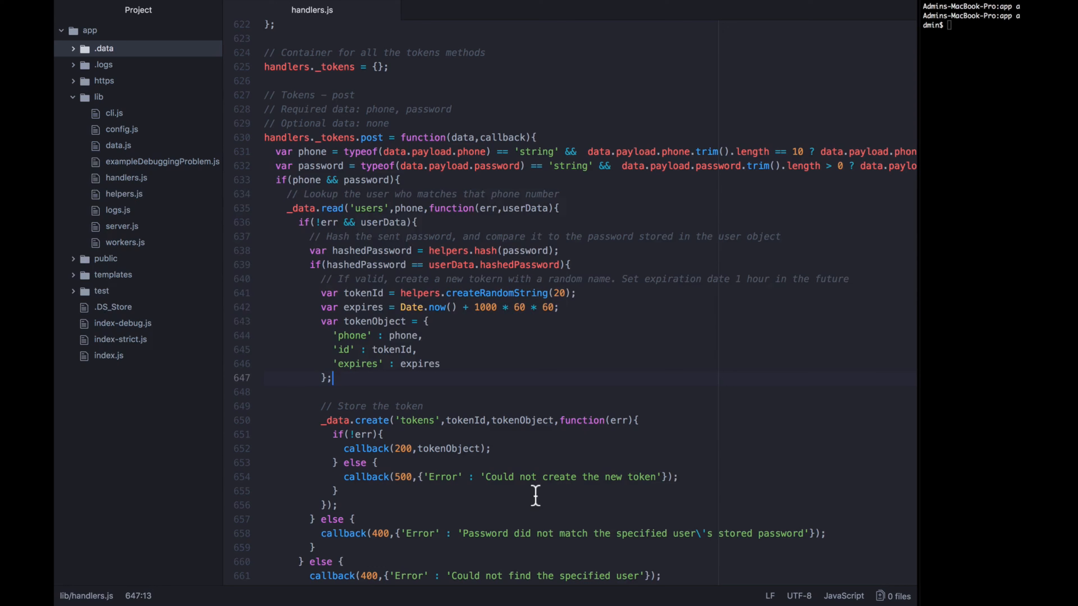
mouse_move(509, 250)
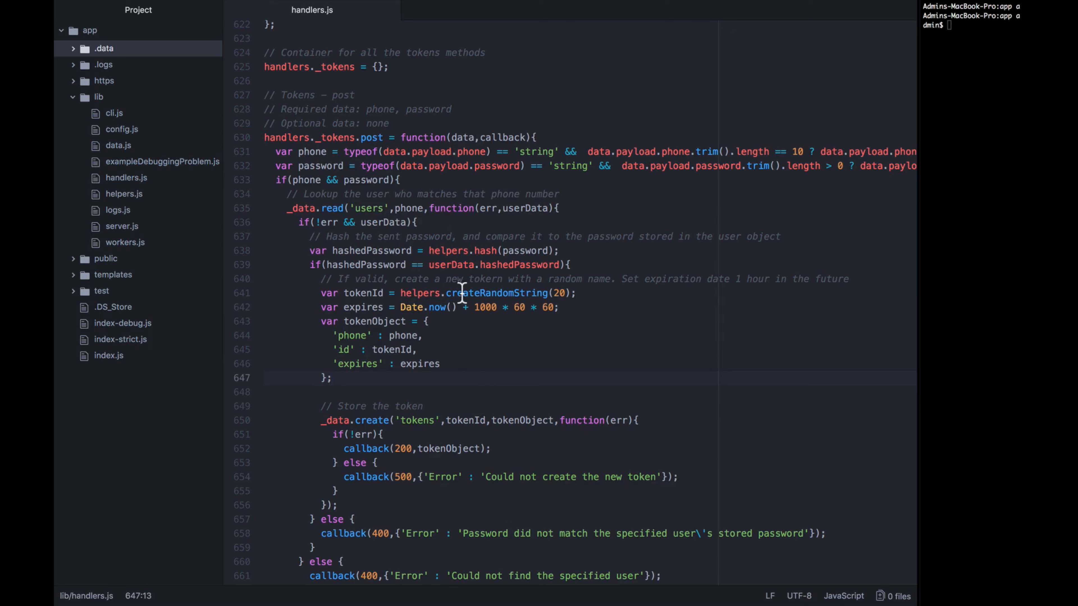
mouse_move(527, 209)
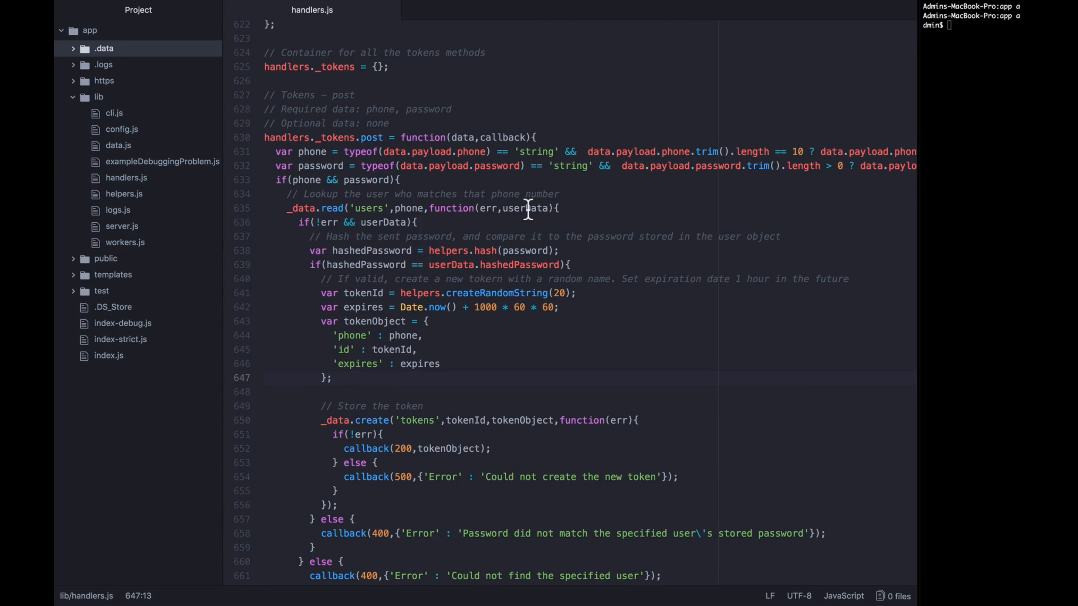
click(331, 378)
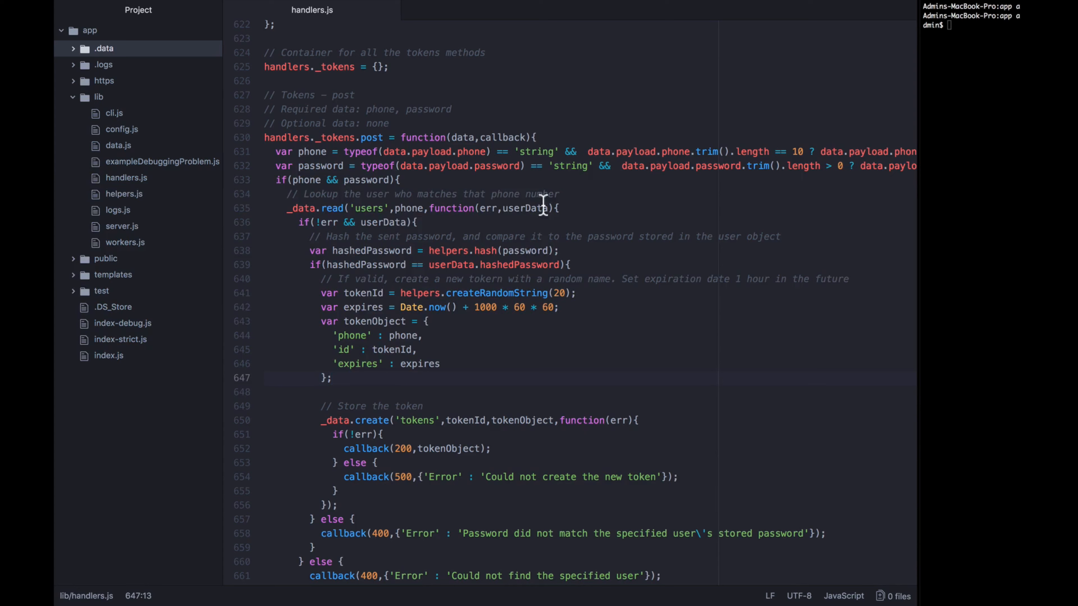
- Mark 'entered function' at the top of the tokens.post body
click(536, 137)
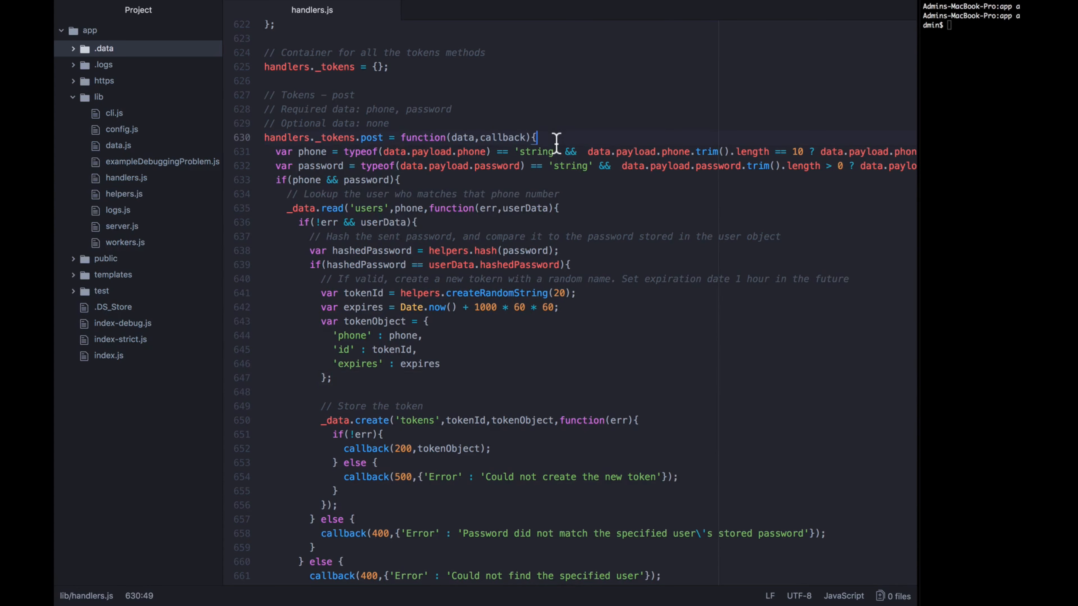
text(_performance)
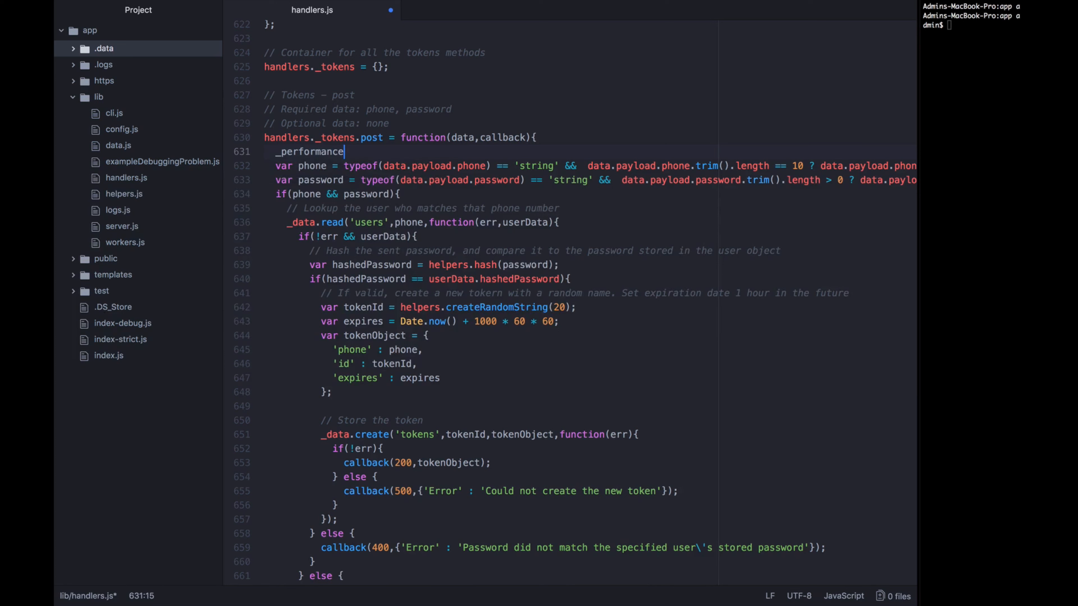
mouse_move(344, 151)
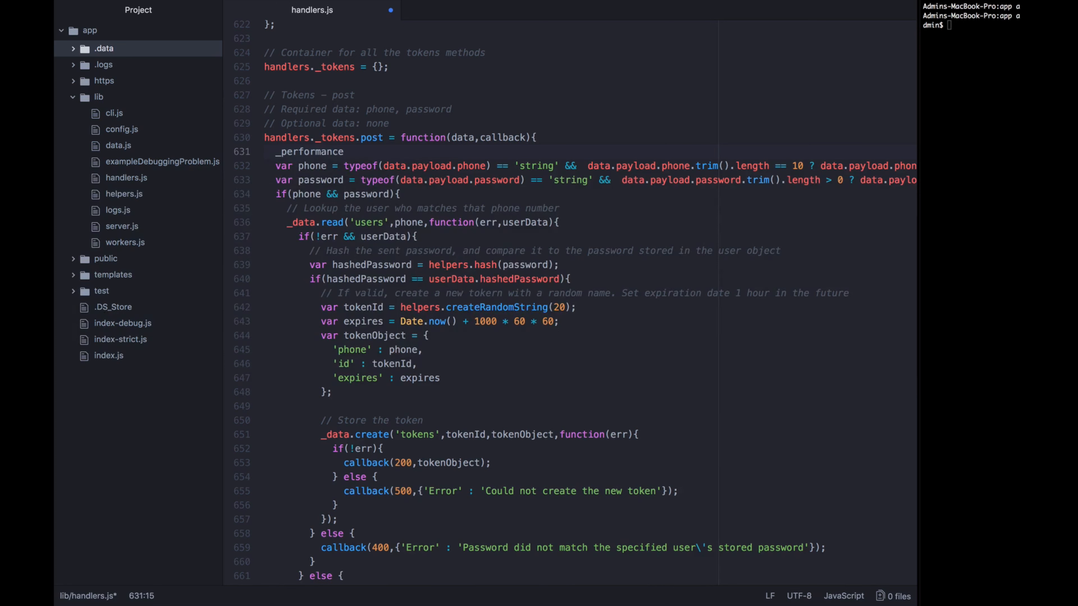
text(.mark())
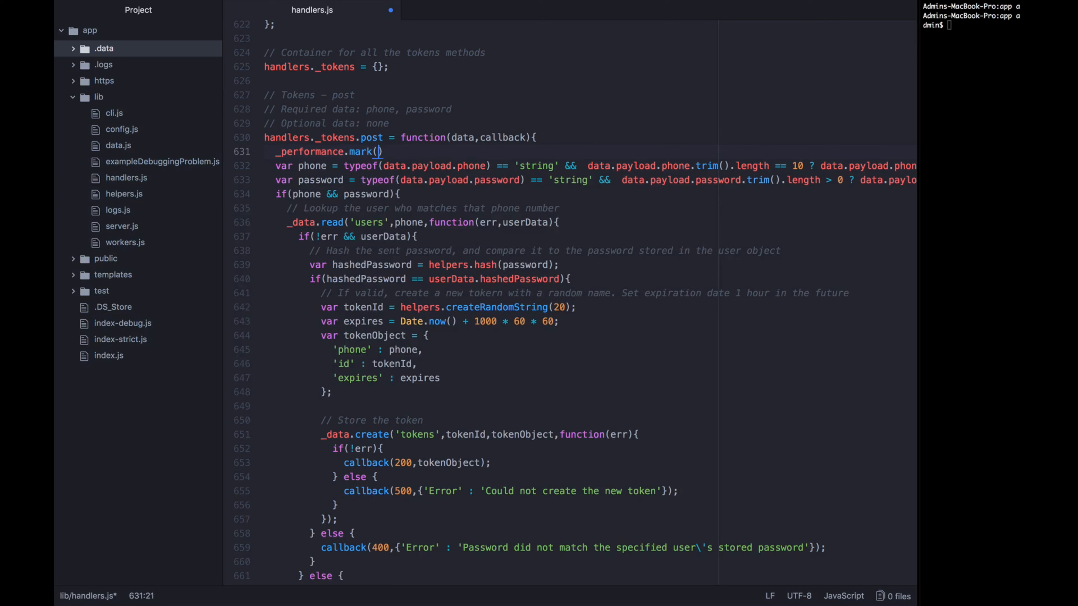
text('')
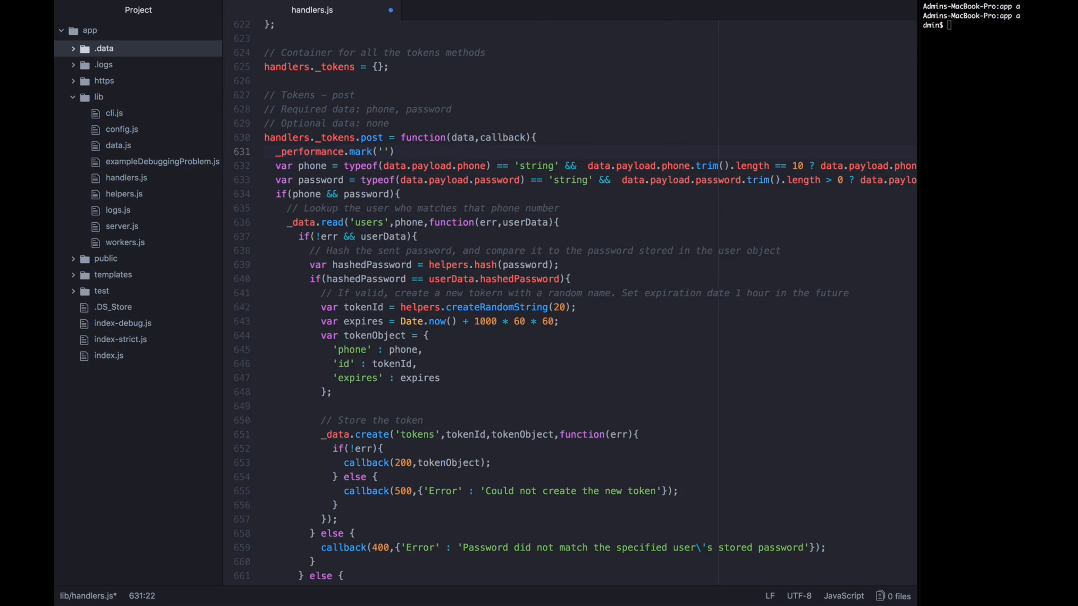
text(entered func)
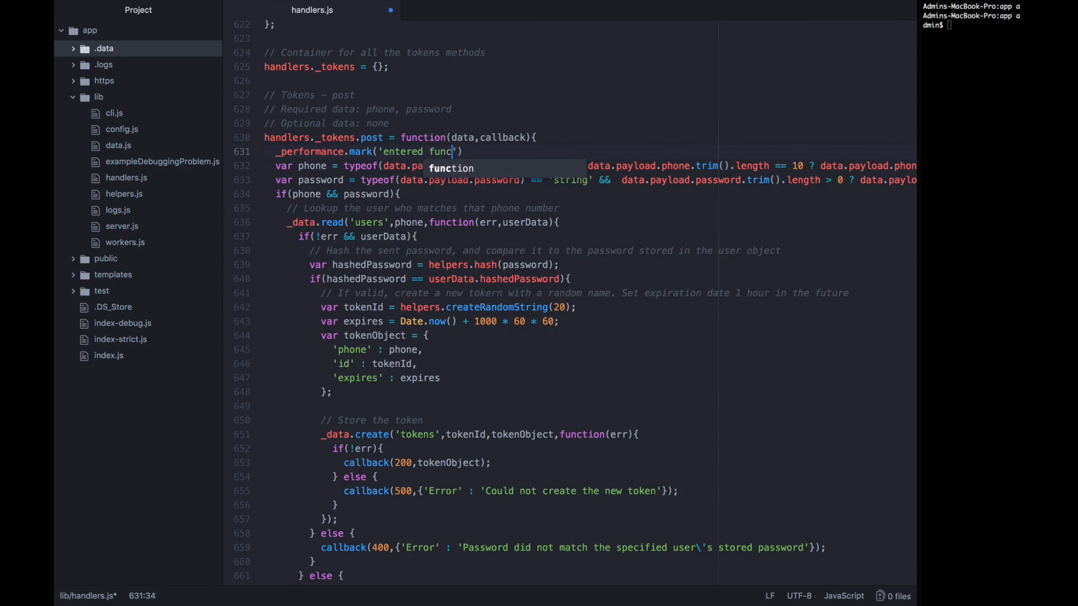
text(tion');)
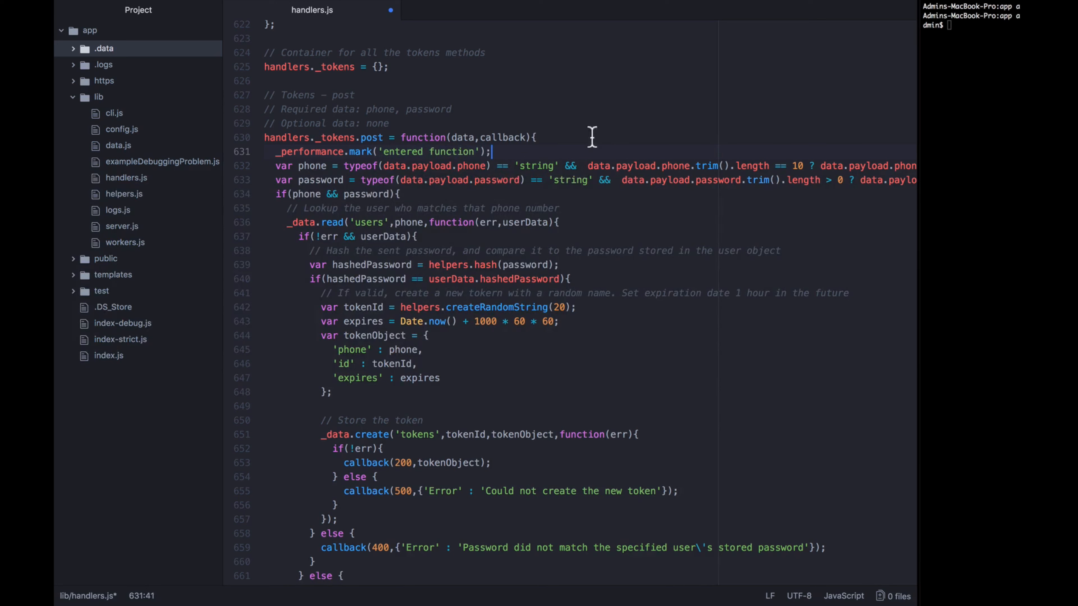
mouse_move(561, 145)
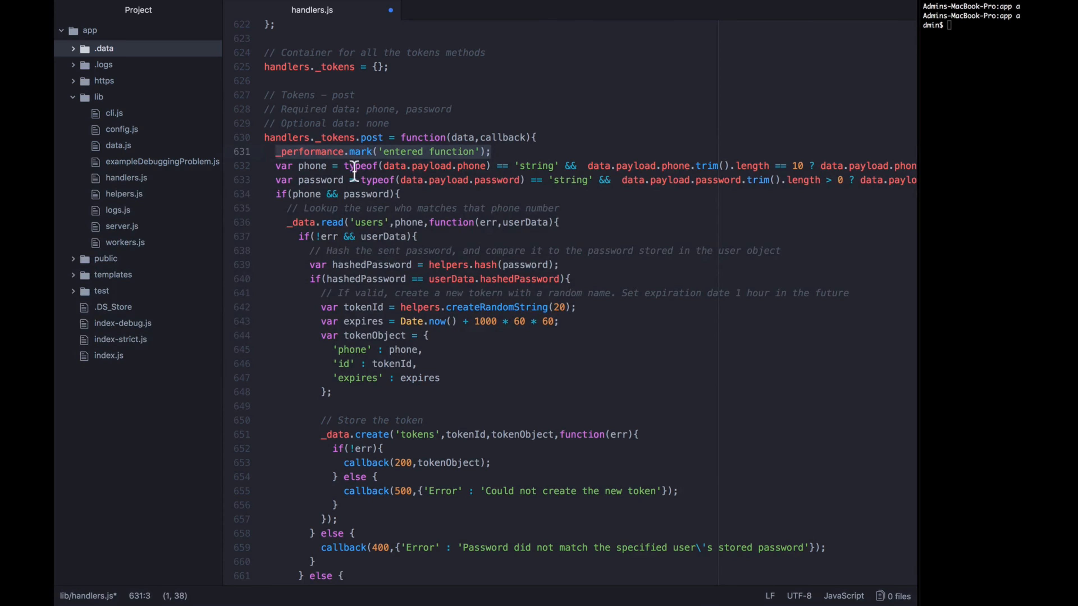
- Mark 'inputs validated', 'beginning user lookup' and 'user lookup complete' after the password validation
click(278, 194)
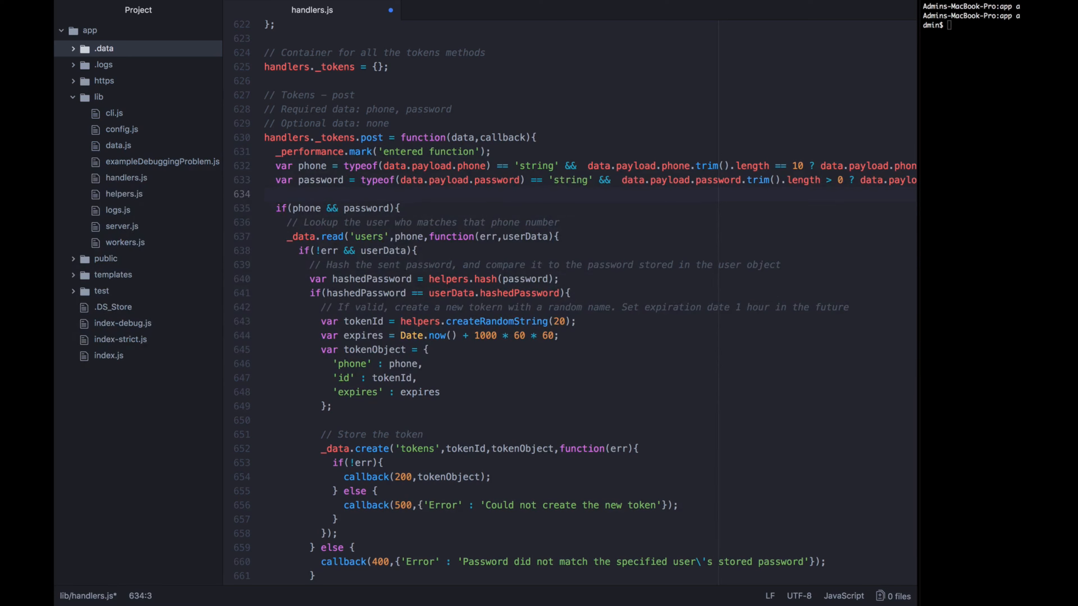
text(_performance.mark();)
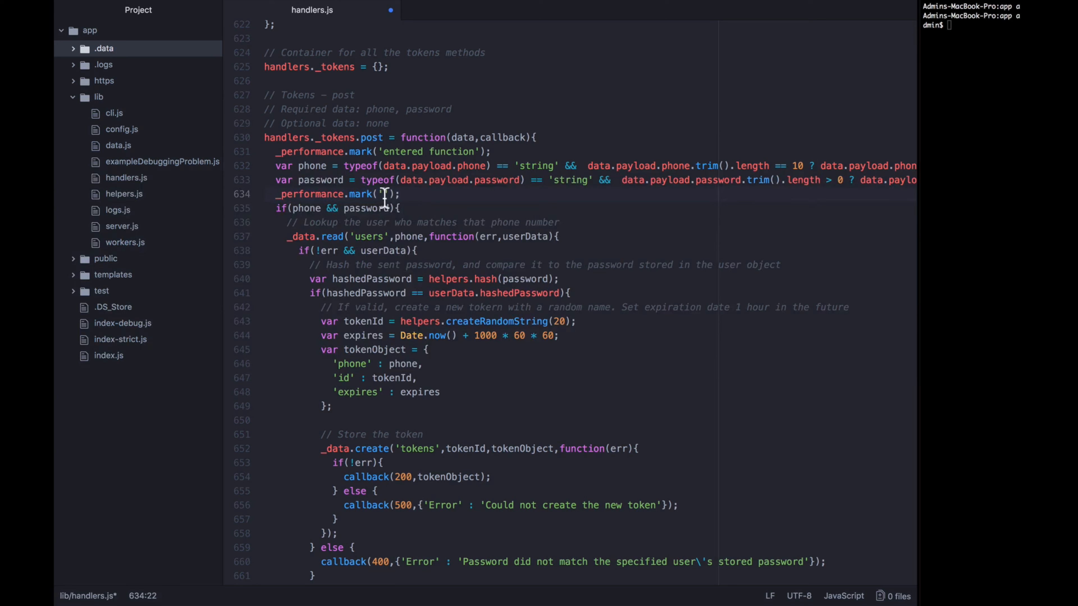
text(inputs validated)
text(_performance.mark('');)
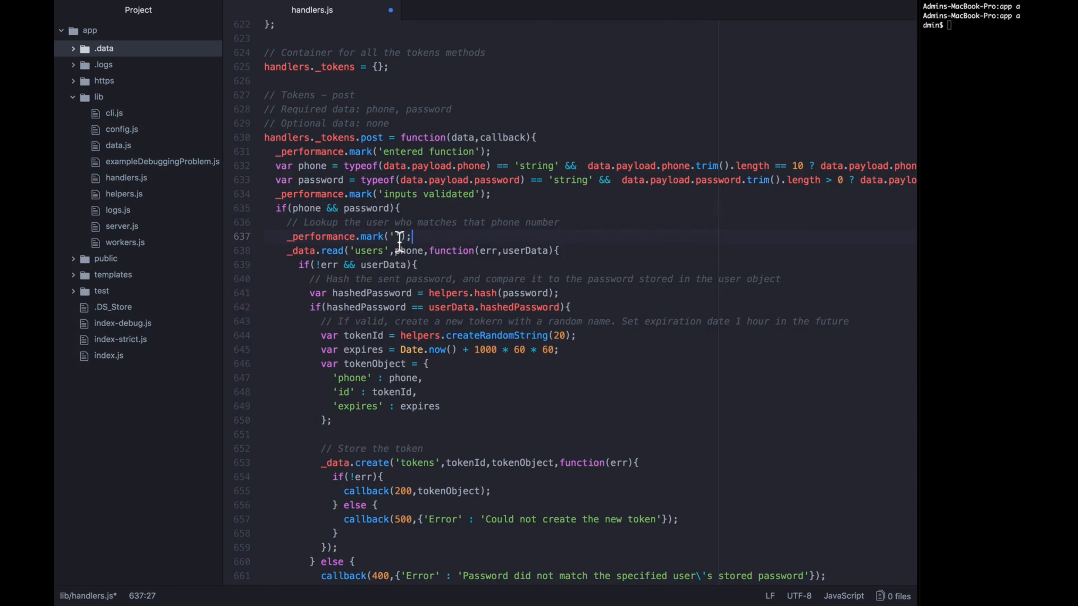
text(beginning user lookup)
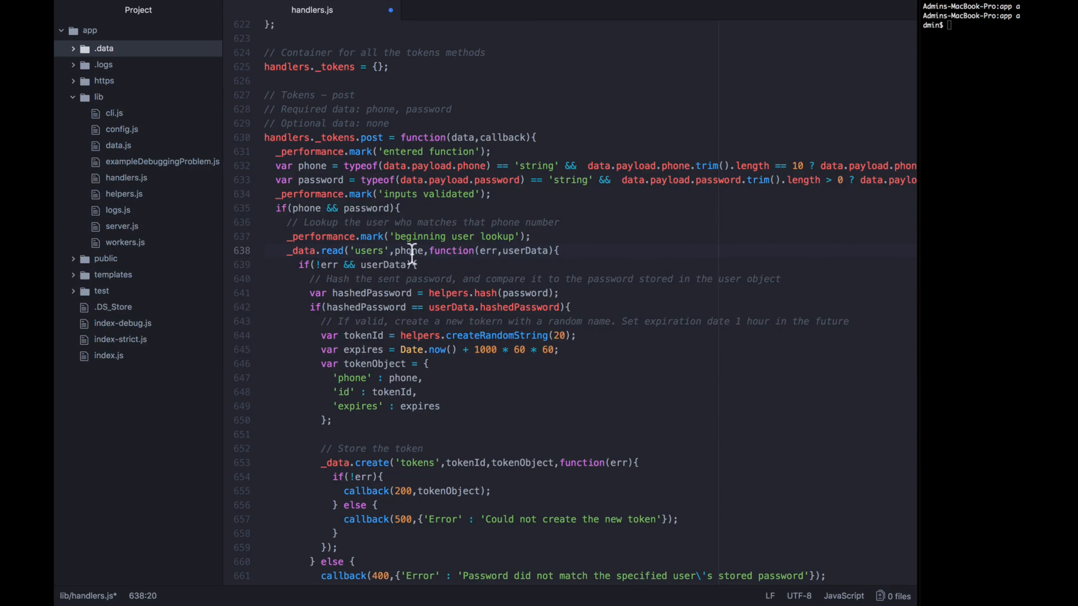
text(_performance.mark('');)
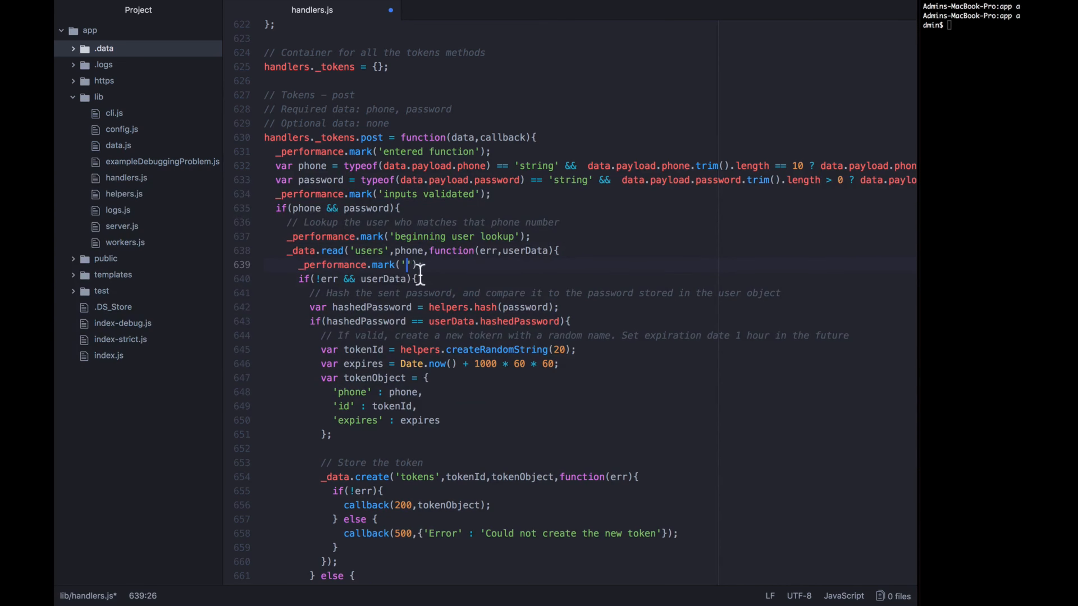
text(user lookup completed)
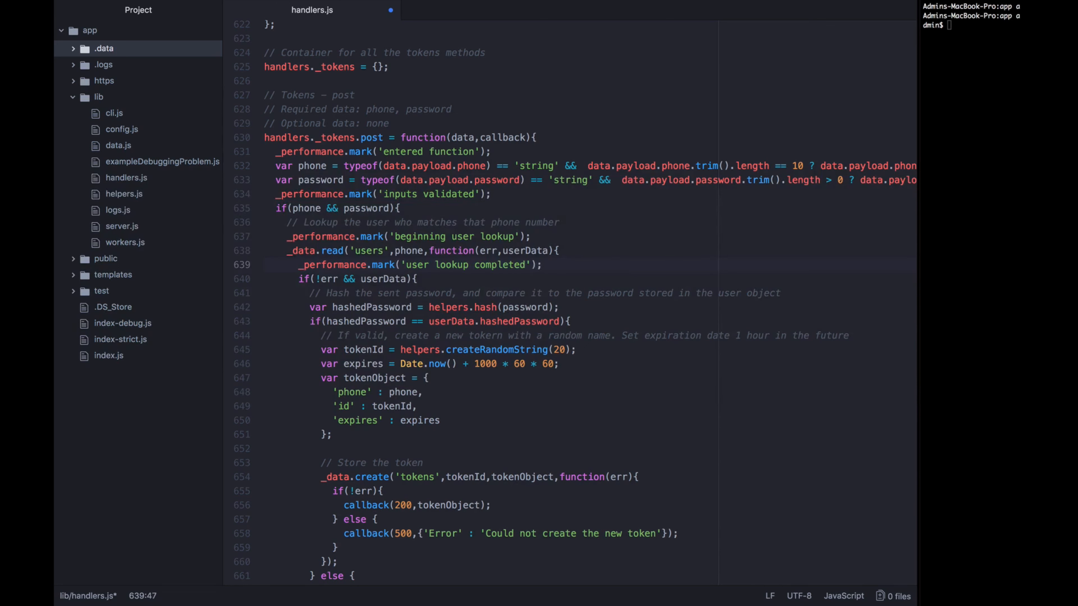
key(Backspace)
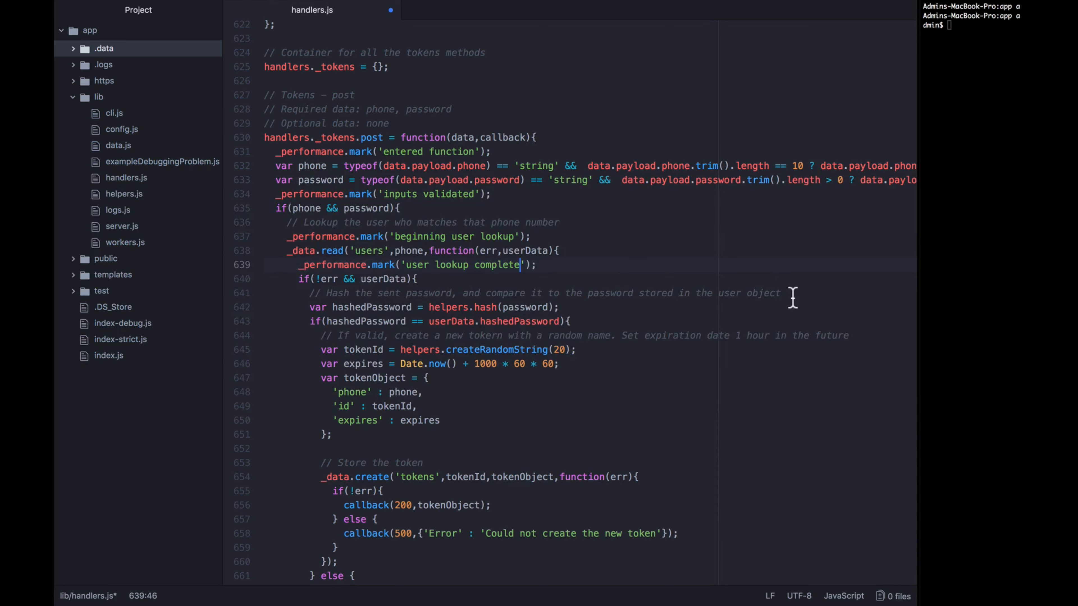
- Mark 'beginning password hashing' and 'password hashing complete' around the hashing step
click(782, 294)
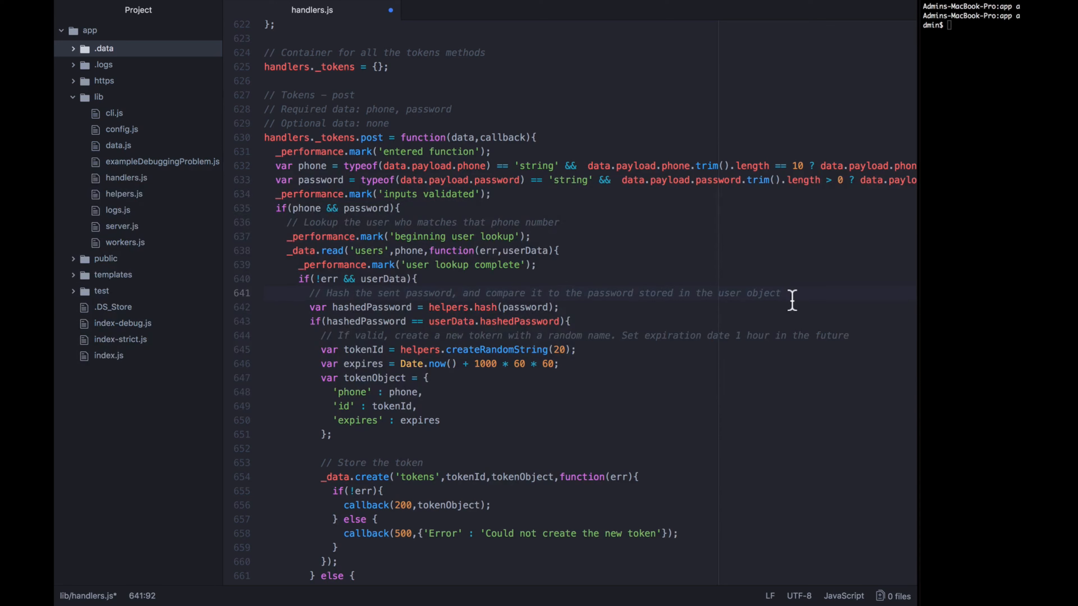
click(782, 294)
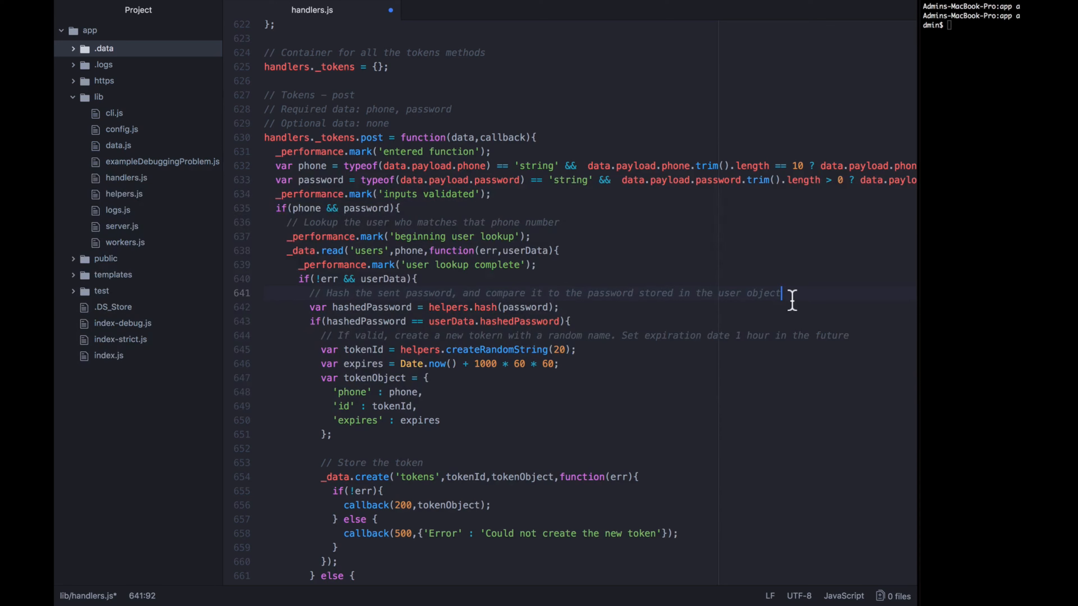
text(_performance.mark('');)
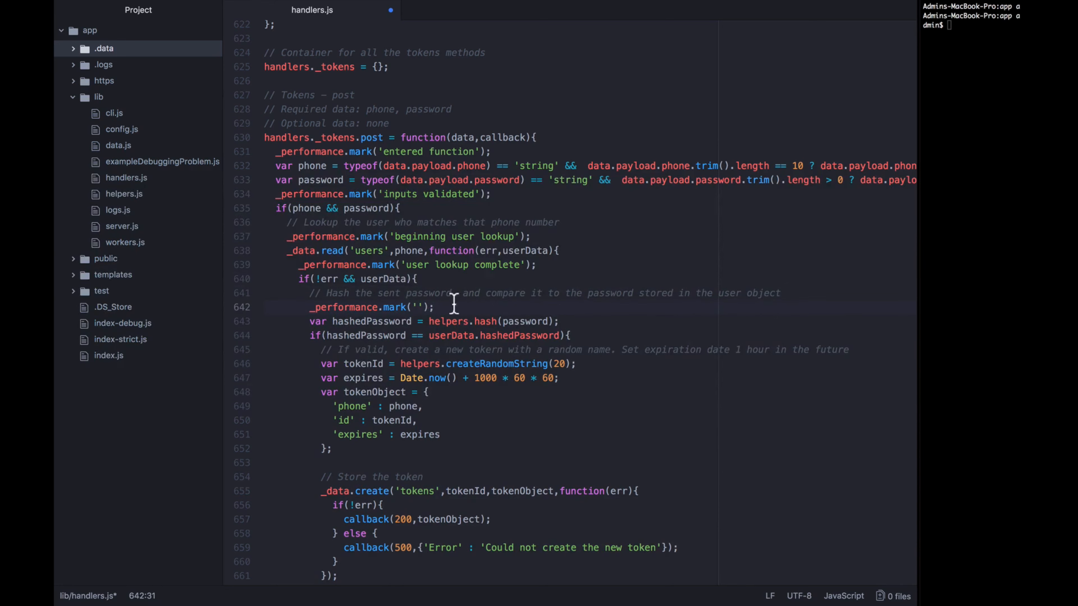
text(beginning password h)
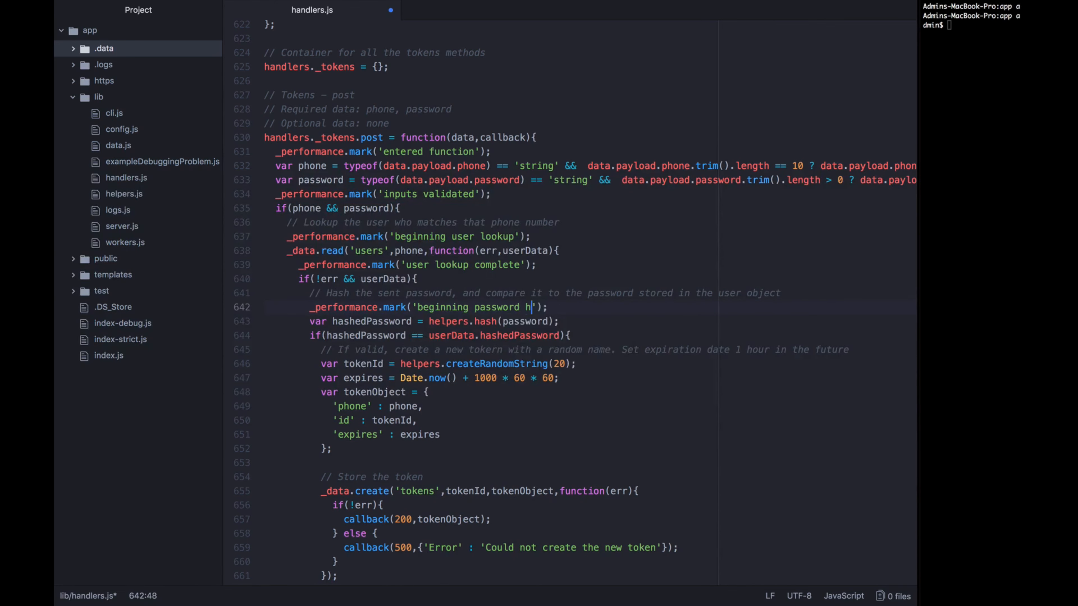
text(ashing)
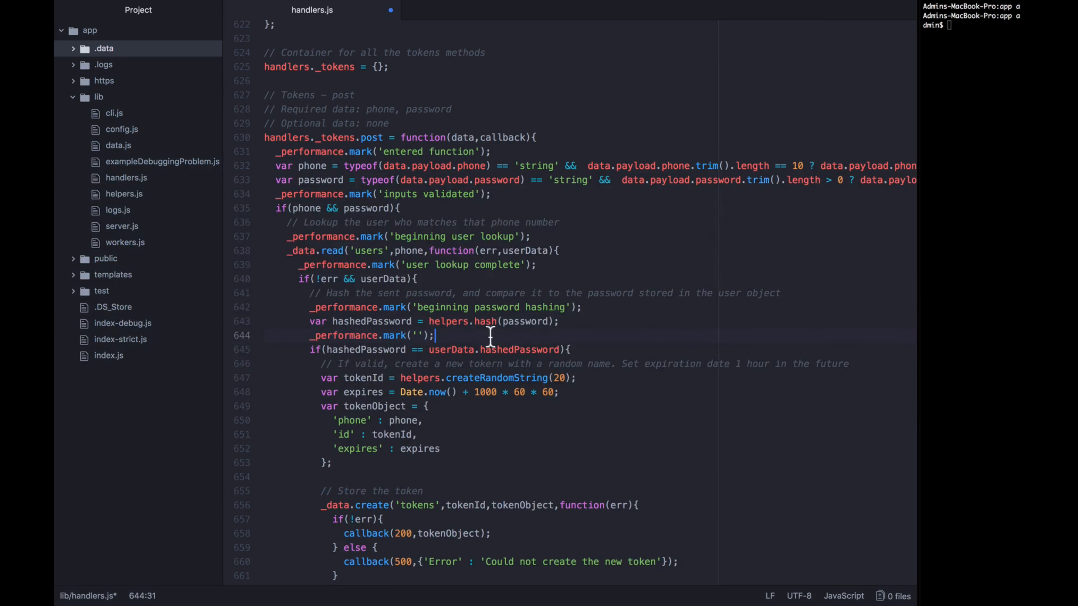
text(password hashing complete)
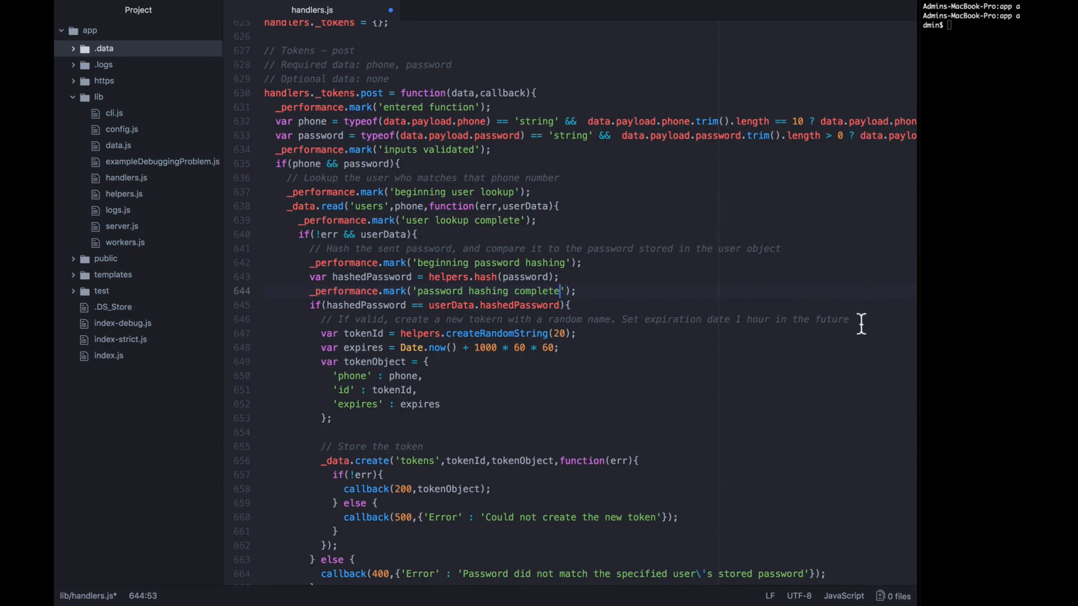
- Mark 'creating data for token', 'beginning storing token' and 'storing token complete' around the _data.create call
double_click(496, 334)
text(_performance.mark('');)
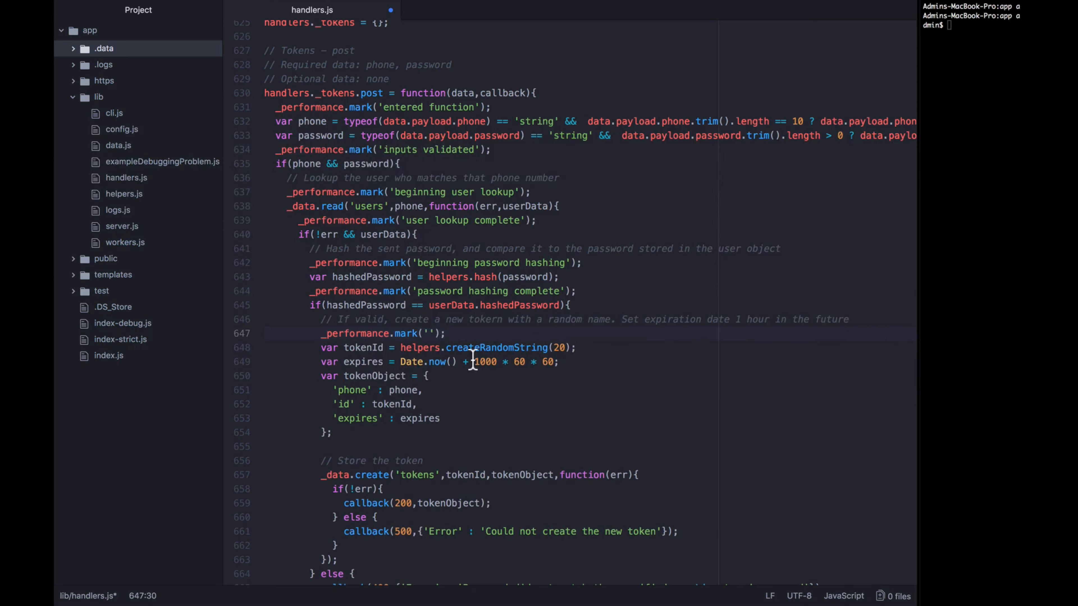
text(creat)
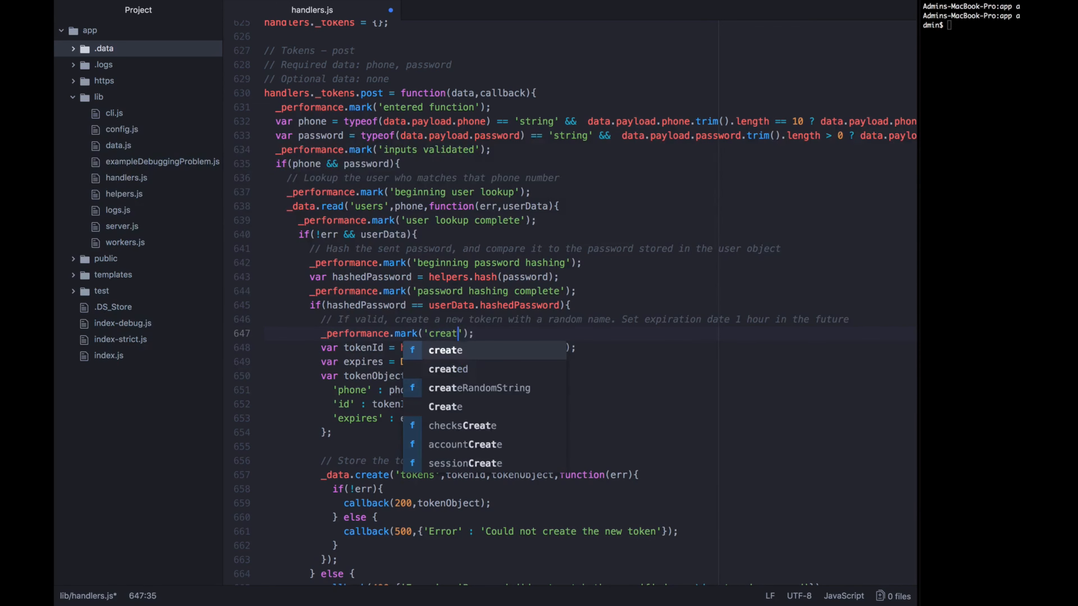
text(ing data for token)
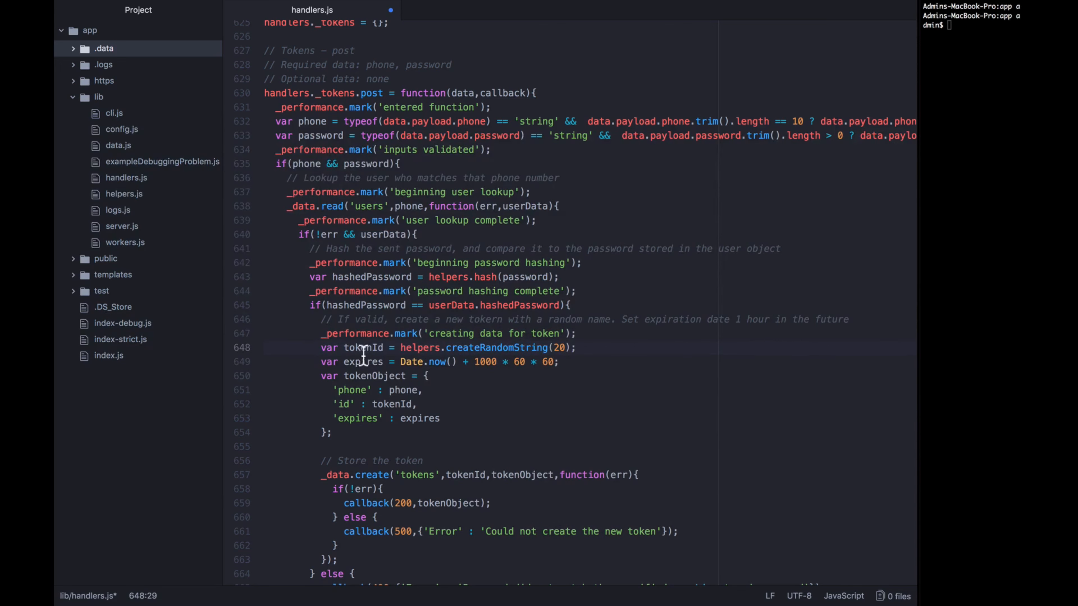
mouse_move(430, 468)
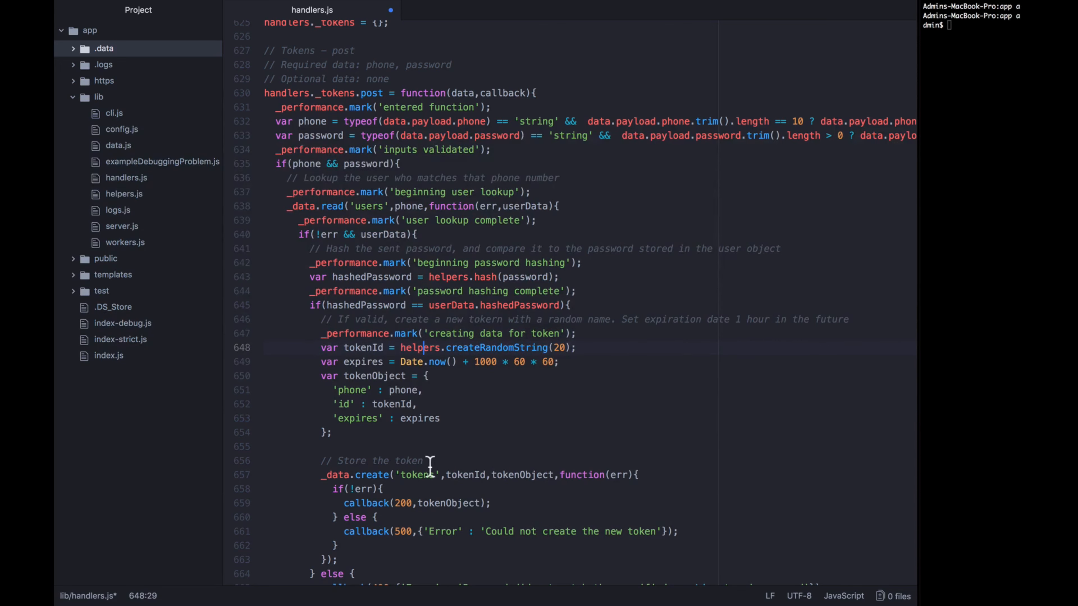
click(431, 461)
text(_performance.mark('');)
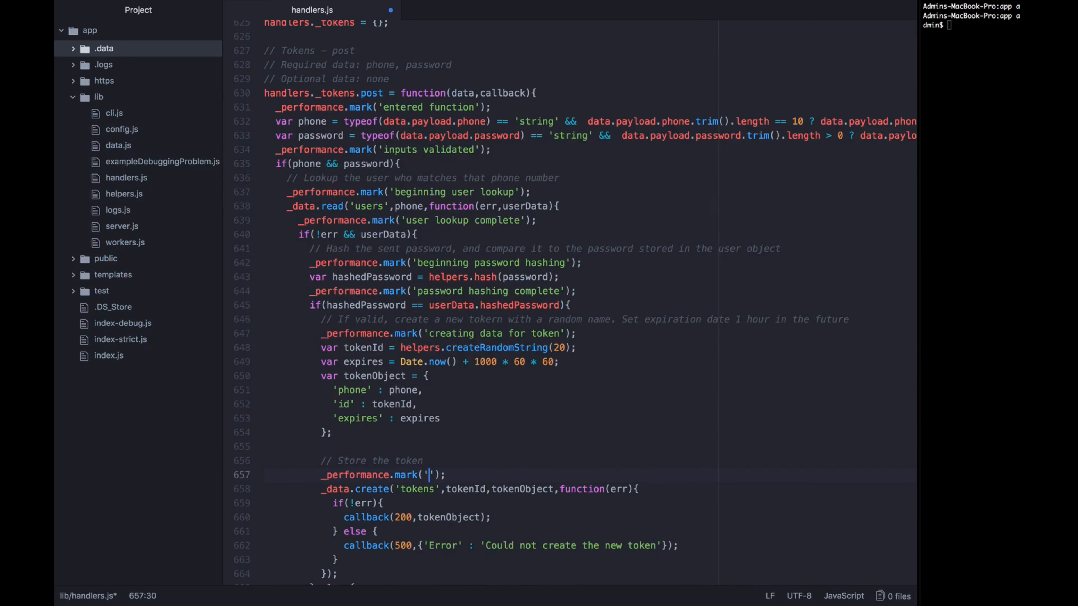
text(beginning storing token)
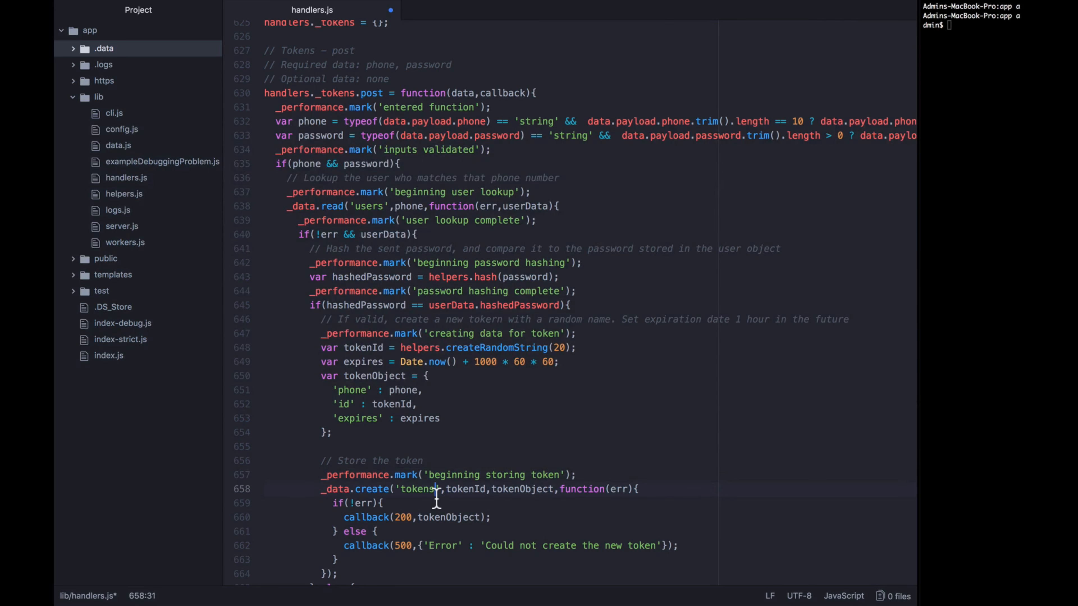
click(643, 489)
text(_performance.mark('');)
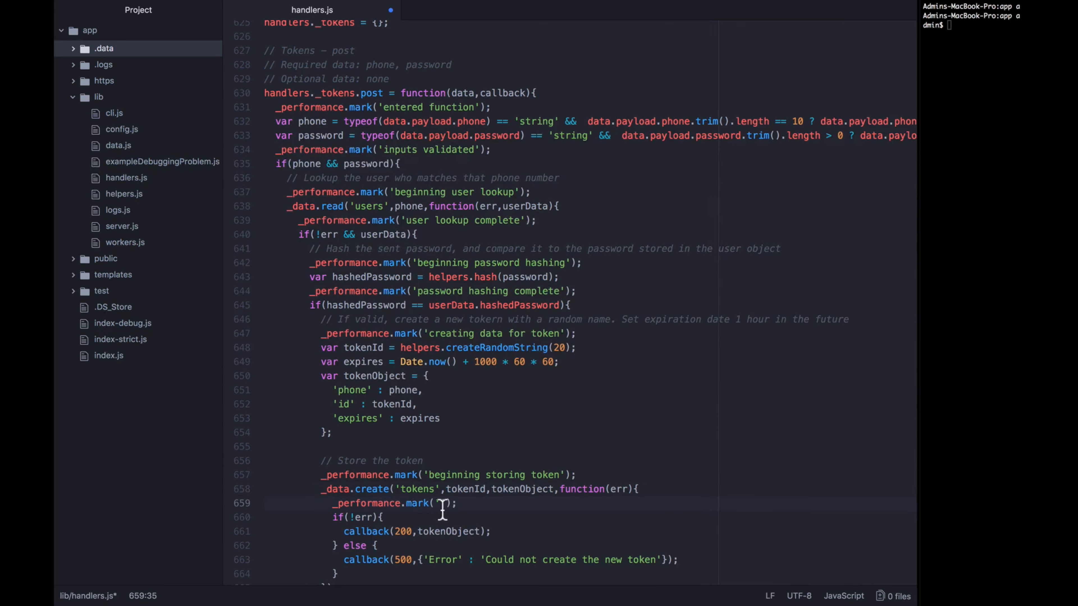
text(s)
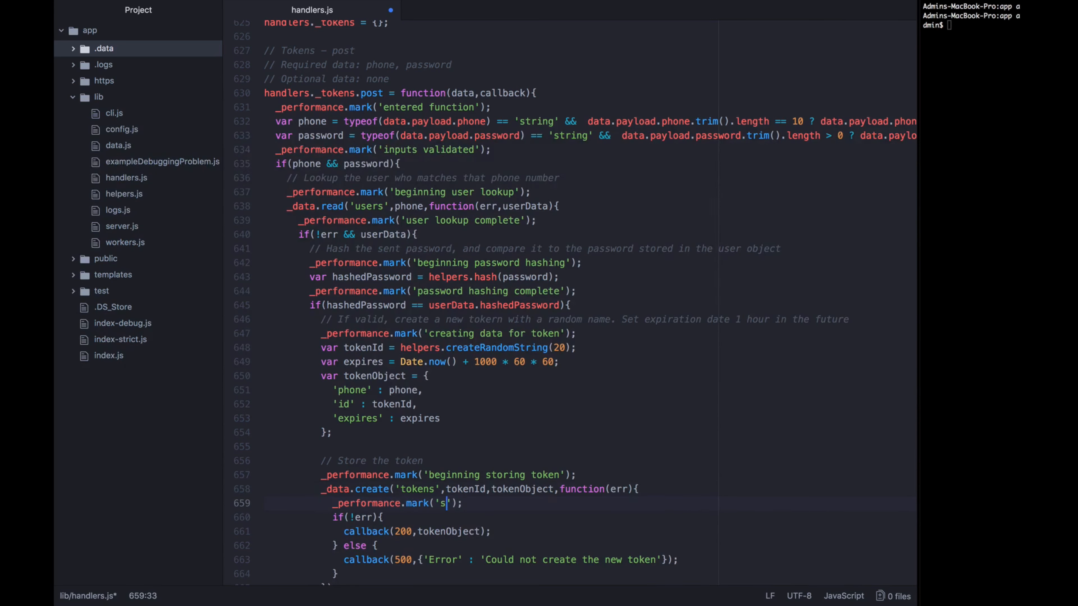
text(toring token complete)
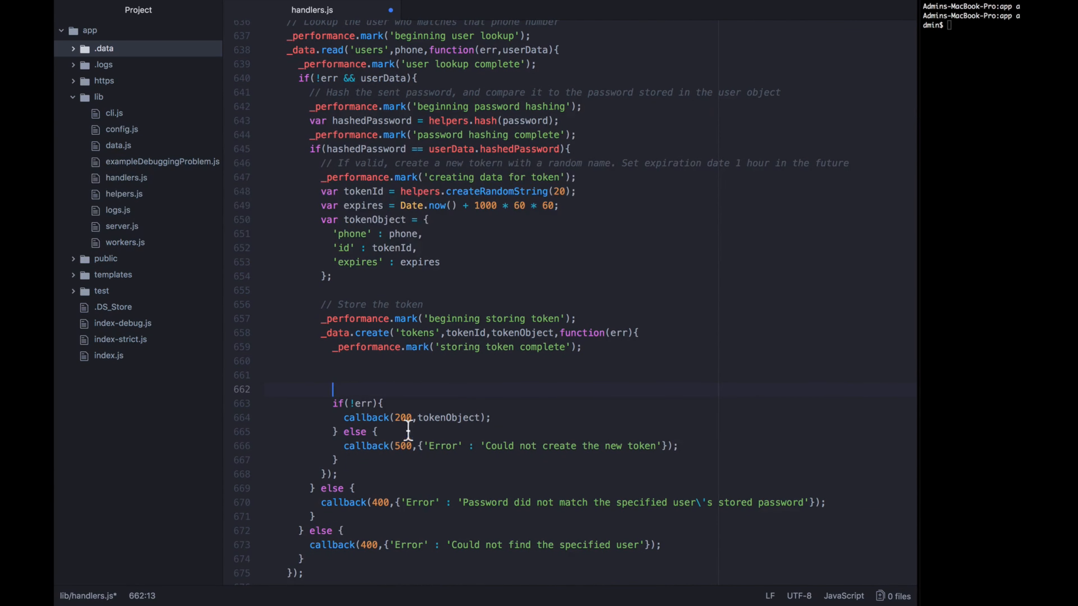
click(371, 361)
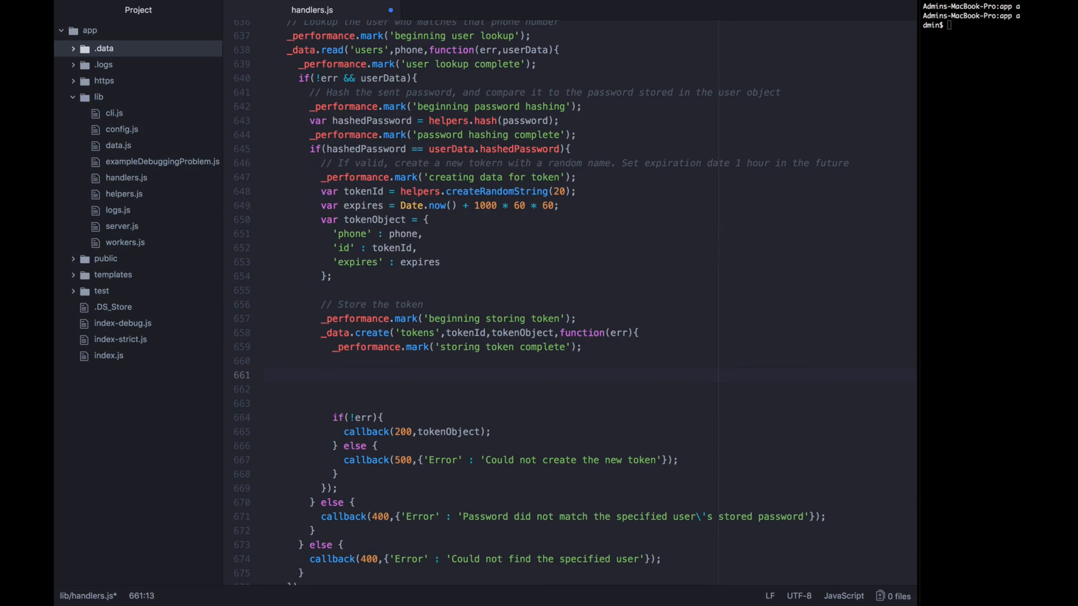
- Add a 'Gather all the measurements' comment and measure 'Beginning to end' from 'entered function'
text(// Gather all the m)
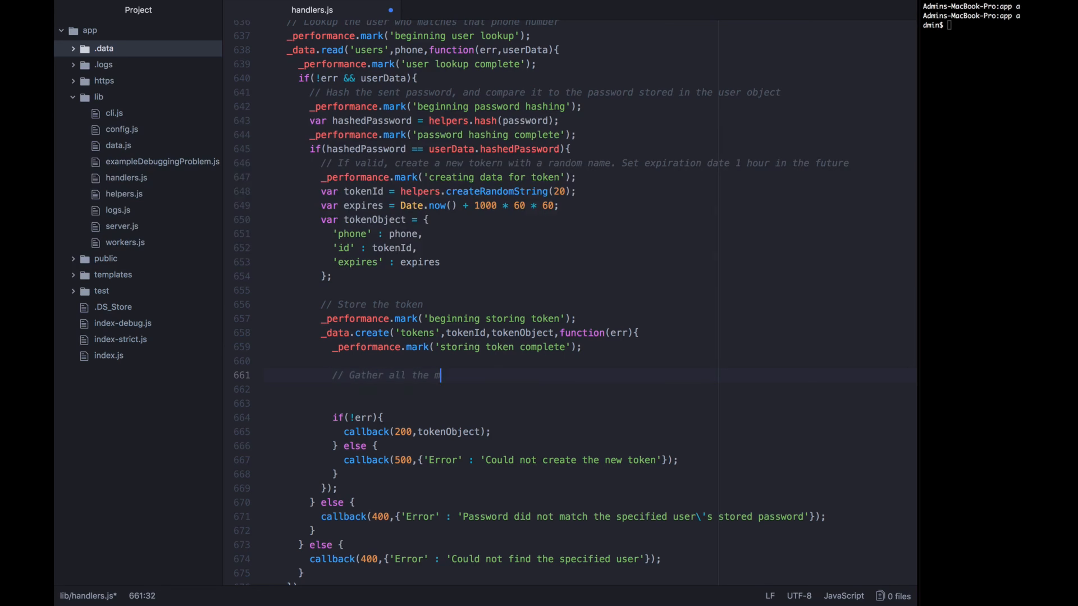
text(easurements)
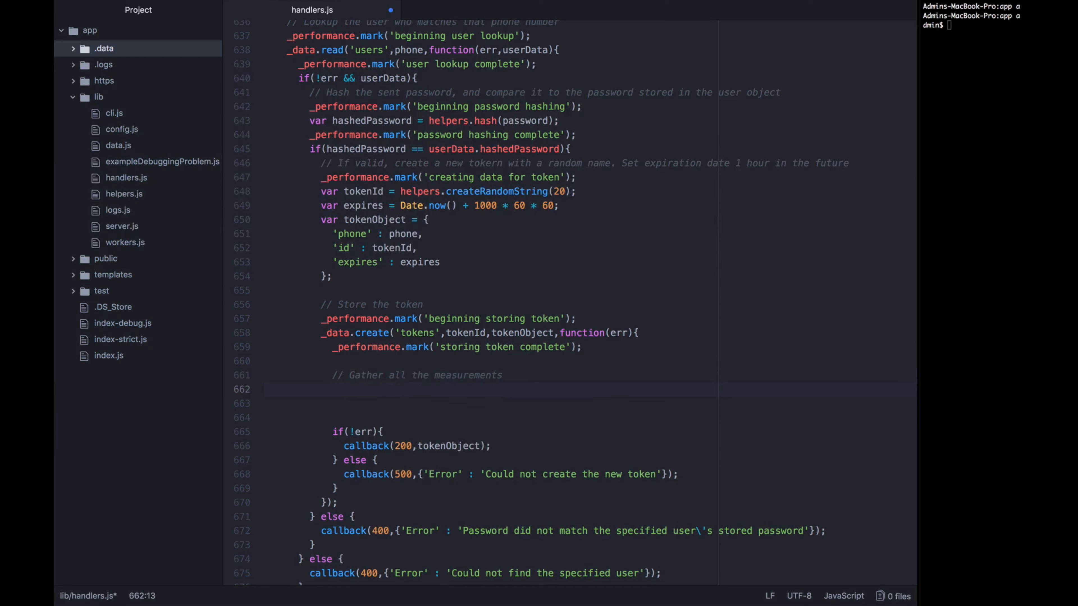
text(_per)
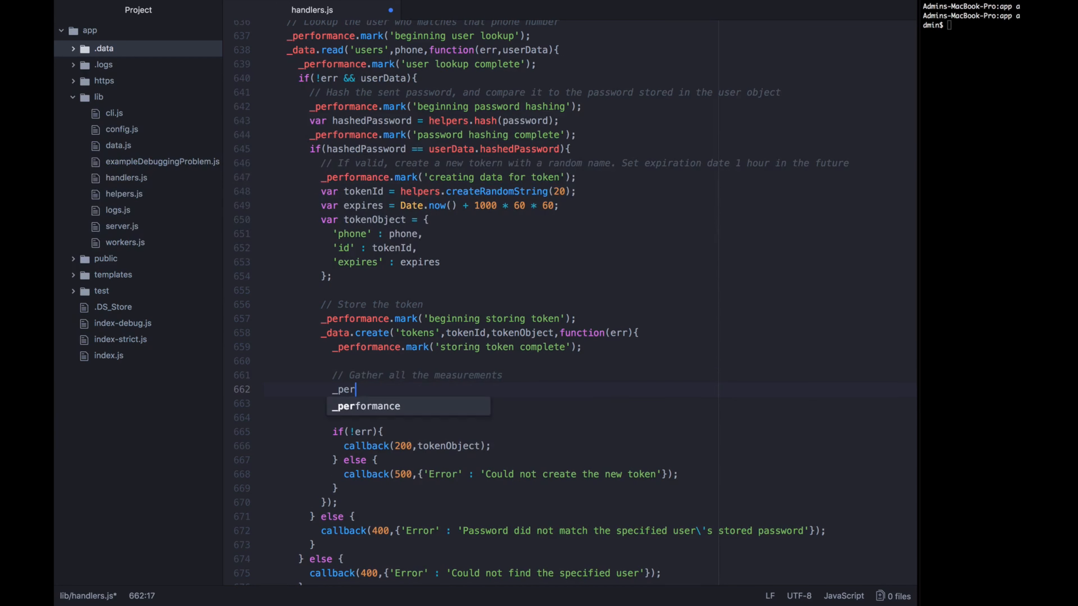
text(formance.meas)
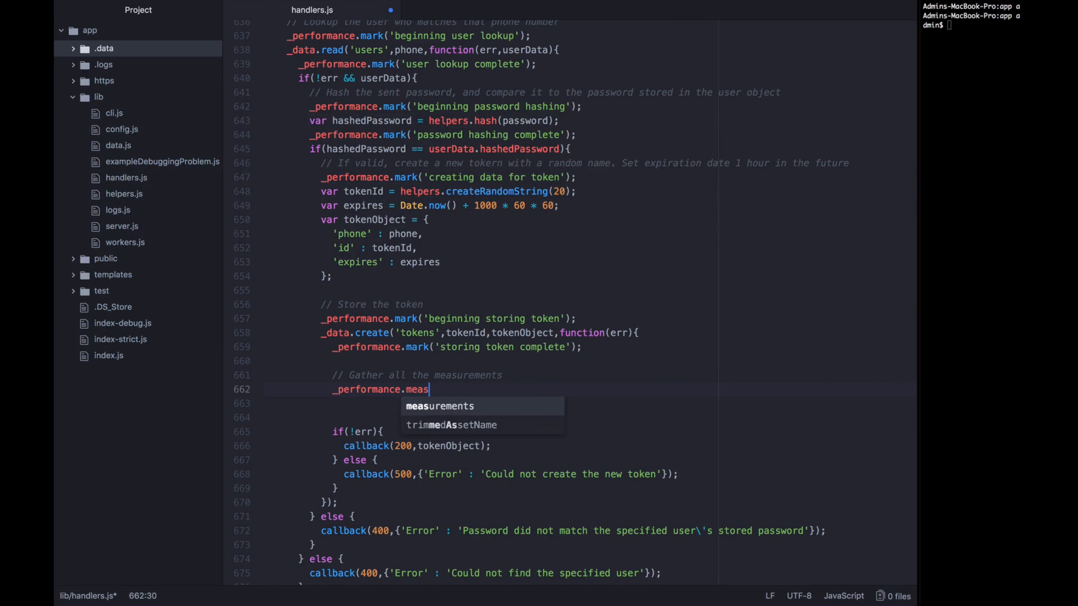
text(ure)
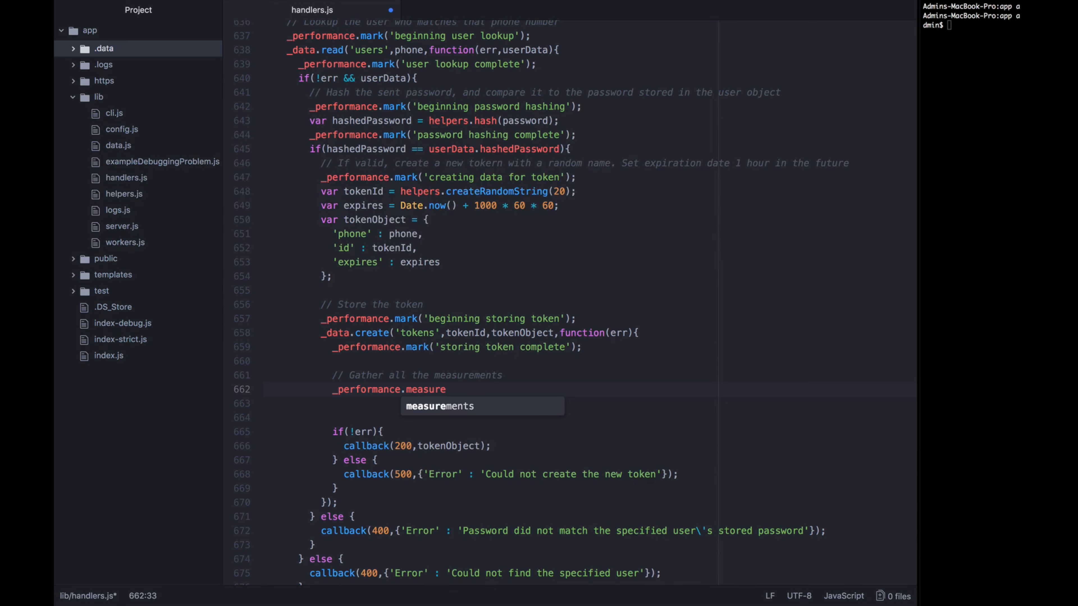
text(('');)
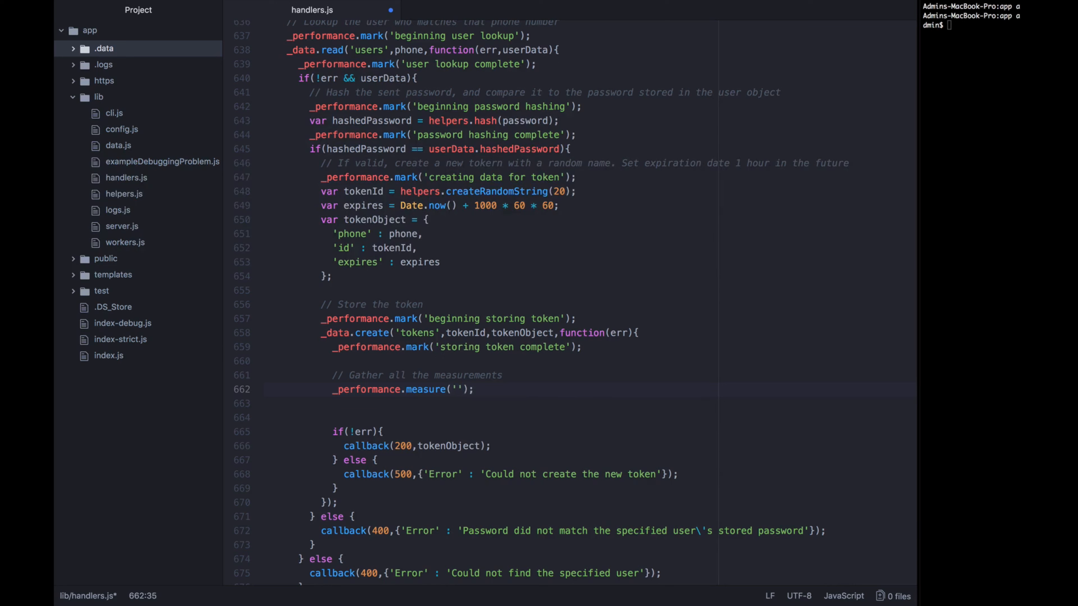
text(Beginning)
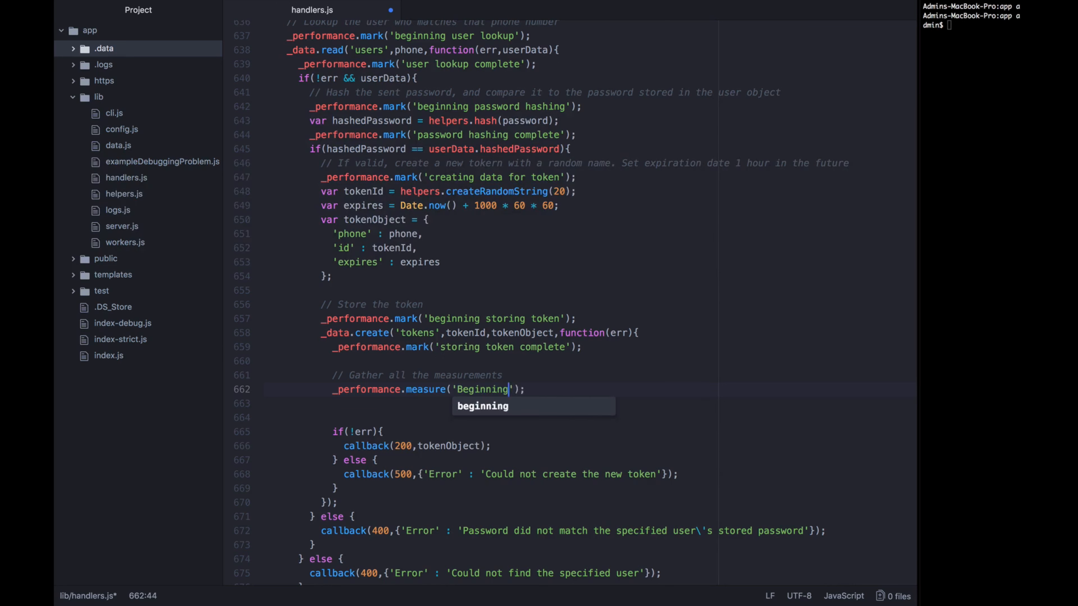
text(to end',)
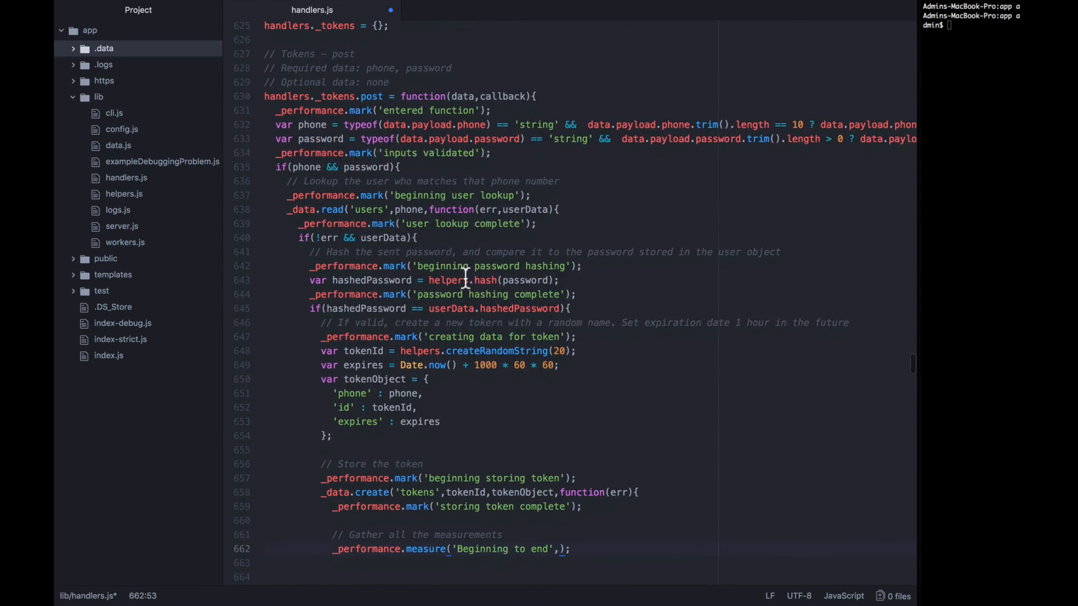
double_click(402, 110)
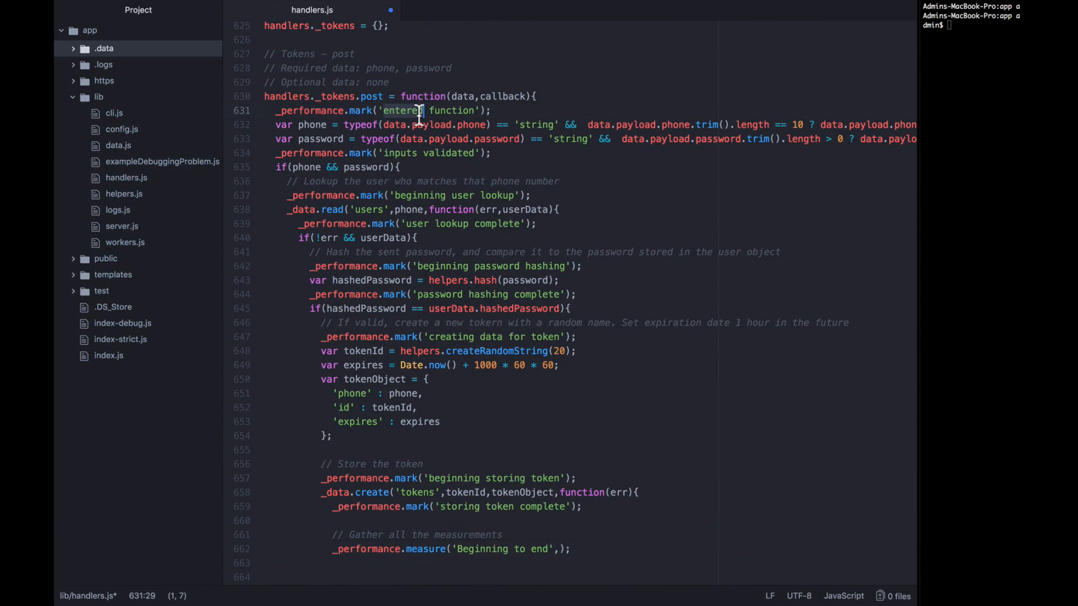
scroll(down, 3)
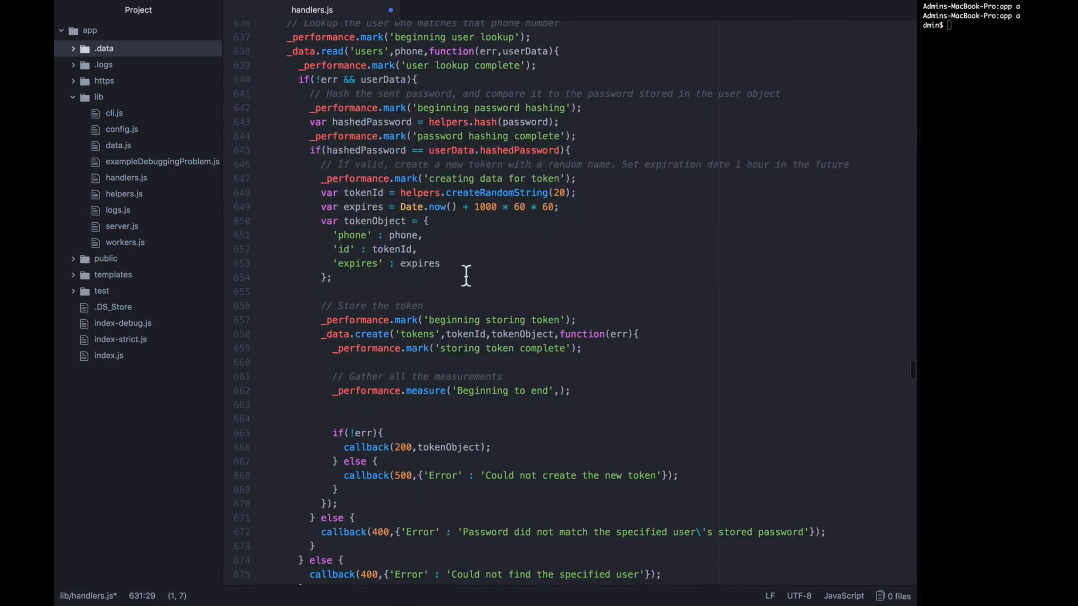
double_click(458, 349)
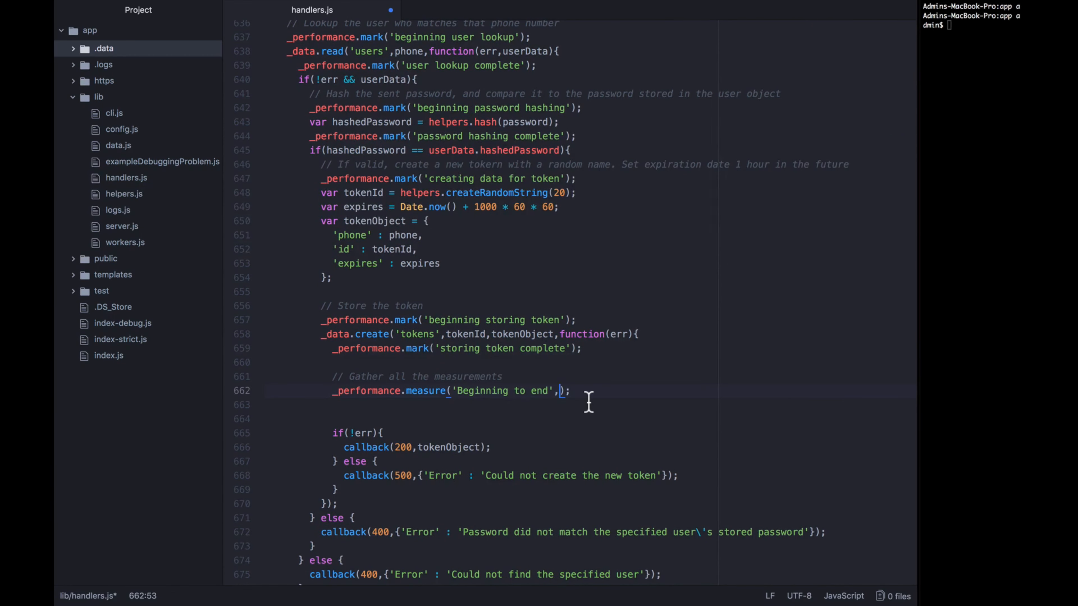
text('entered function','storing token complete)
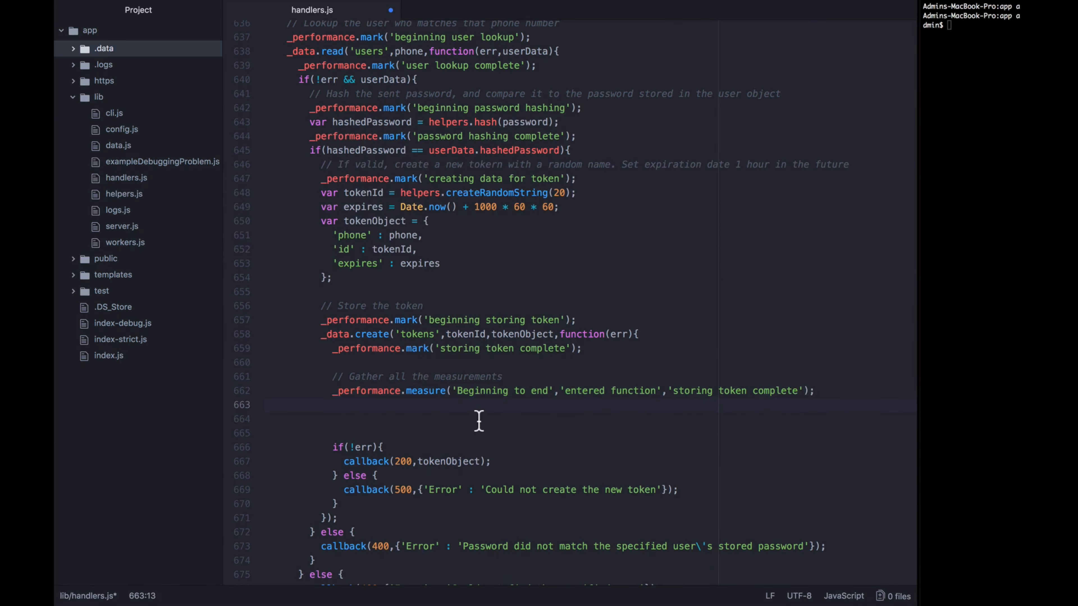
- Measure input validation and 'User lookup' between their start and end marks
text(_performance.measure();)
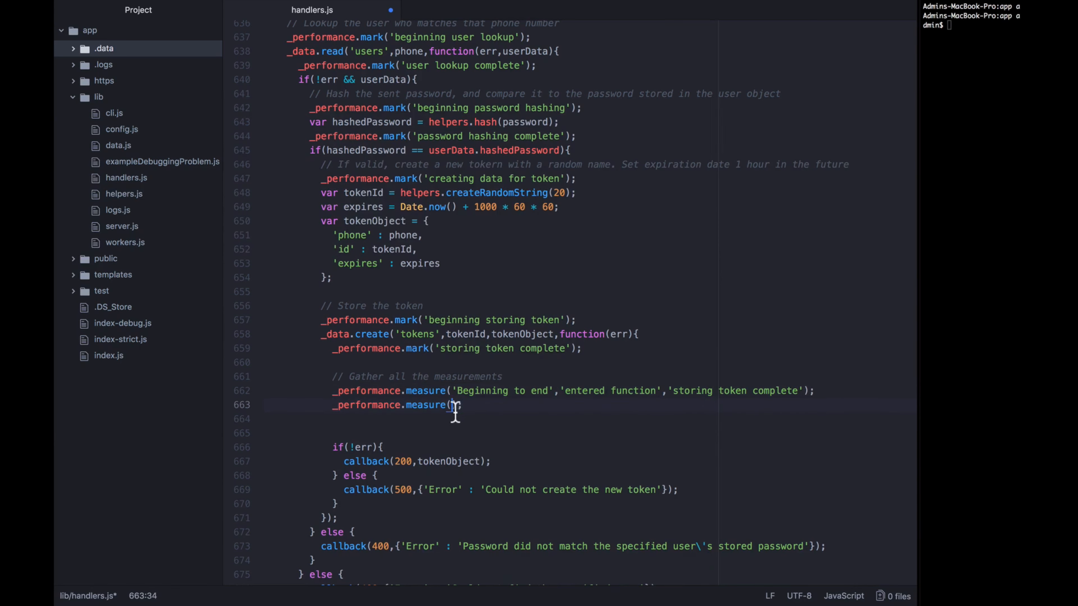
text(Validating user input',')
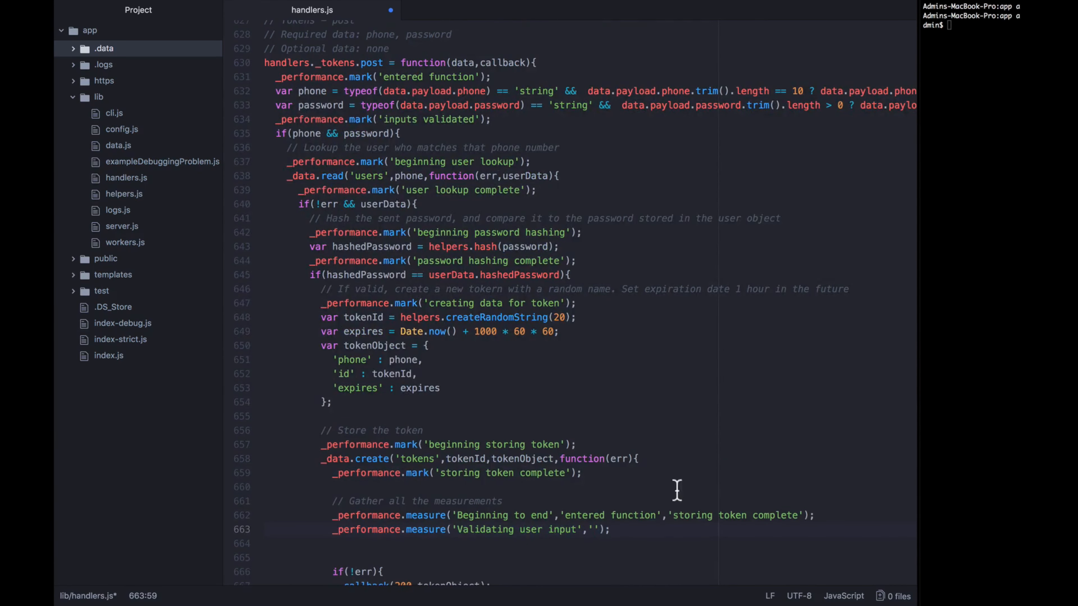
text(entered function',')
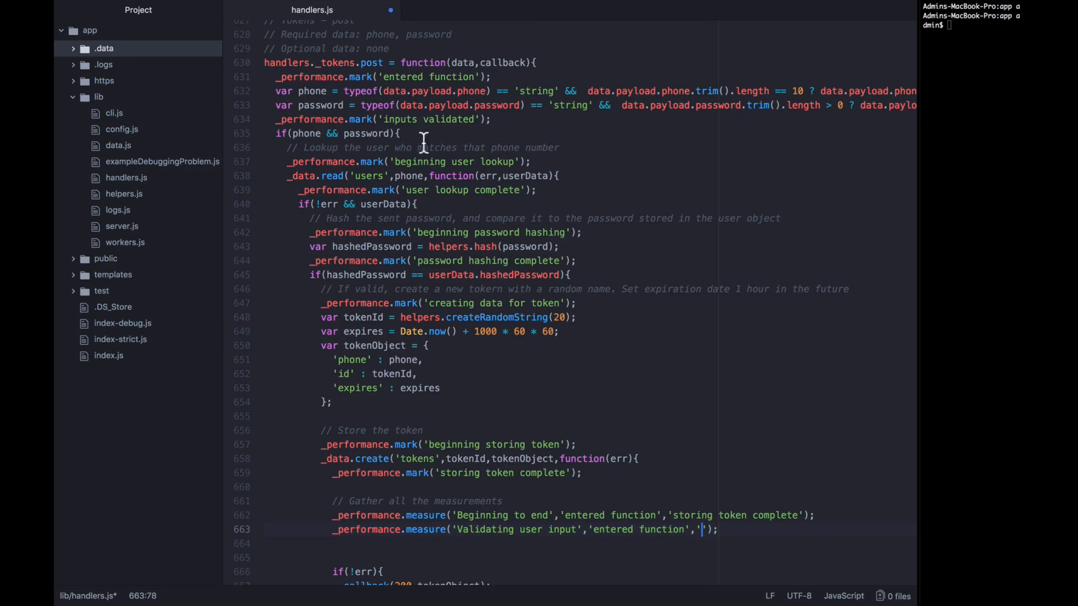
mouse_move(705, 536)
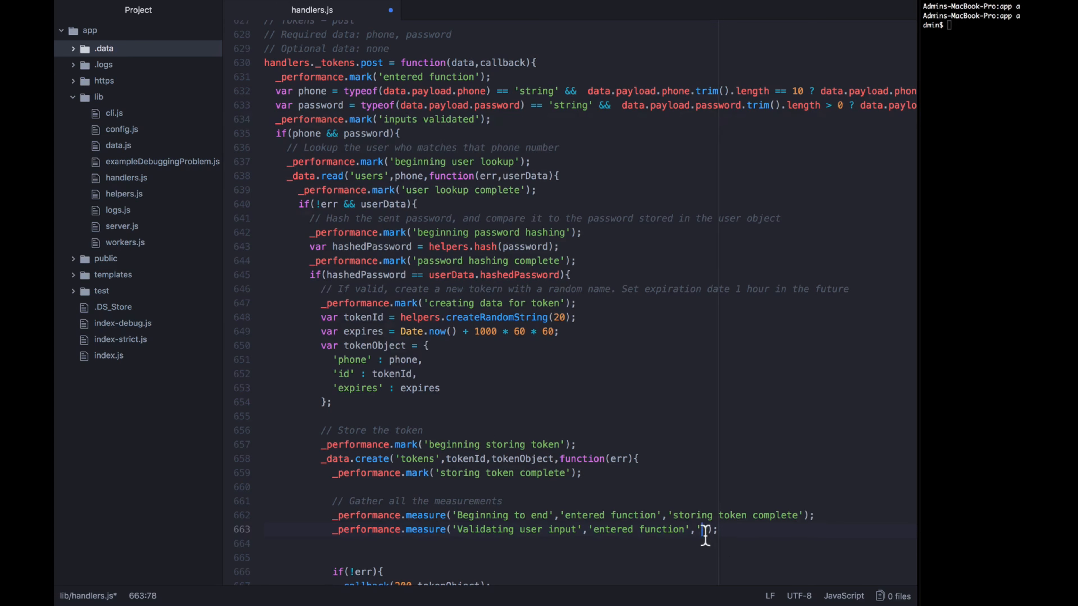
text(inputs v)
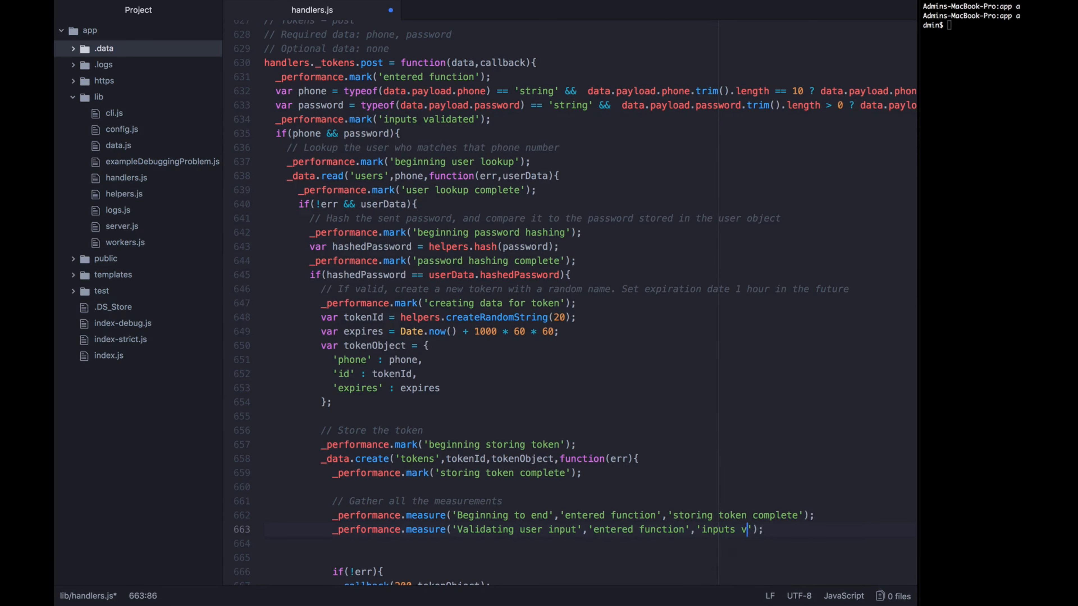
text(alidated');)
click(590, 543)
text(_performance.measure('User lookup');)
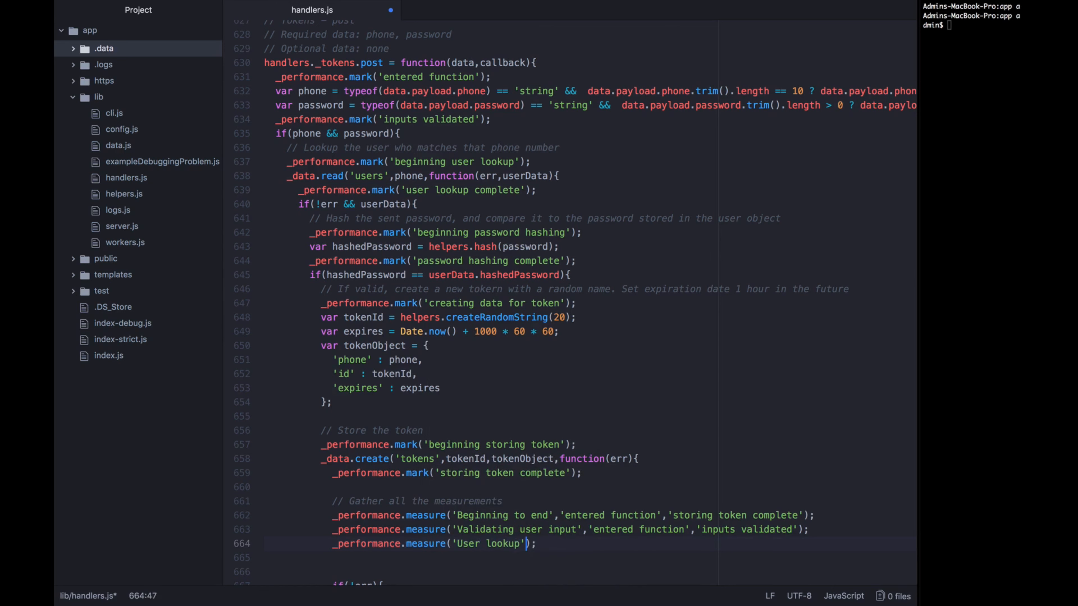
text(,'')
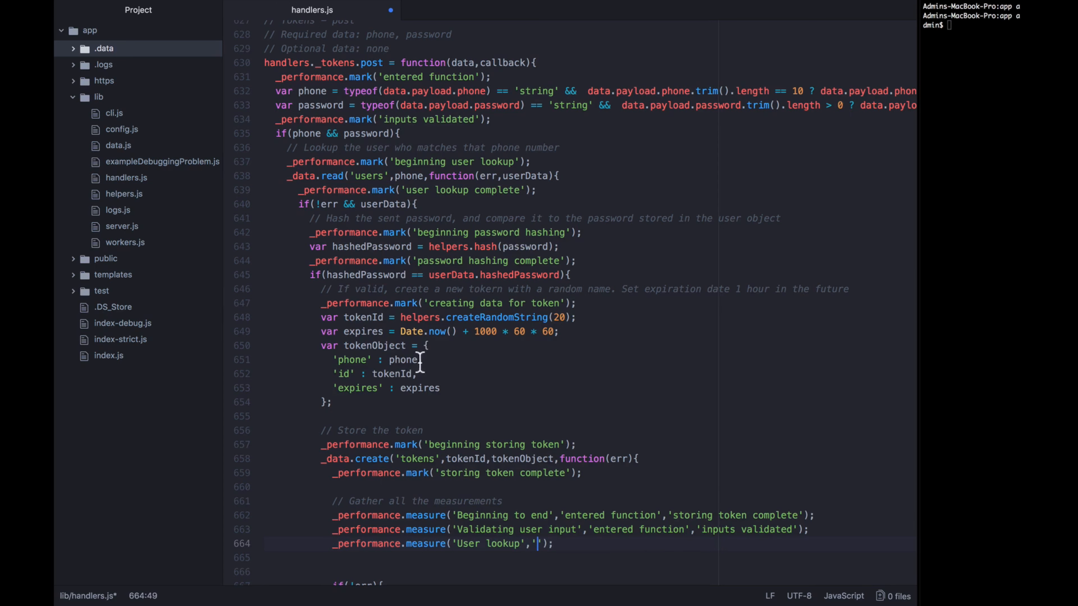
text(beginning)
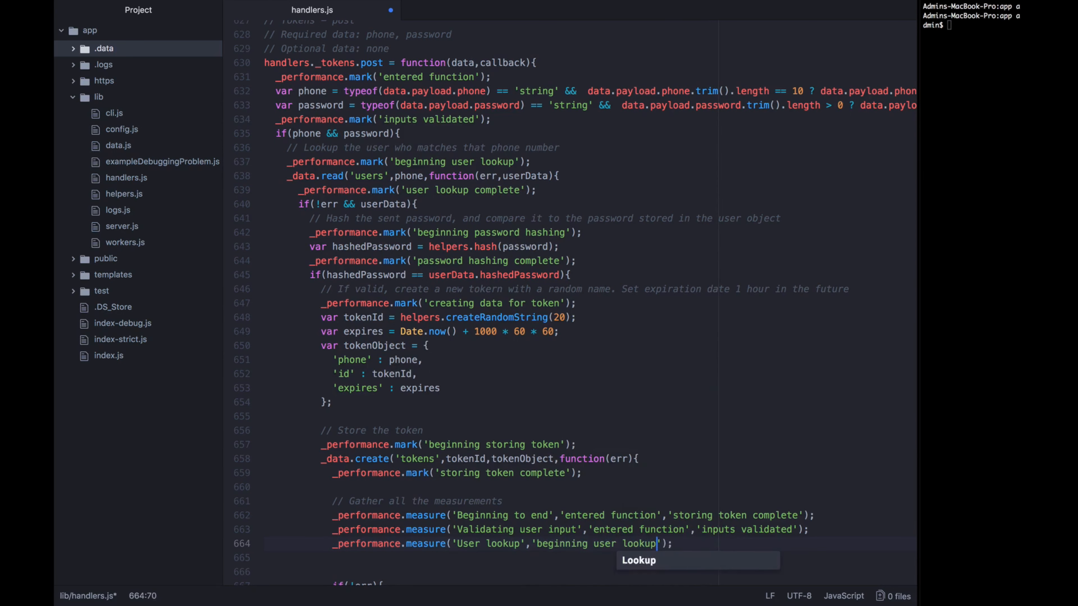
text(user l)
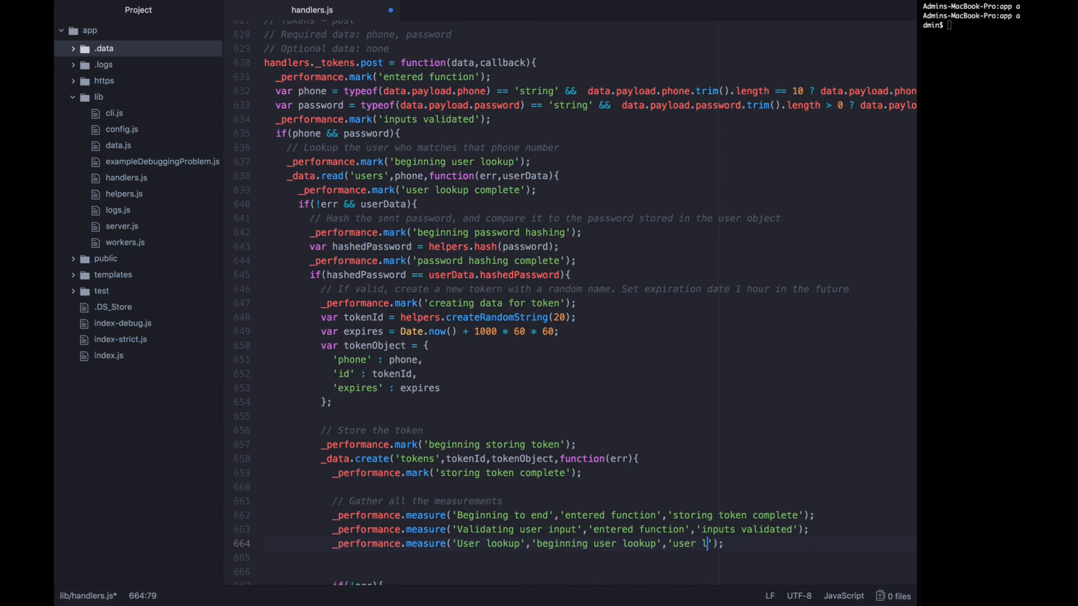
text(ookup complete)
click(590, 558)
text(_performance.measure()
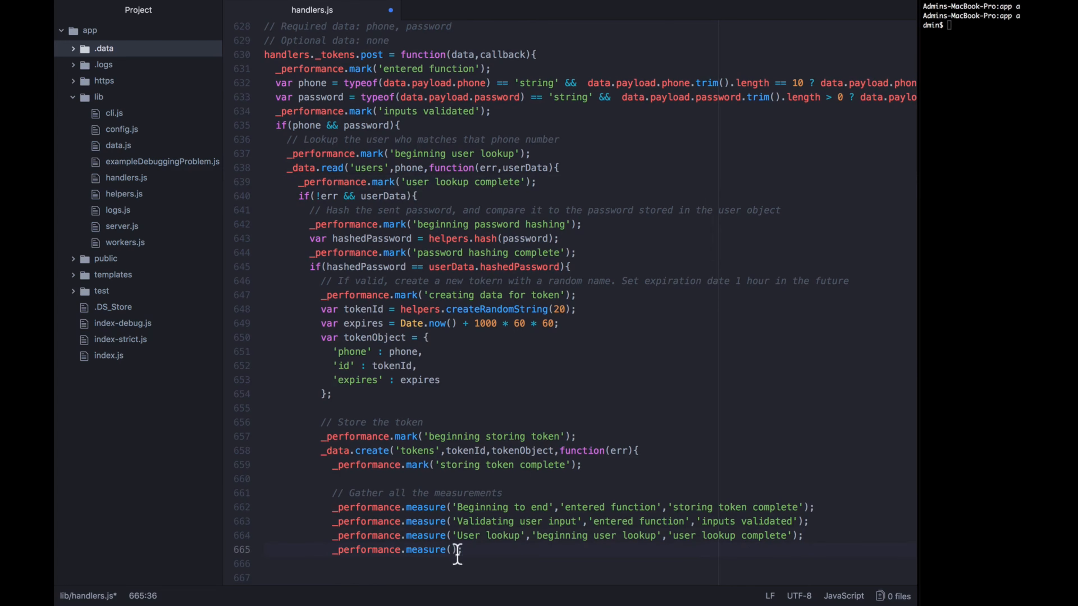
- Measure 'Password hashing' and 'Token data creation' between their marks
text(Pas)
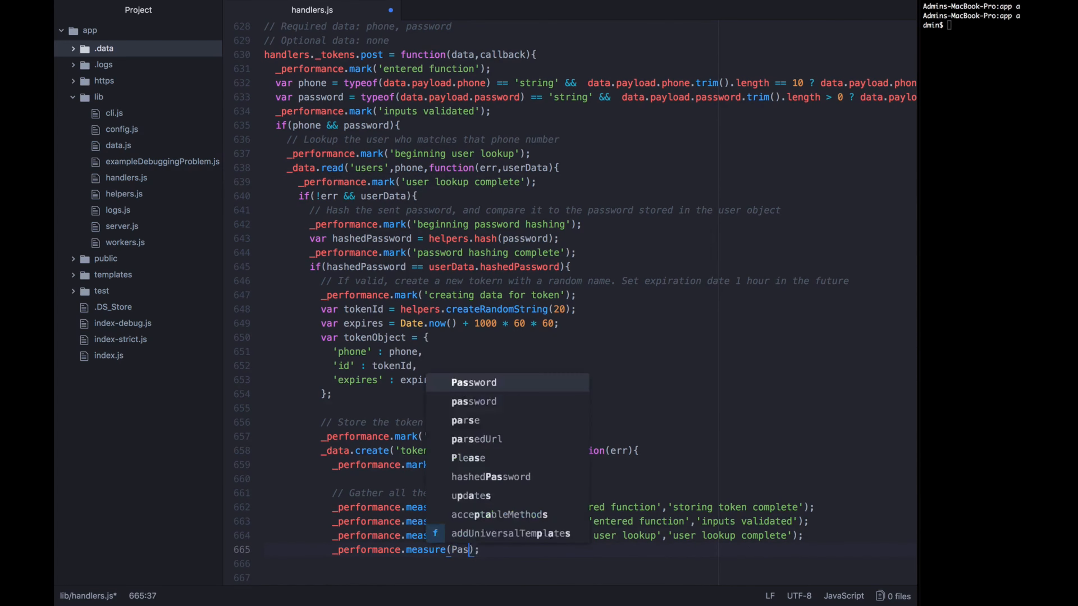
text(sword hashing)
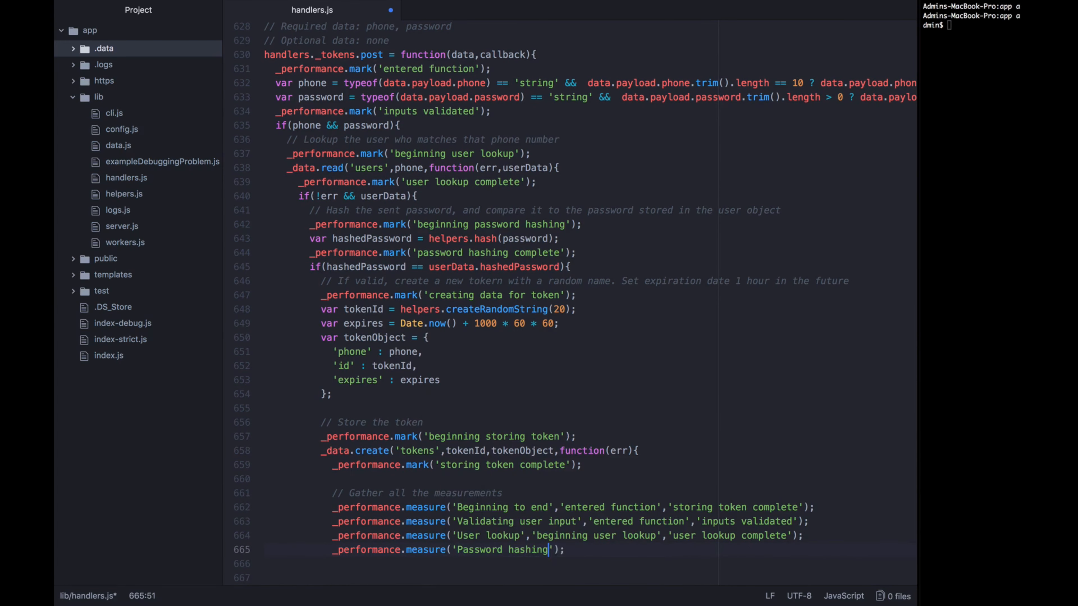
text(,'')
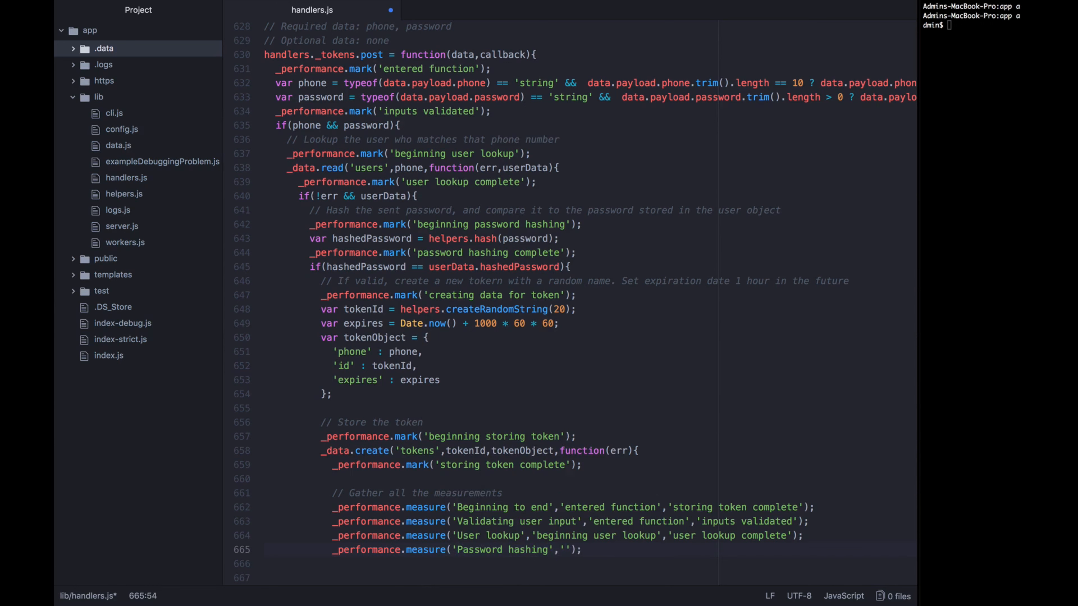
text(begi)
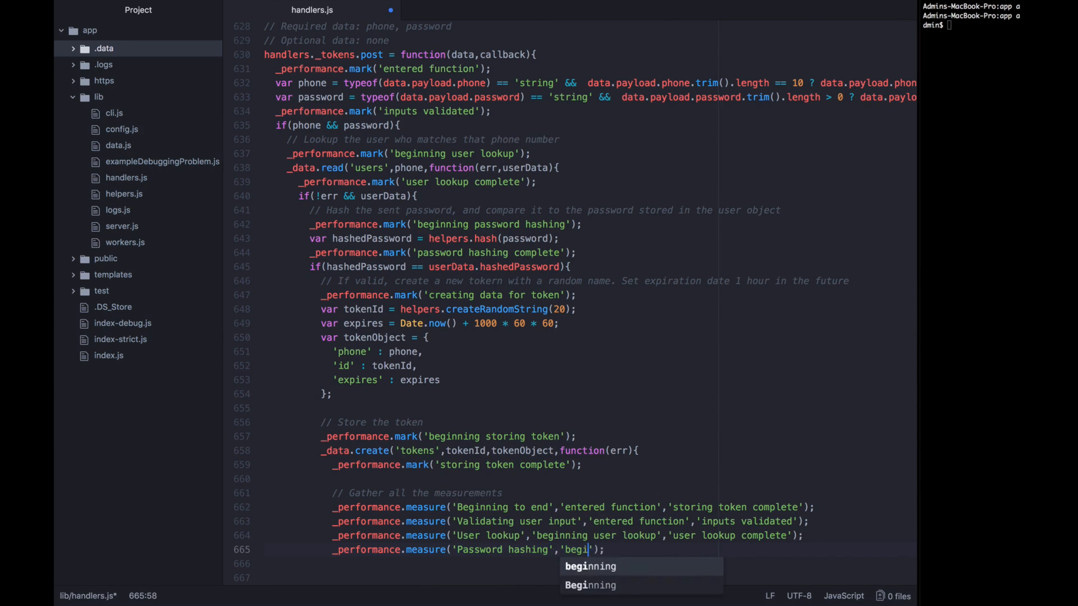
text(nning password hashing',')
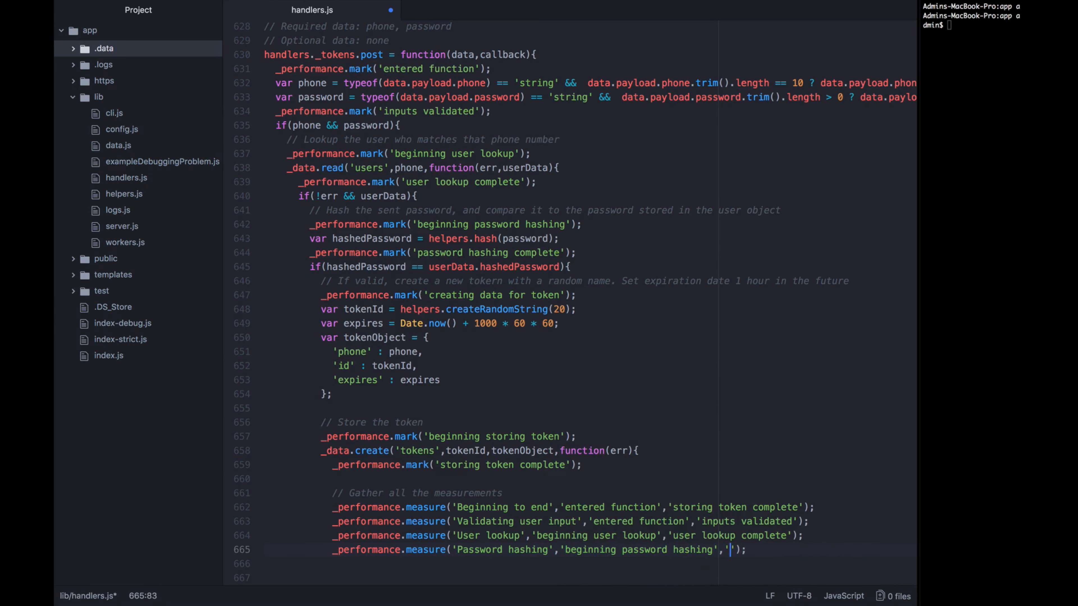
text(password hashing complete)
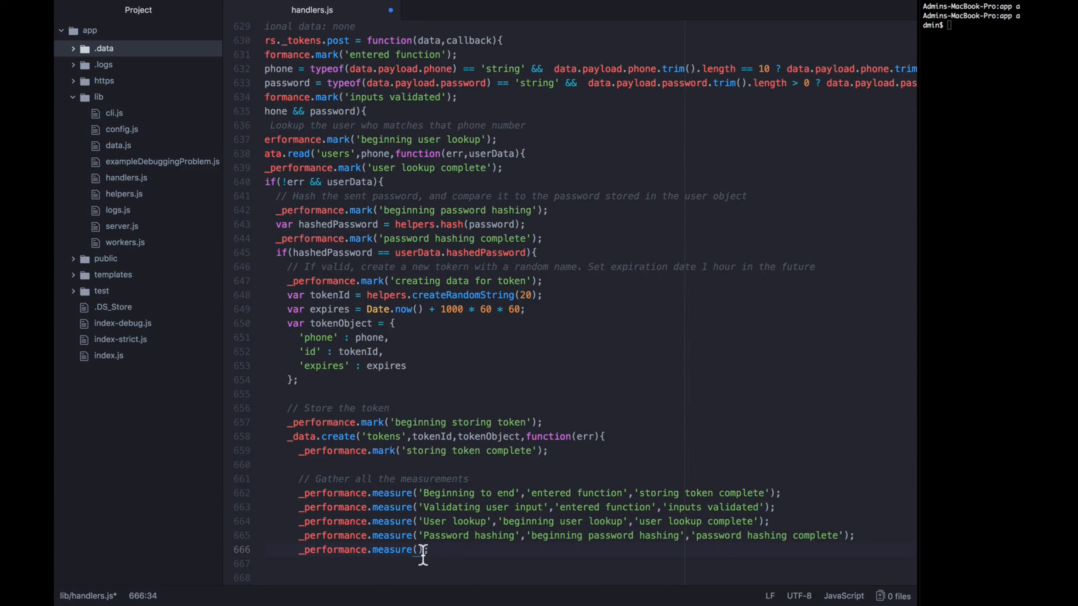
text('Token data cre')
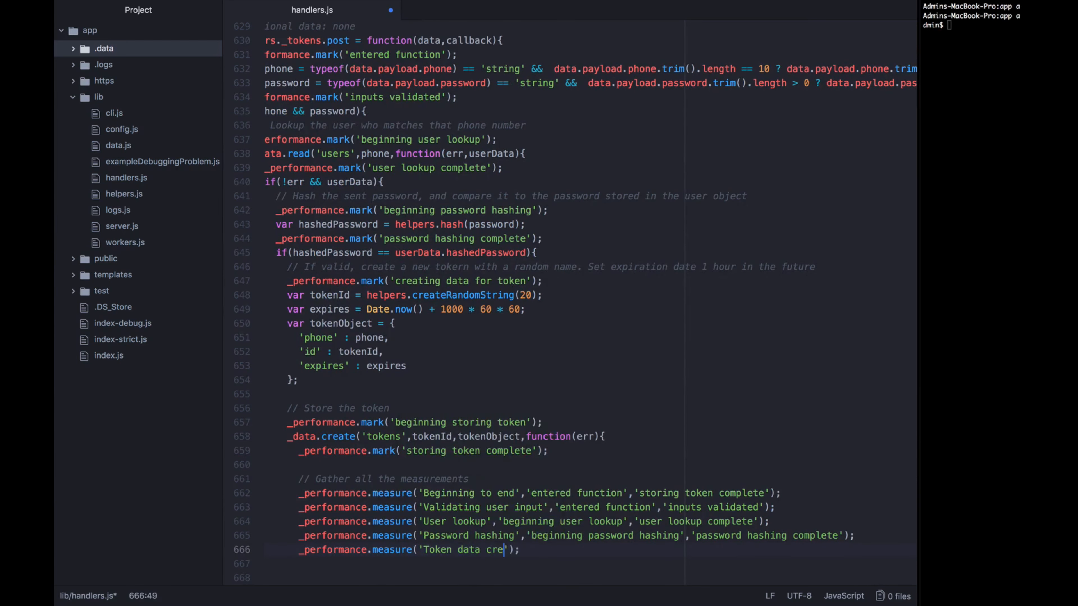
text(ation',)
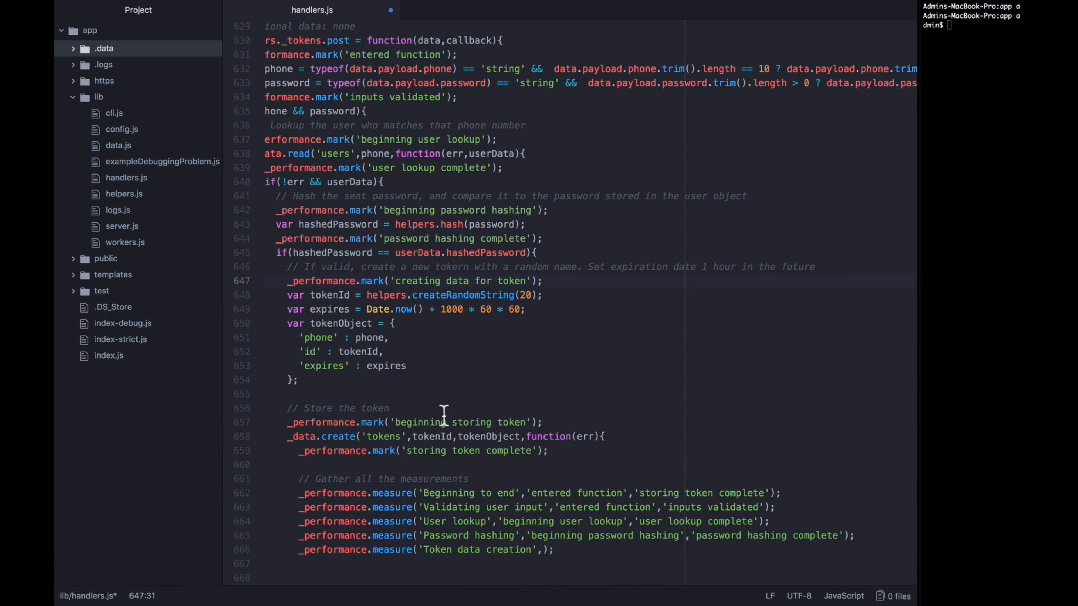
text(creating data for token','b)
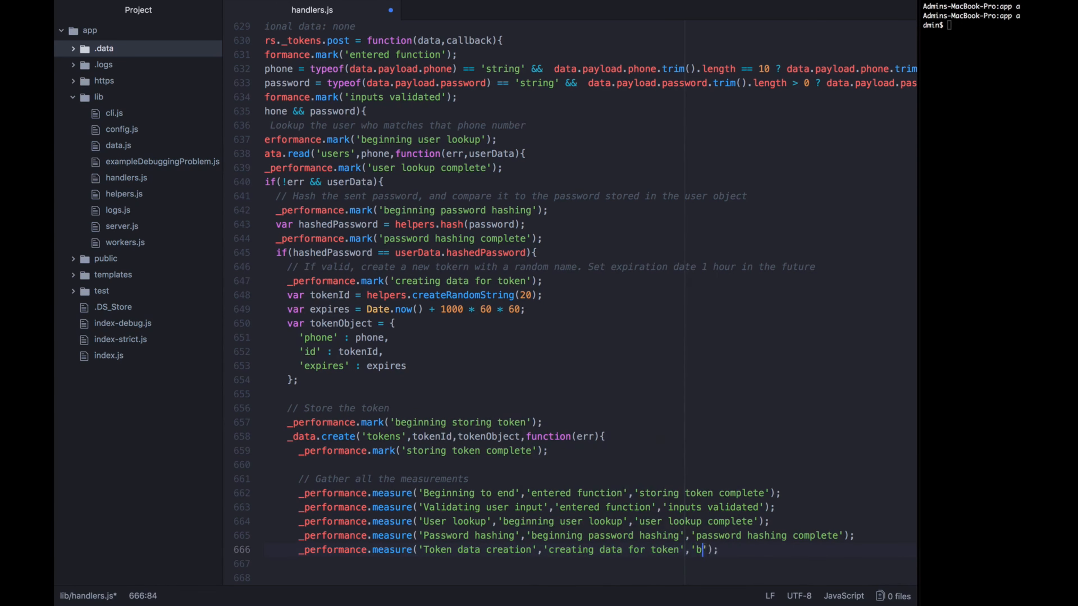
- Measure 'Token storing' from 'beginning storing token' to 'storing token complete'
text(eginning storin)
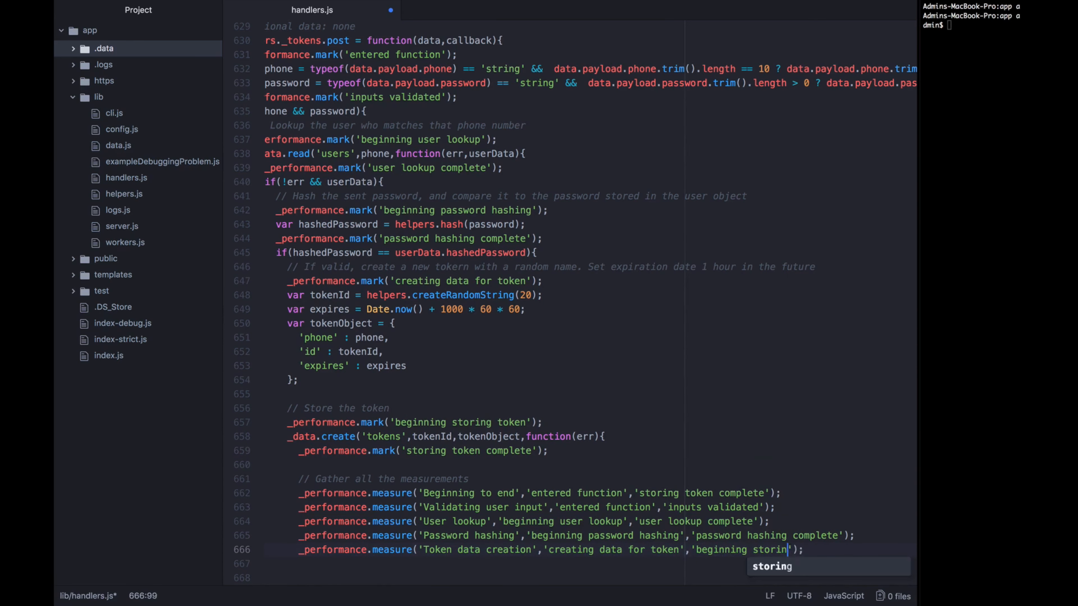
key(Tab)
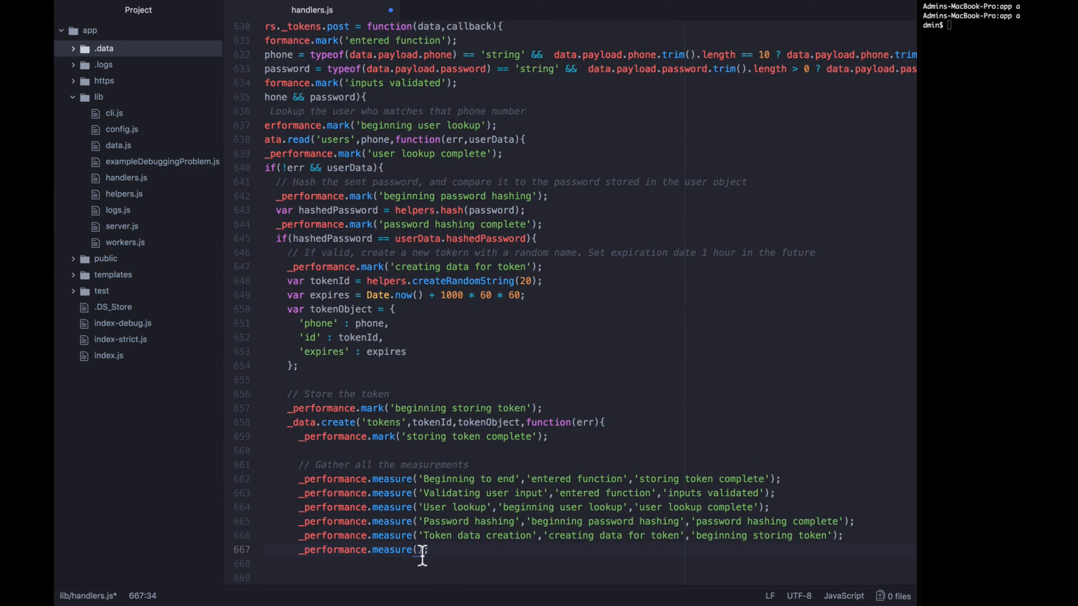
text('Token storing',)
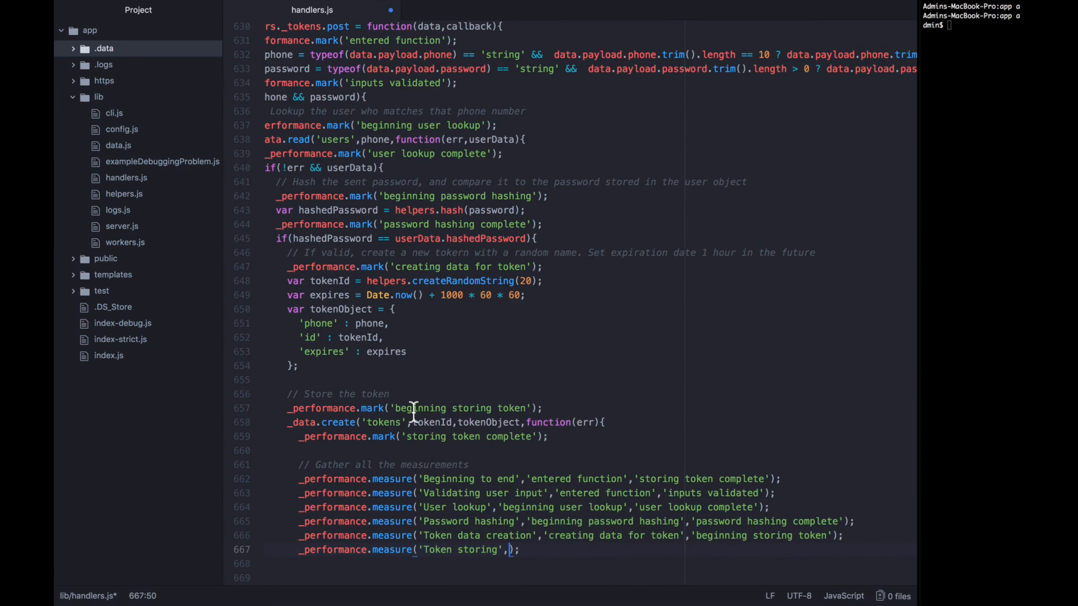
mouse_move(443, 447)
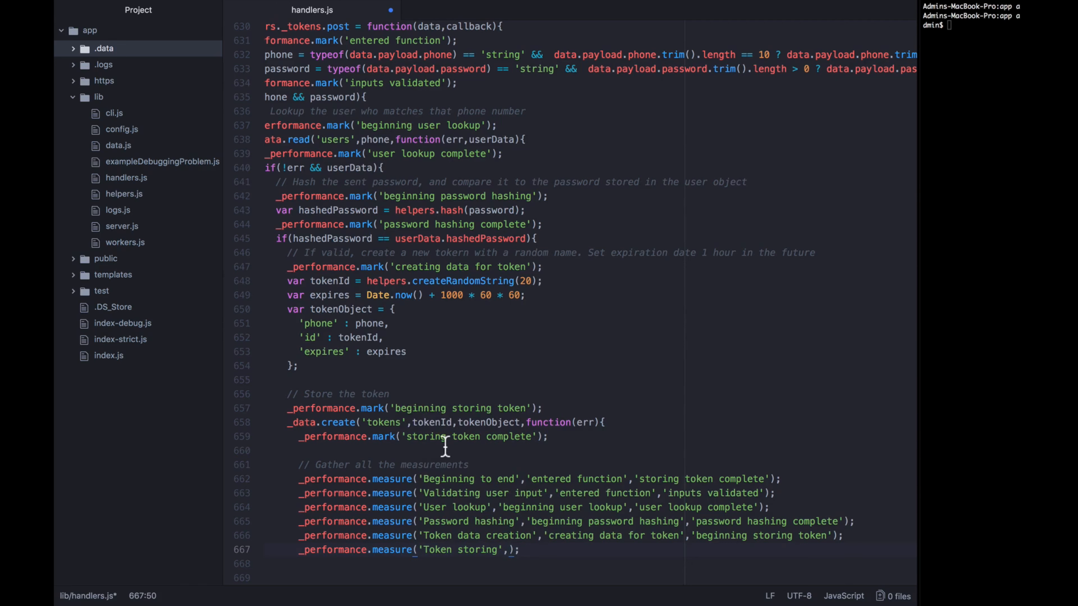
text(beginning storing token','st')
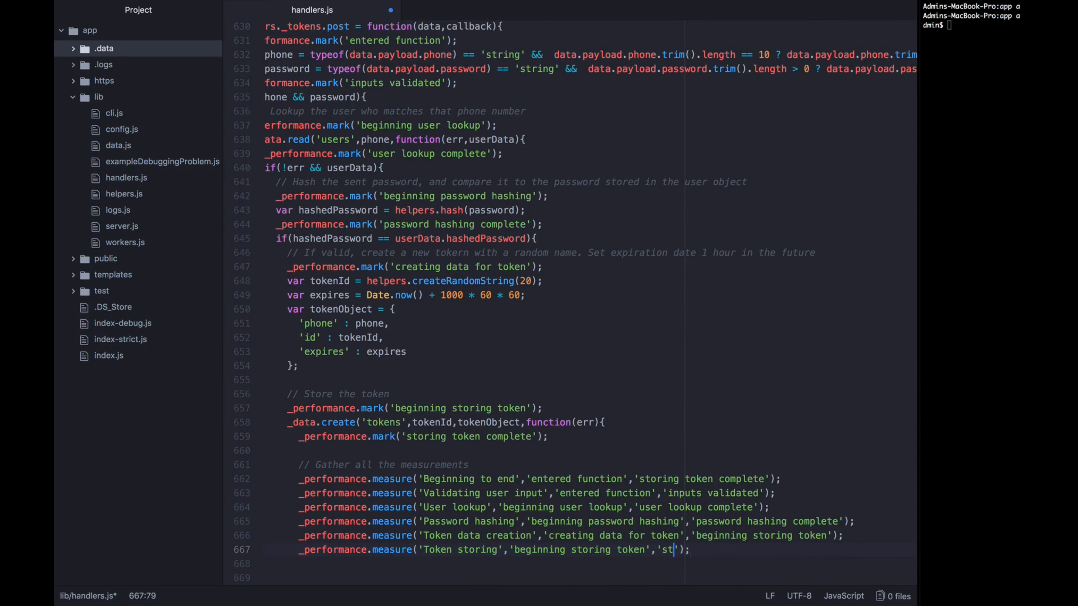
text(oring token complete)
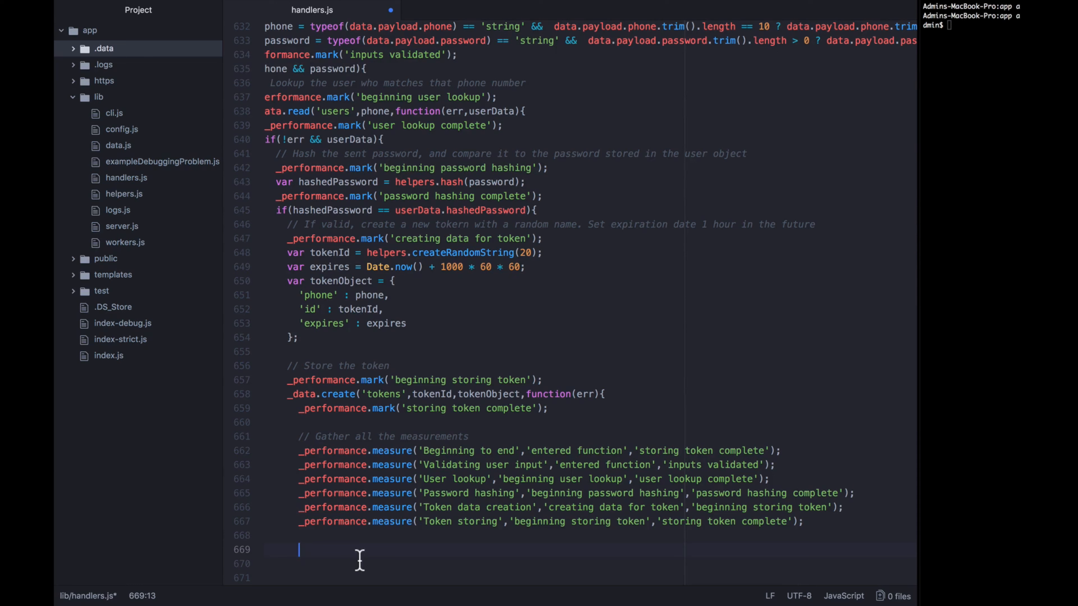
- Add a 'Log out all the measurements' comment and var measurements = _performance.getEntriesByType('measure');
text(// Lo)
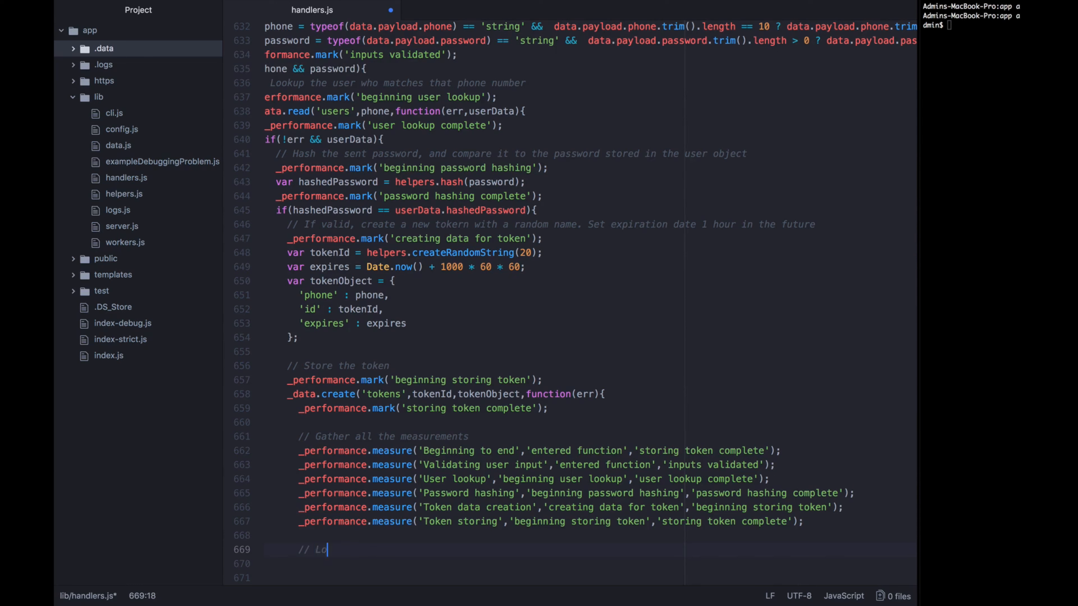
text(g out all the measurements)
click(590, 564)
text(var measurements)
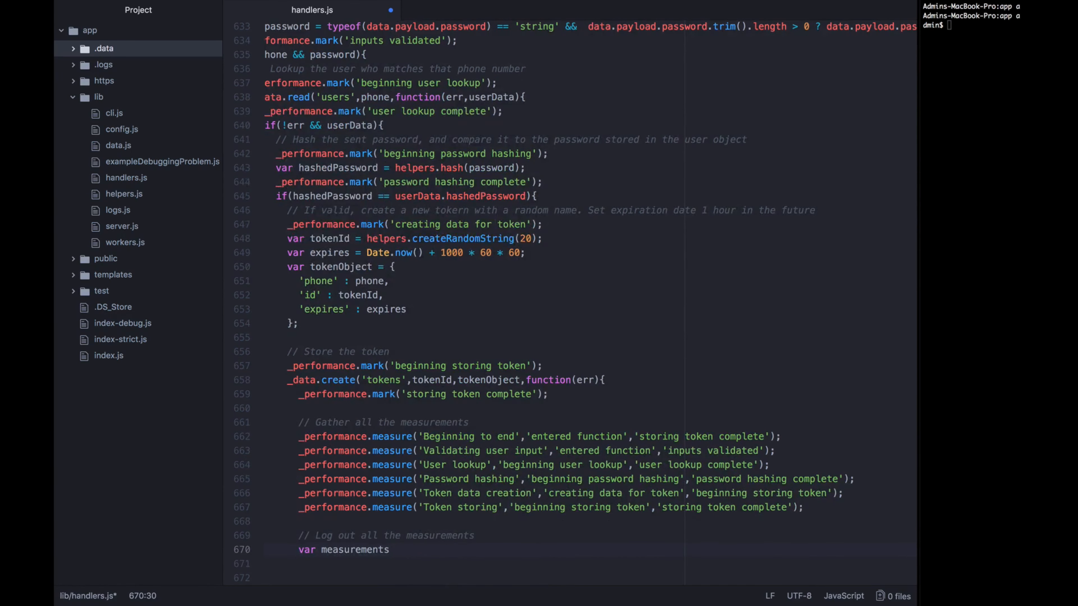
text(=)
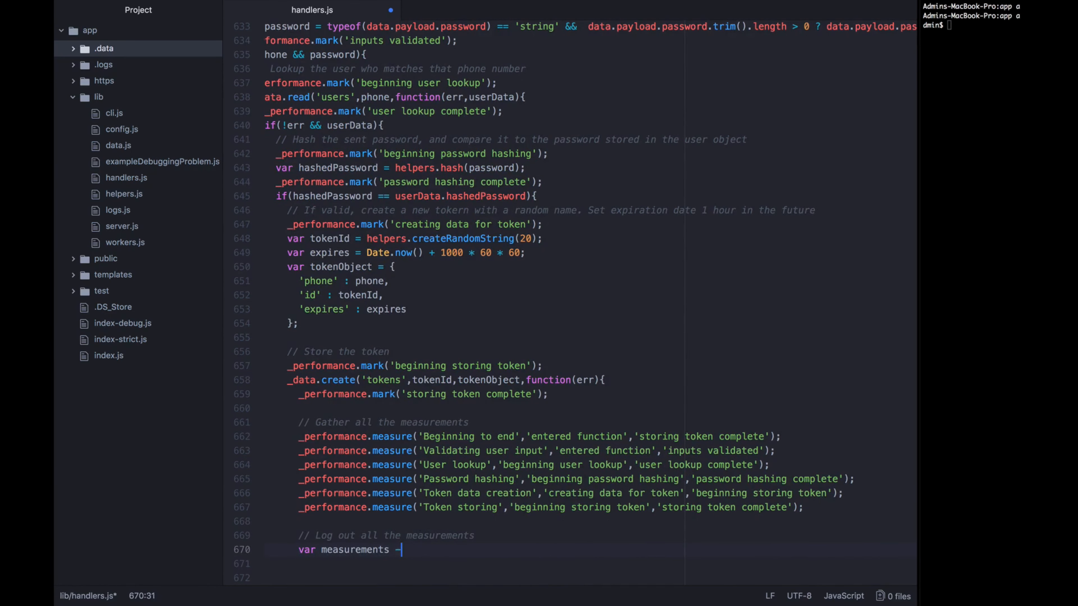
text(= _performance.)
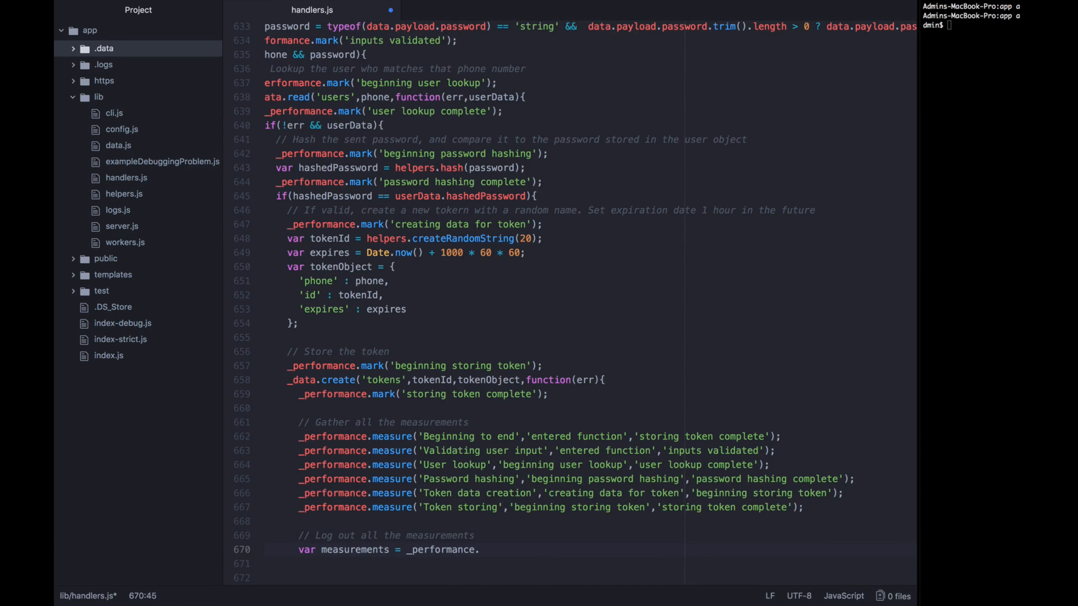
text(getEntriesB)
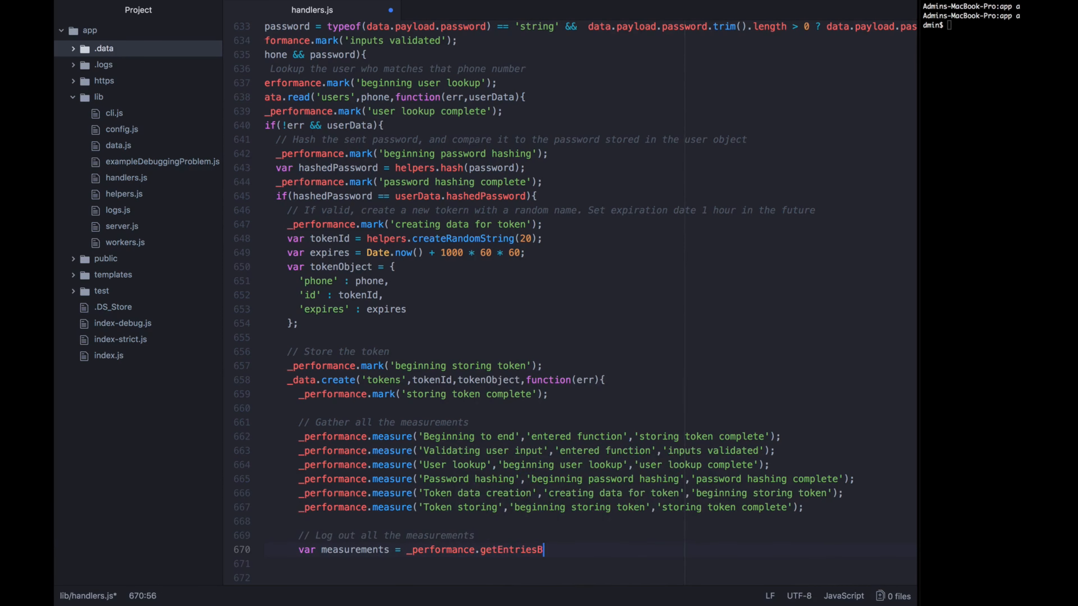
text(yType('measure');)
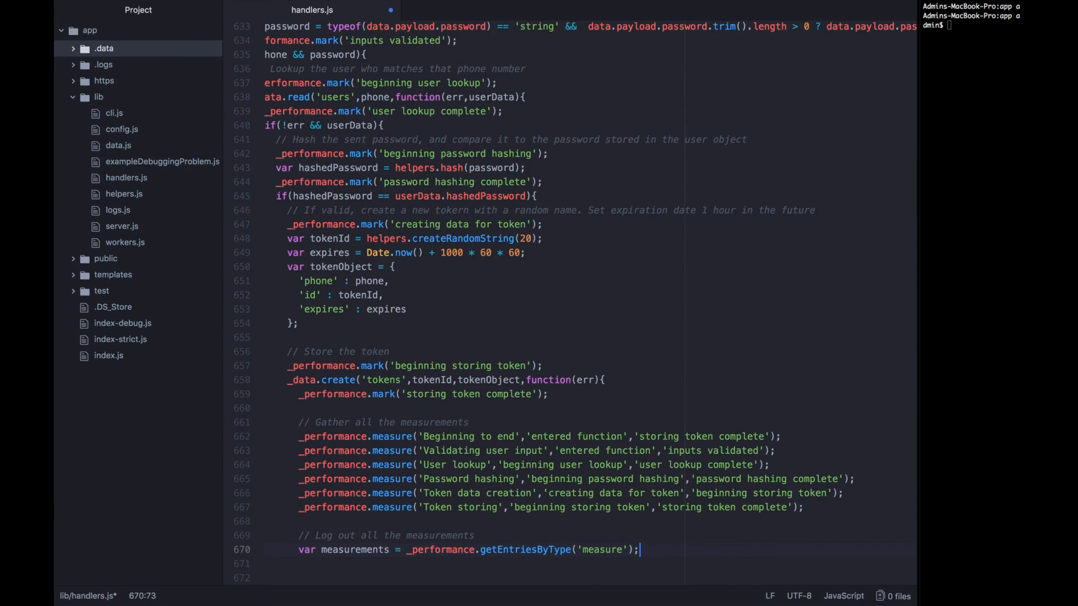
key(enter)
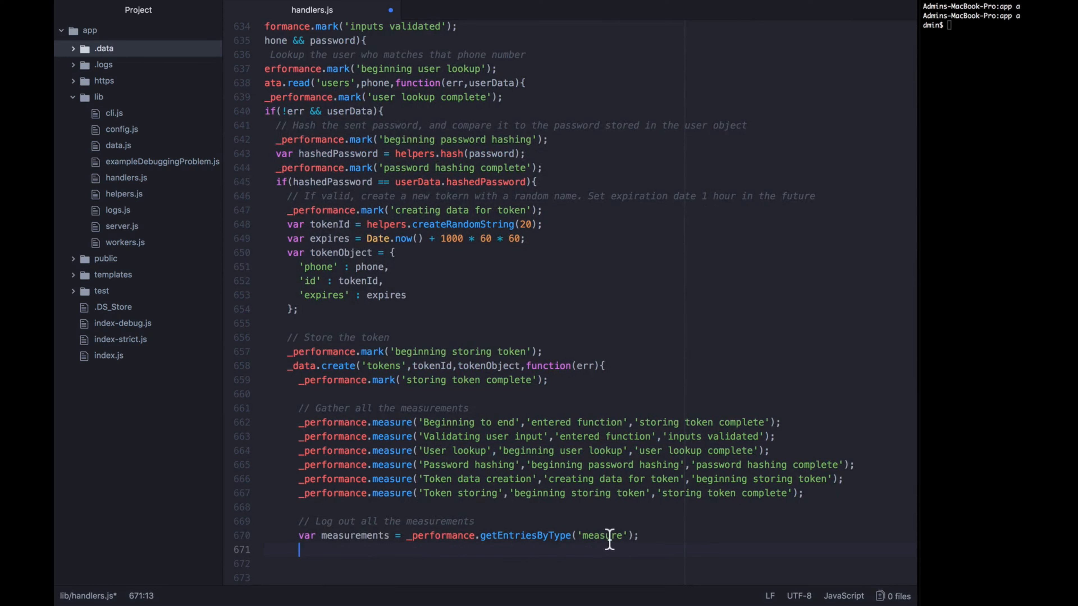
- Add measurements.forEach(function(measurement){ }); to loop over each entry
double_click(350, 536)
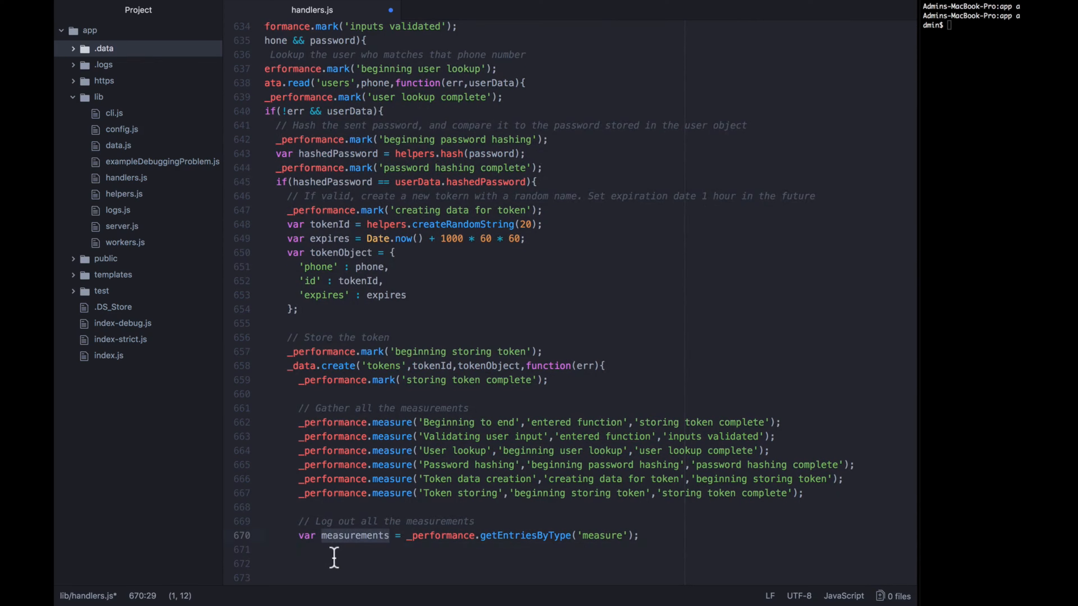
text(measurements.)
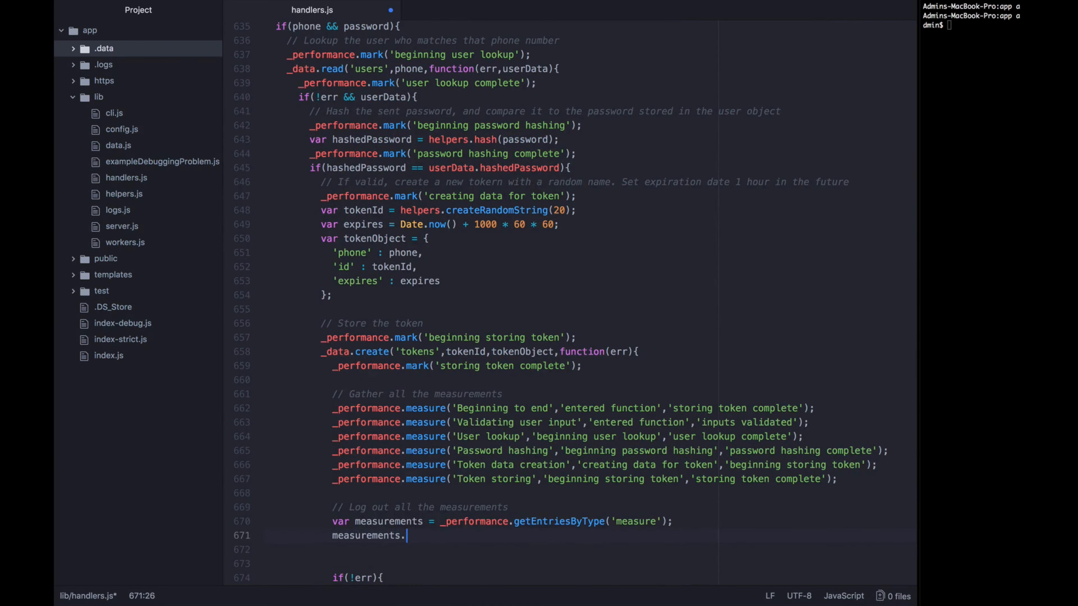
text(forEach(function(measurement){)
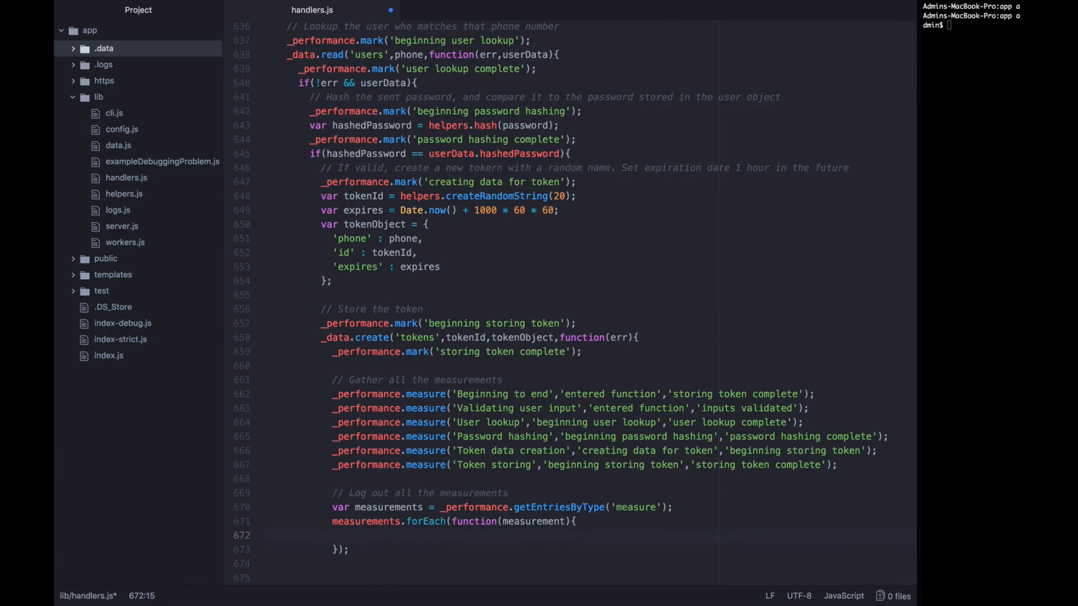
scroll(up, 3)
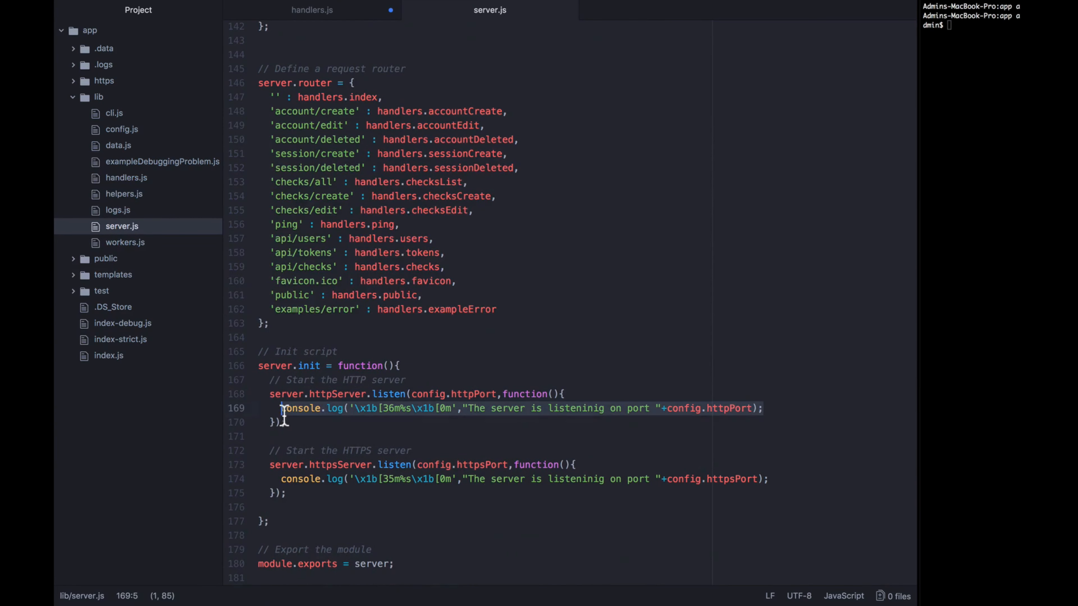
- Paste the coloured console.log into the forEach and log measurement.name+' '+measurement.duration with colour 33
click(312, 9)
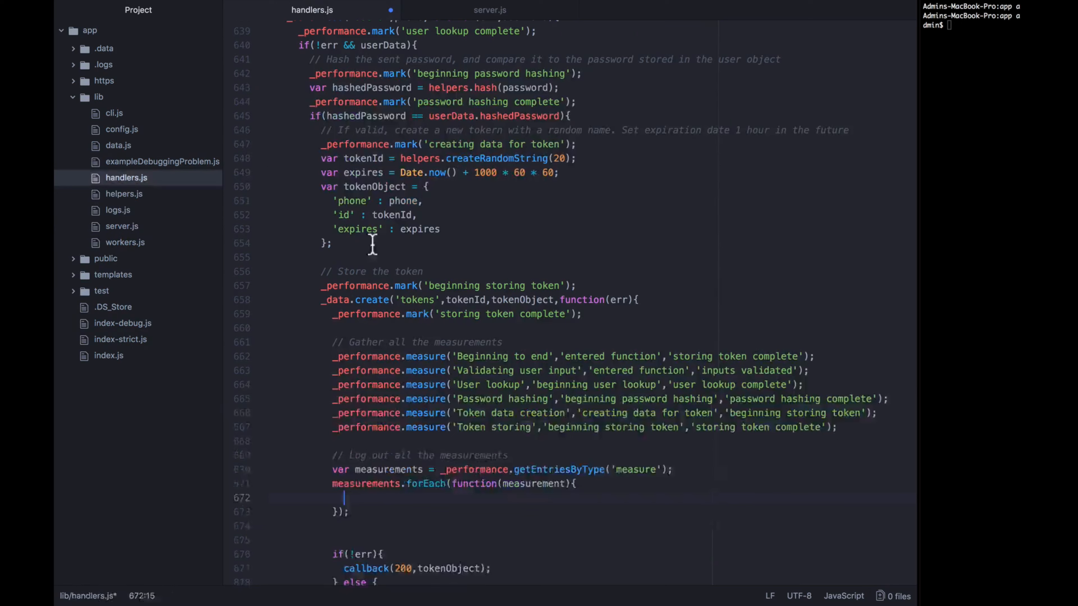
text(console.log('\x1b[36m%s\x1b[0m',"The server is listeninig on port "+config.httpPort);)
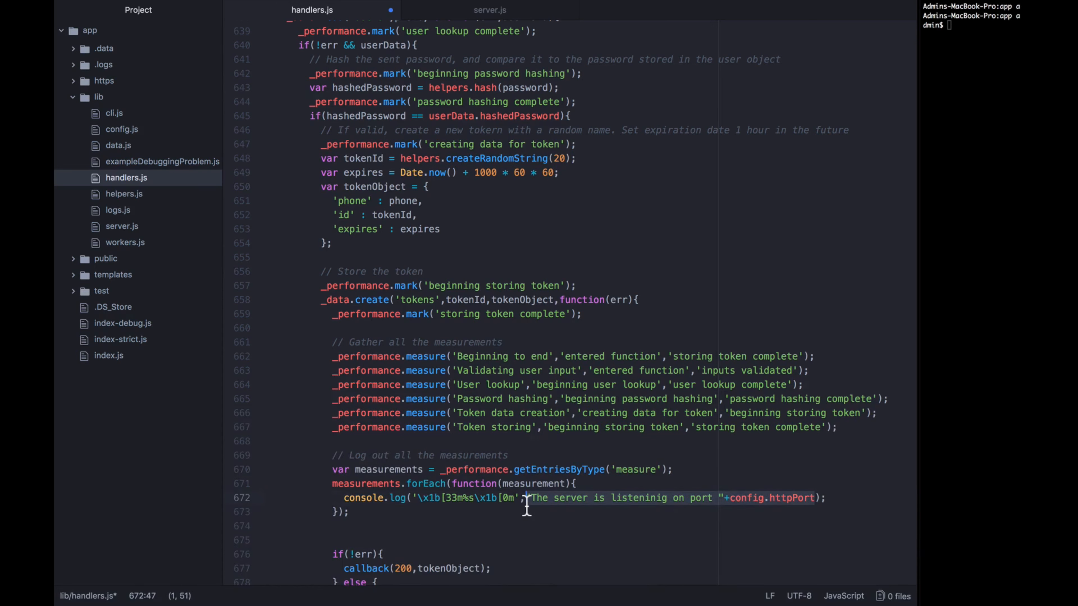
text(,measurem);)
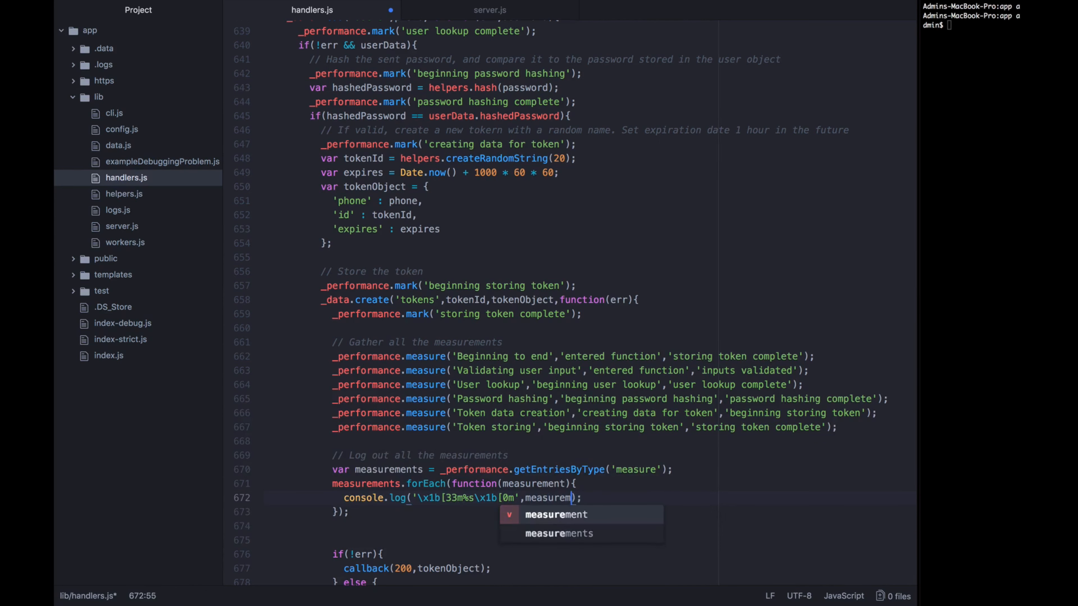
text(.name+)
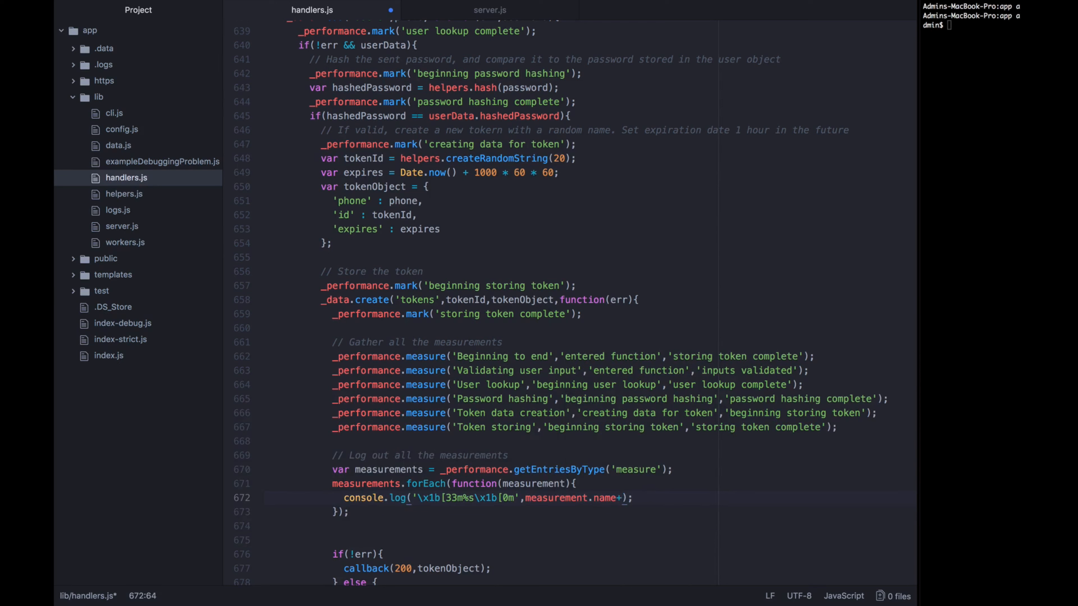
text('+me)
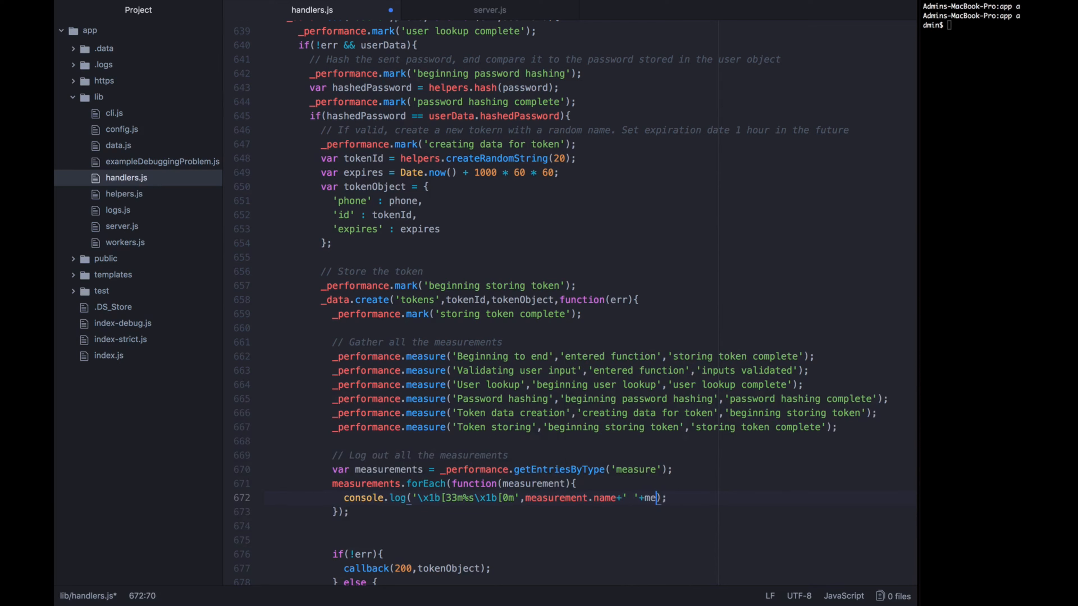
text(asurement.)
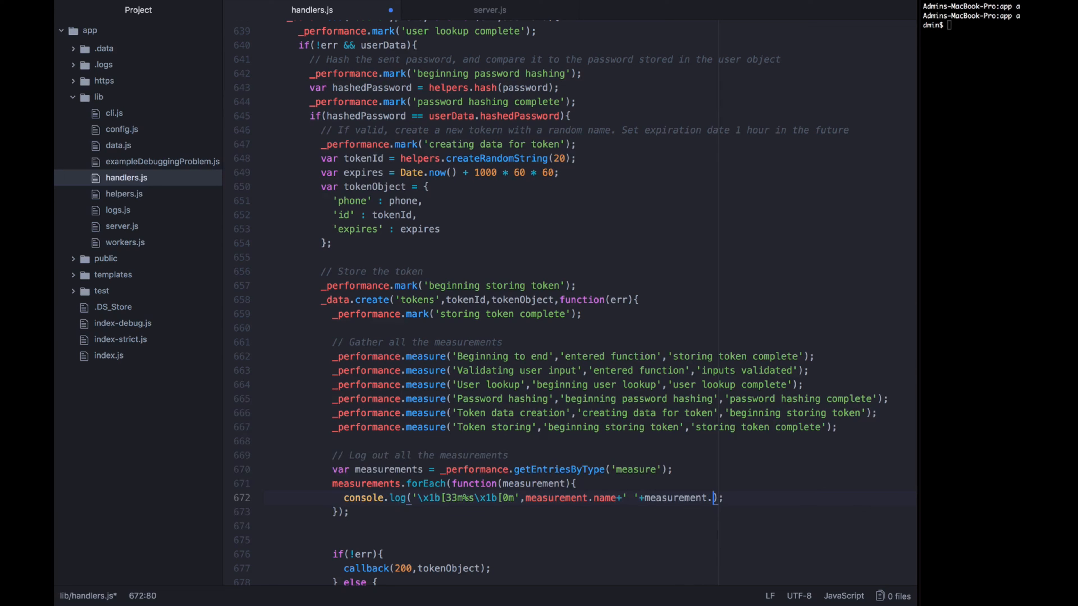
text(duration)
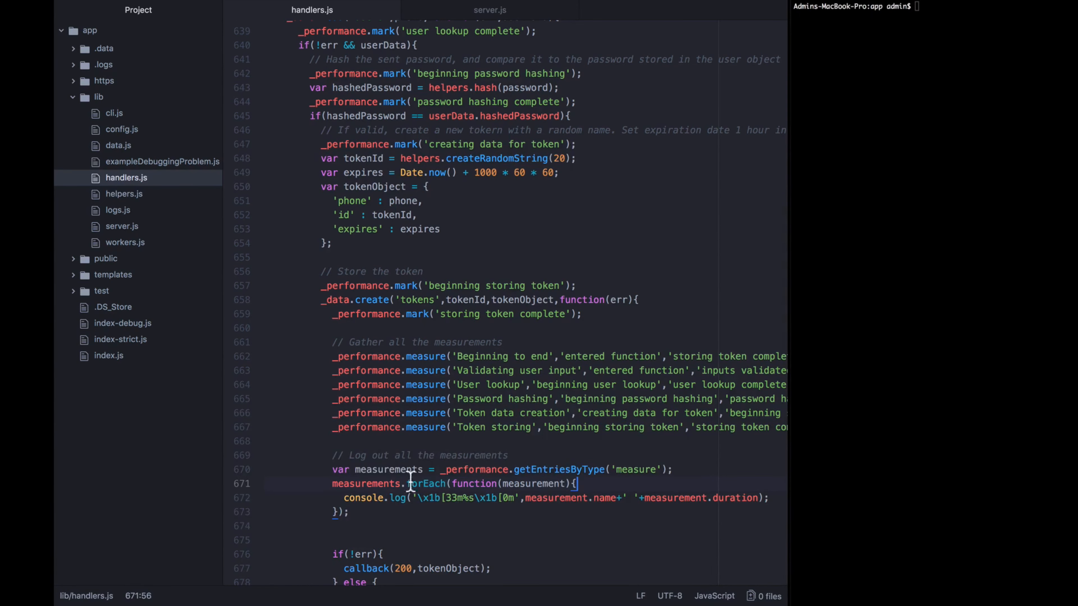
double_click(373, 499)
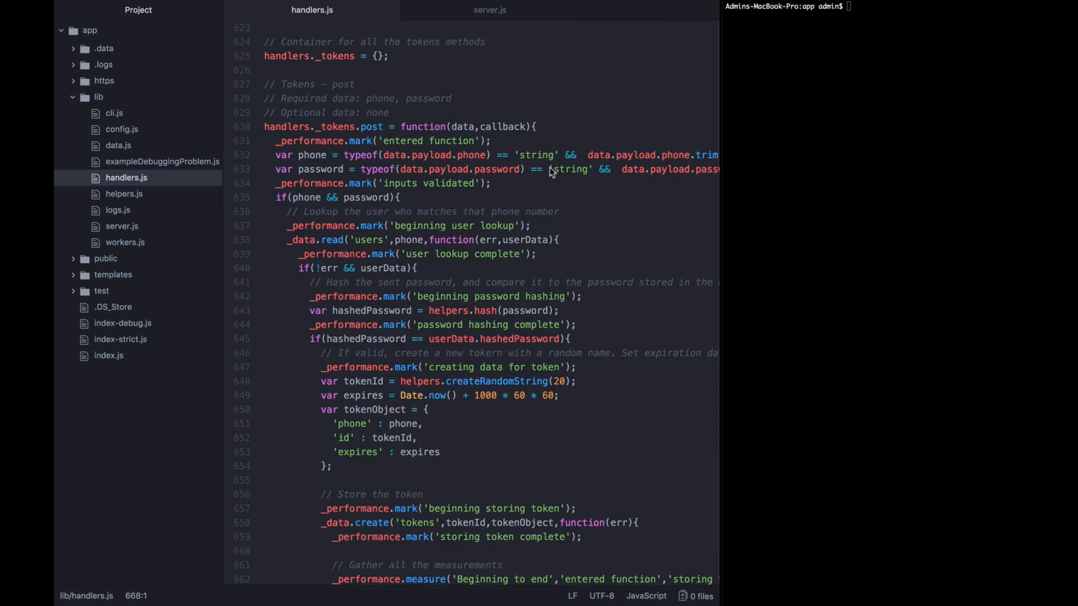
- Run NODE_DEBUG=performance node index.js in the terminal
scroll(down, 3)
text(NO)
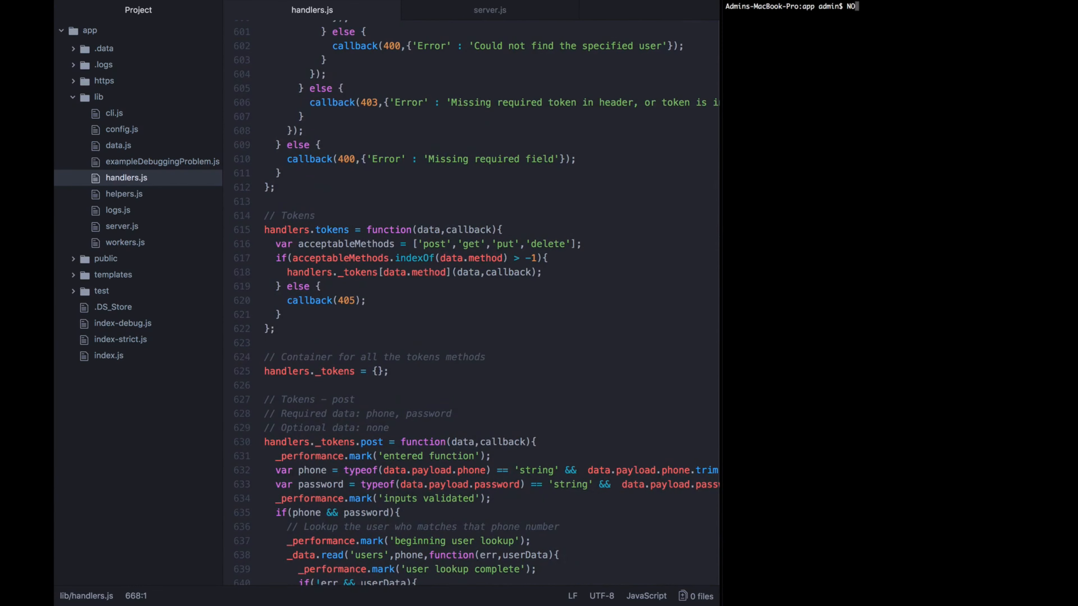
text(DE_DEBUG)
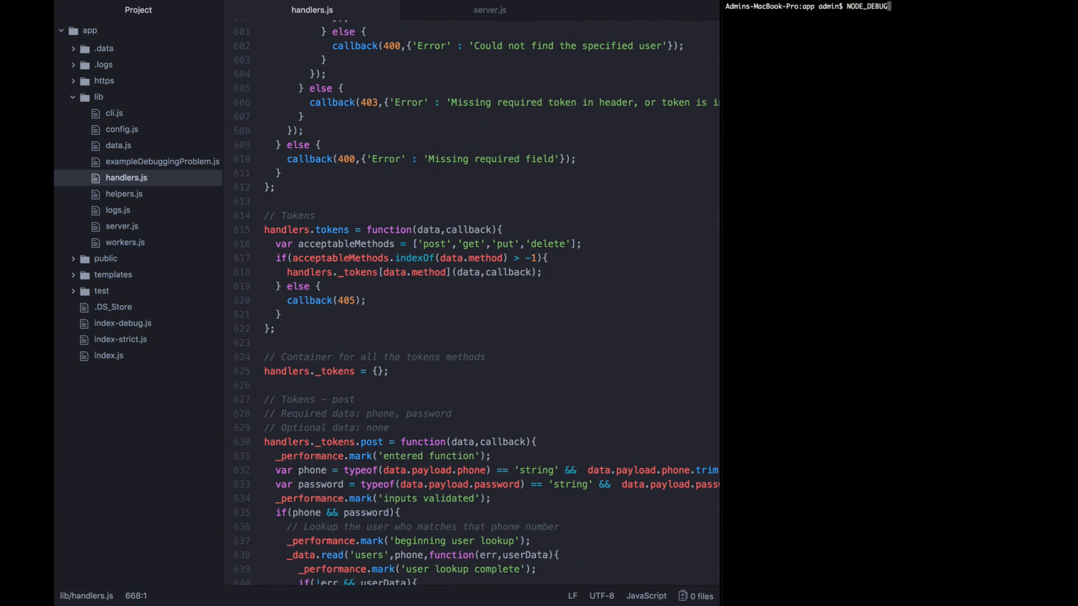
text(=performa)
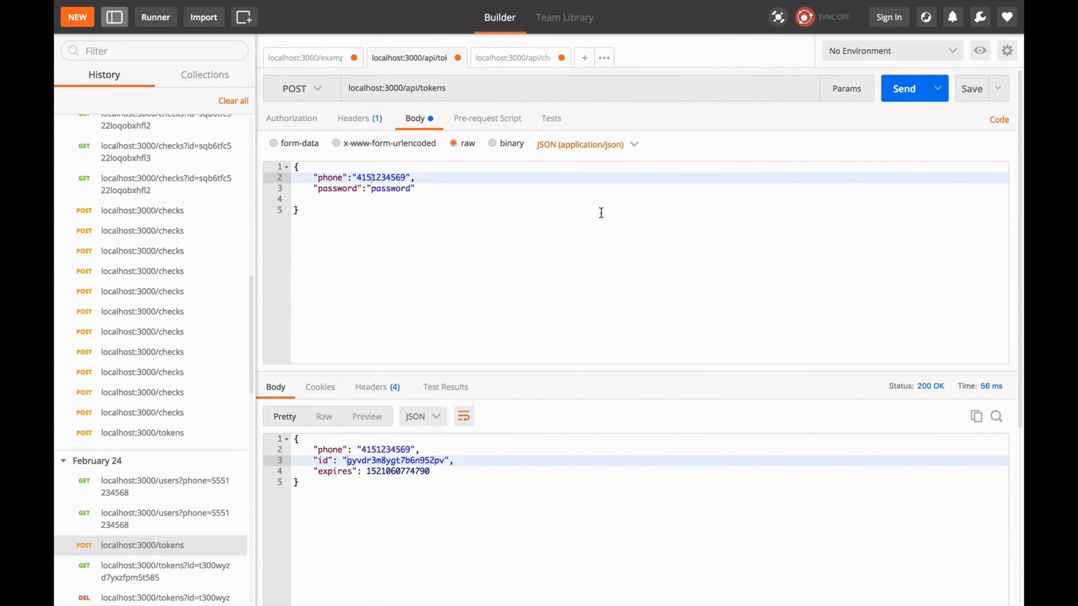
mouse_move(468, 134)
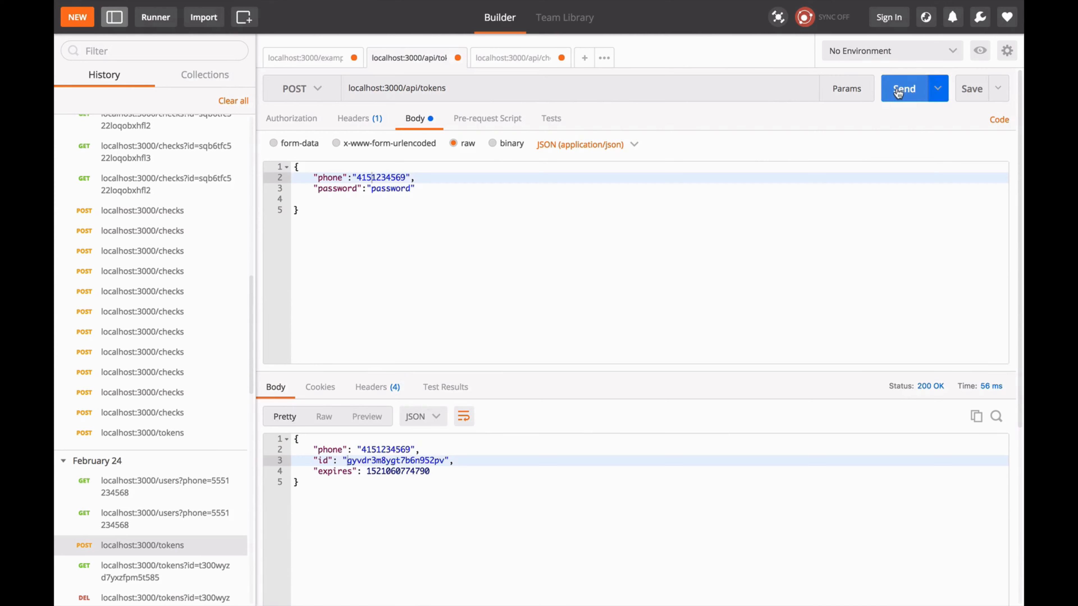
- Send the POST localhost:3000/api/tokens request from Postman
click(904, 88)
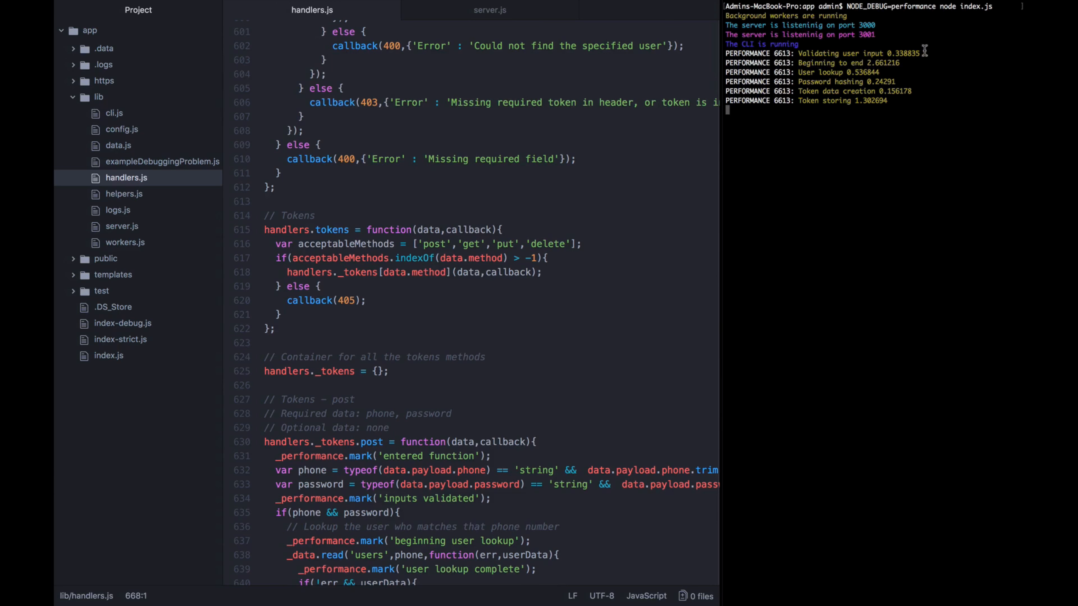
double_click(901, 53)
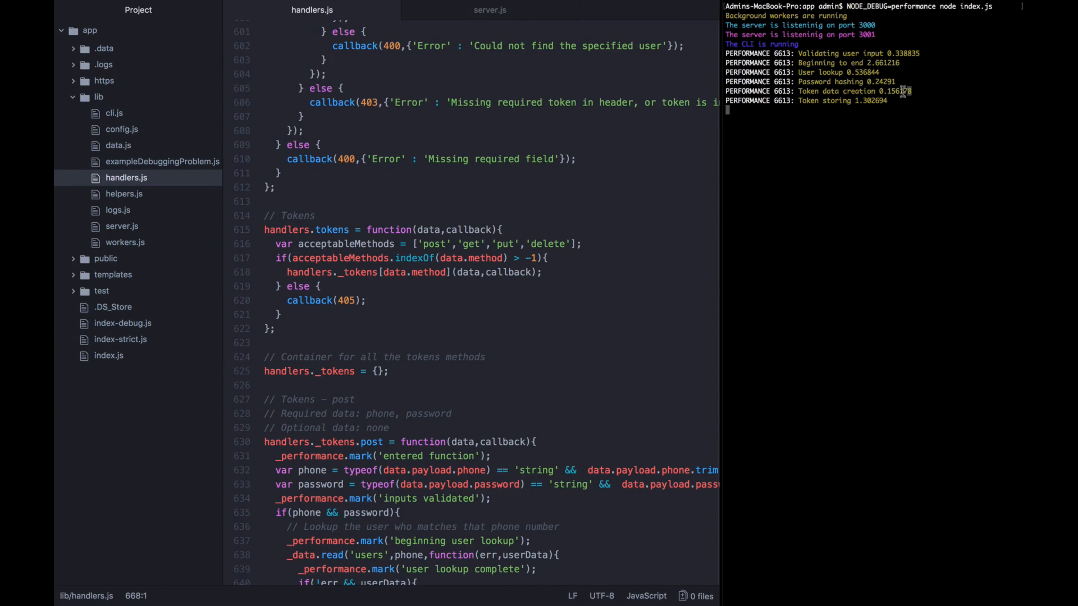
mouse_move(855, 100)
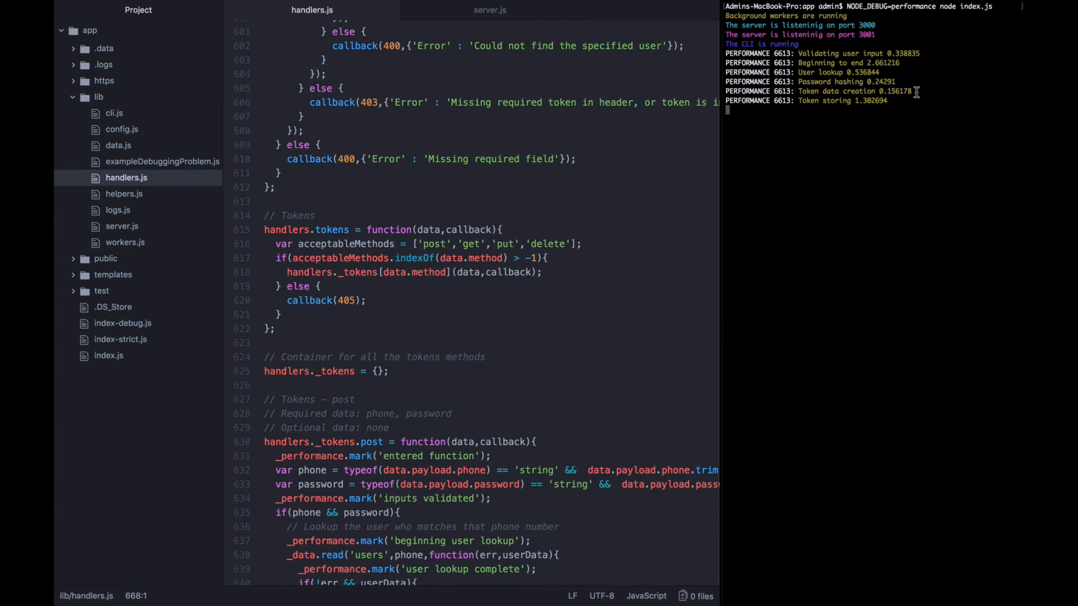
scroll(down, 3)
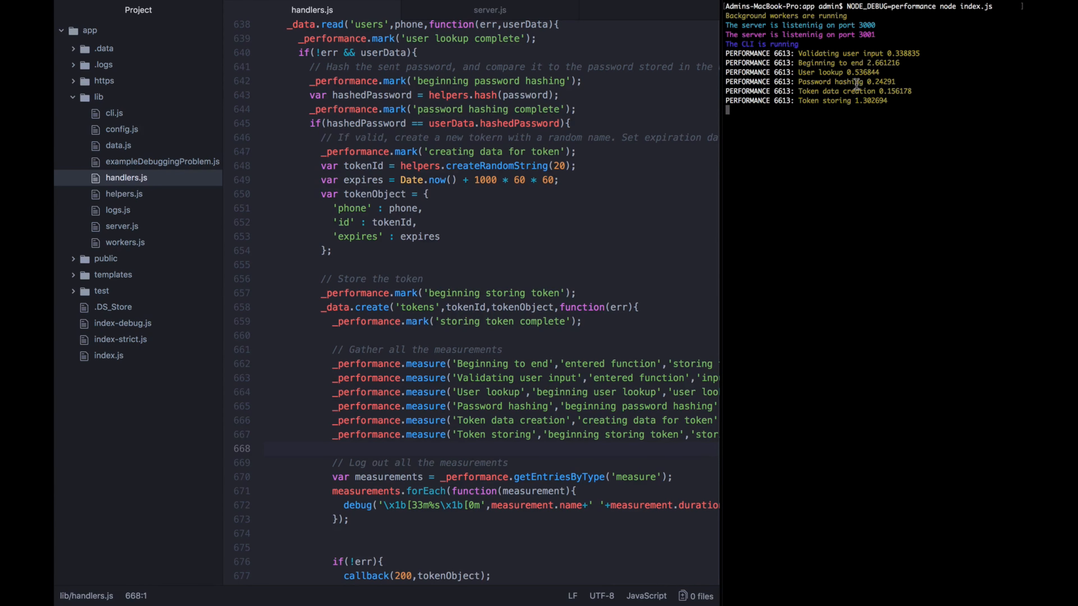
scroll(down, 3)
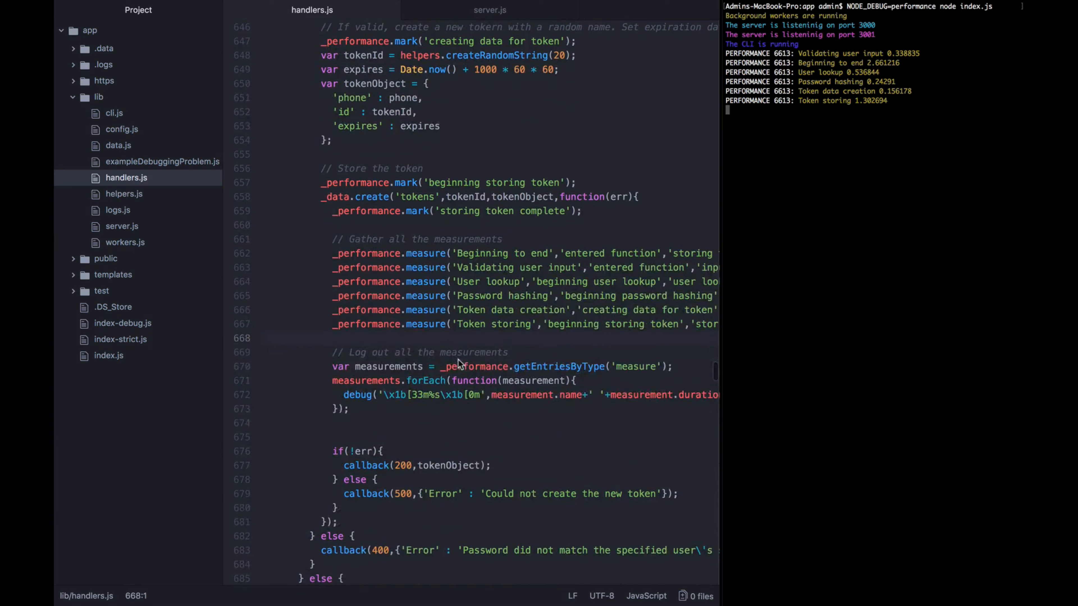
mouse_move(428, 343)
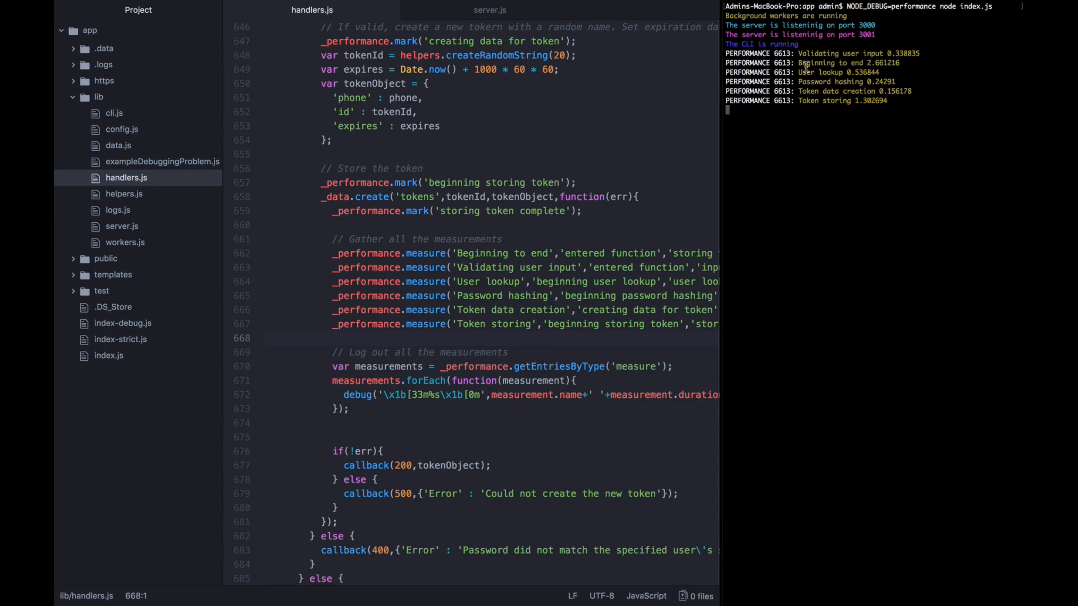
mouse_move(827, 62)
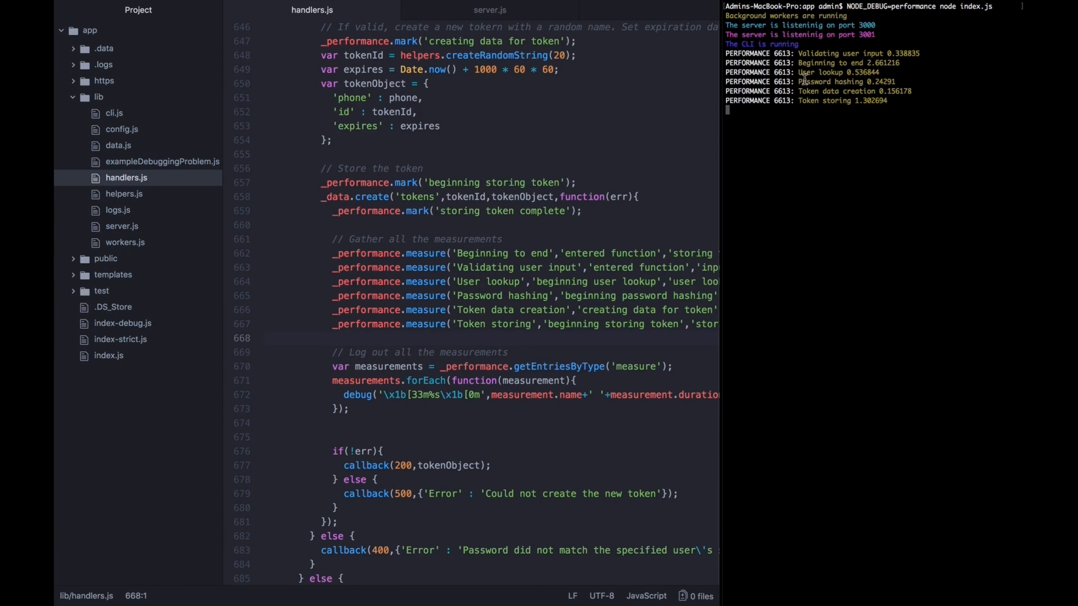
mouse_move(896, 128)
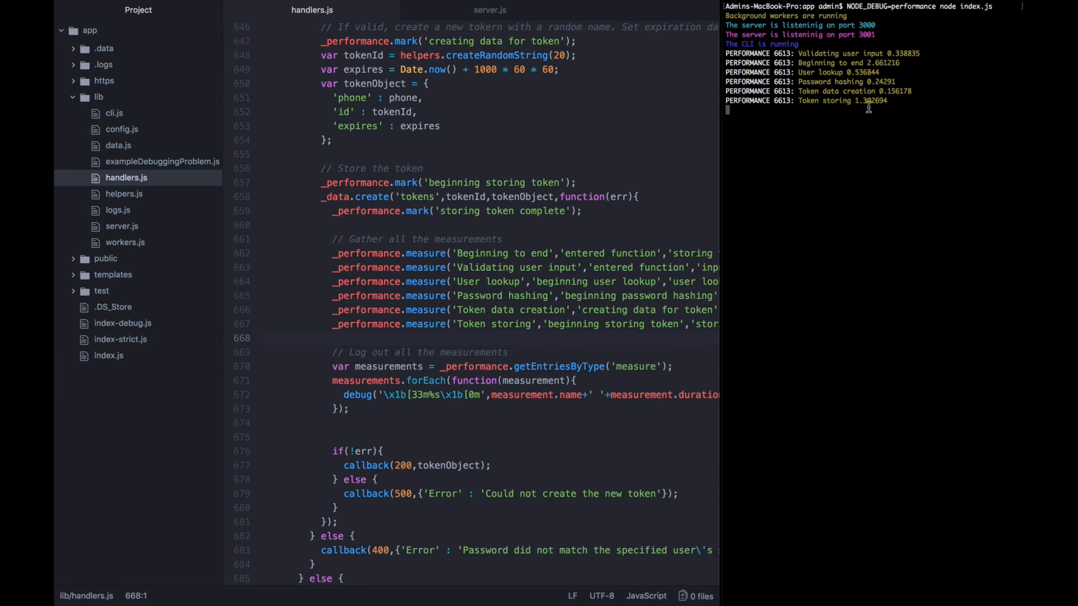
double_click(873, 101)
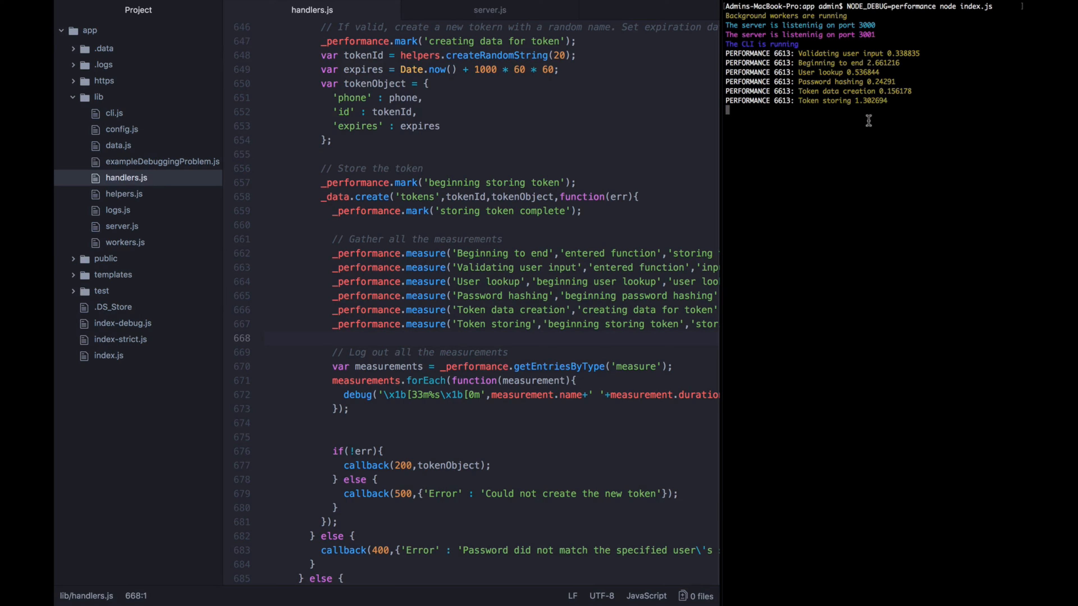
mouse_move(879, 109)
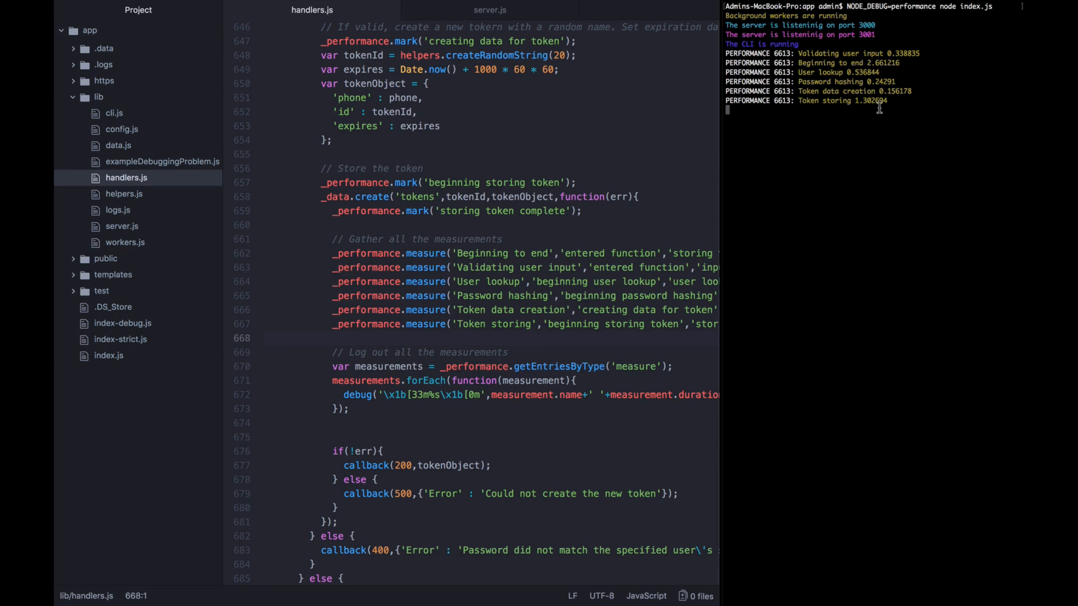
double_click(851, 72)
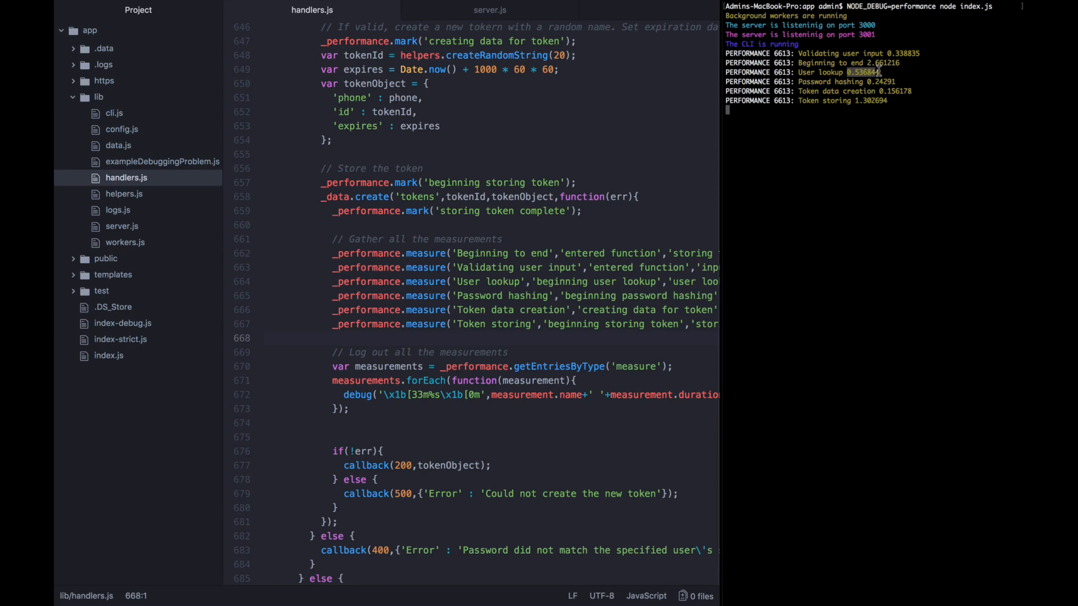